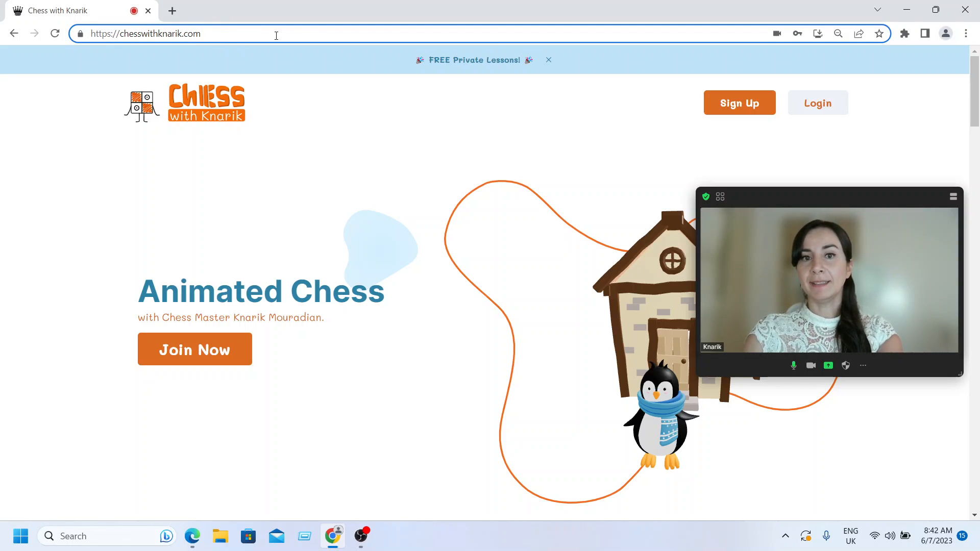
pyautogui.moveTo(731, 115)
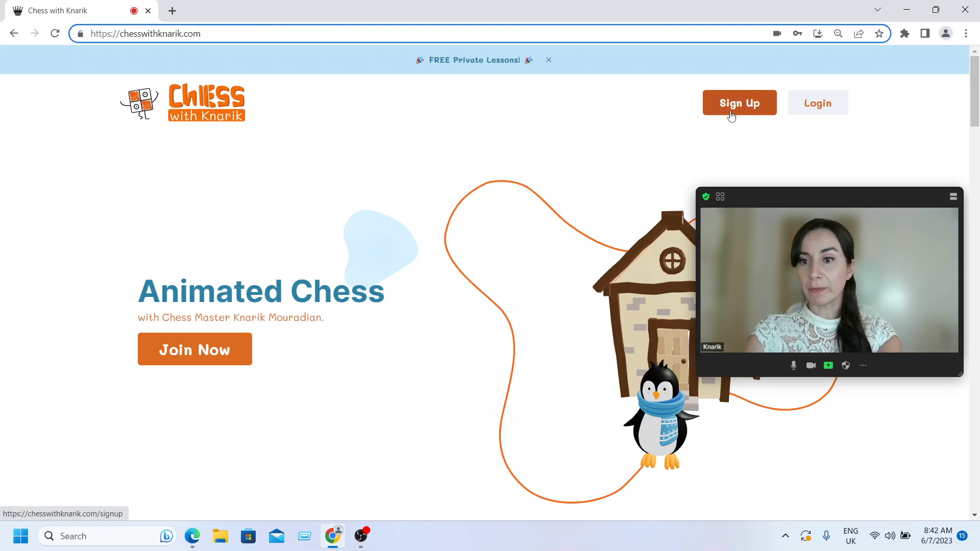
pyautogui.moveTo(836, 115)
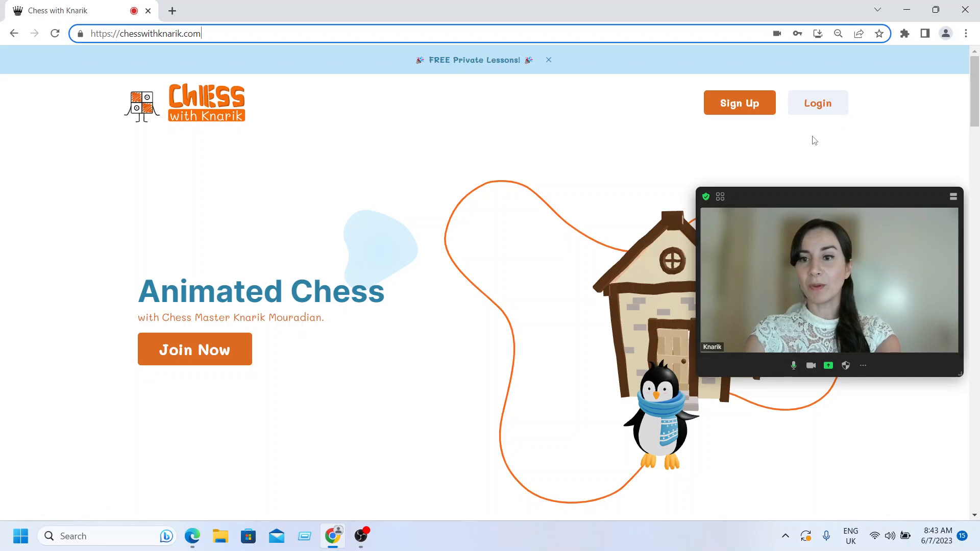
# Open the Sign Up page from the Chess with Knarik home page
pyautogui.click(740, 103)
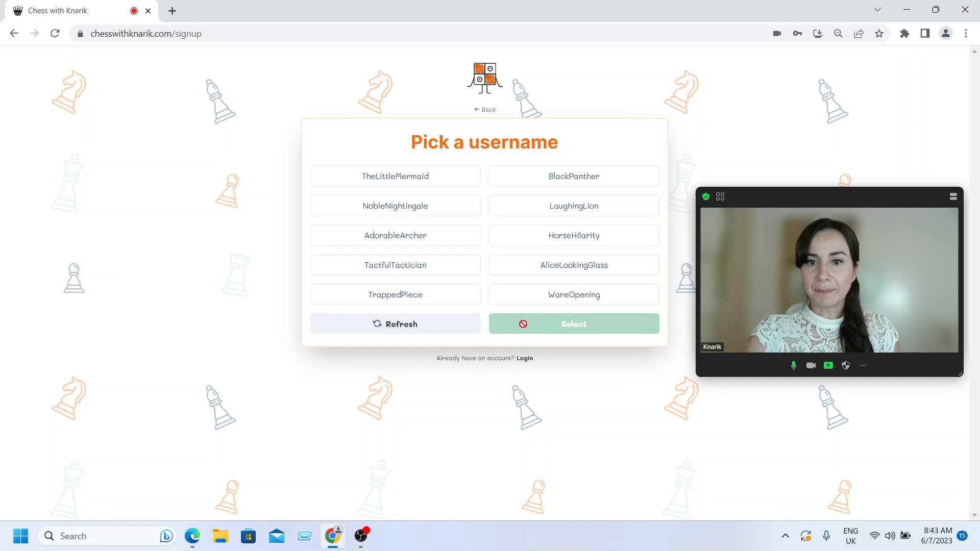
# Pick AliceLookingGlass from the suggested usernames and confirm it
pyautogui.click(573, 176)
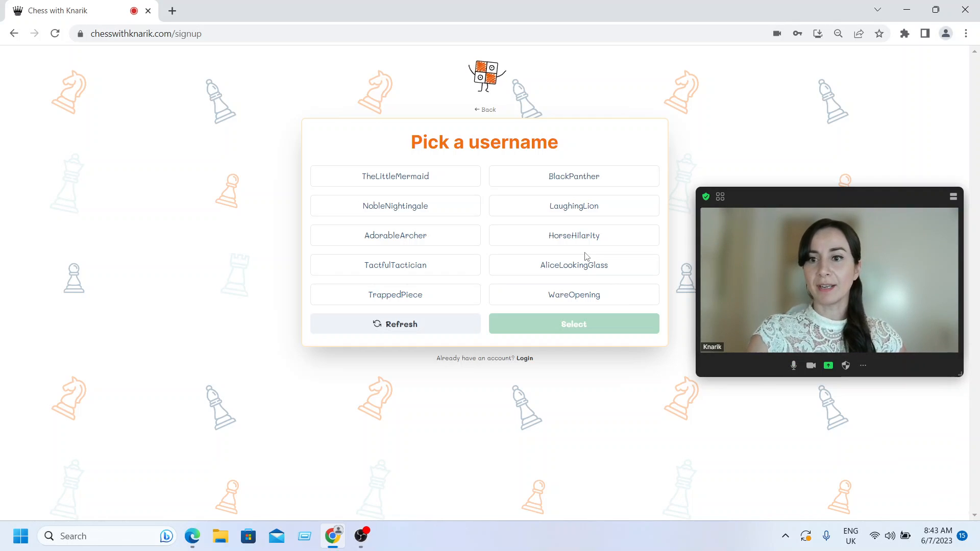
pyautogui.click(395, 205)
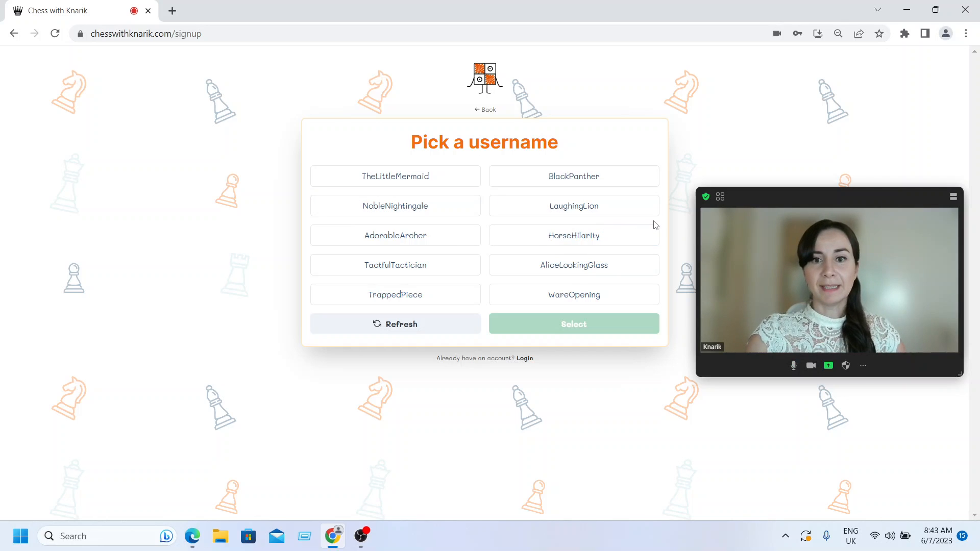
pyautogui.click(574, 264)
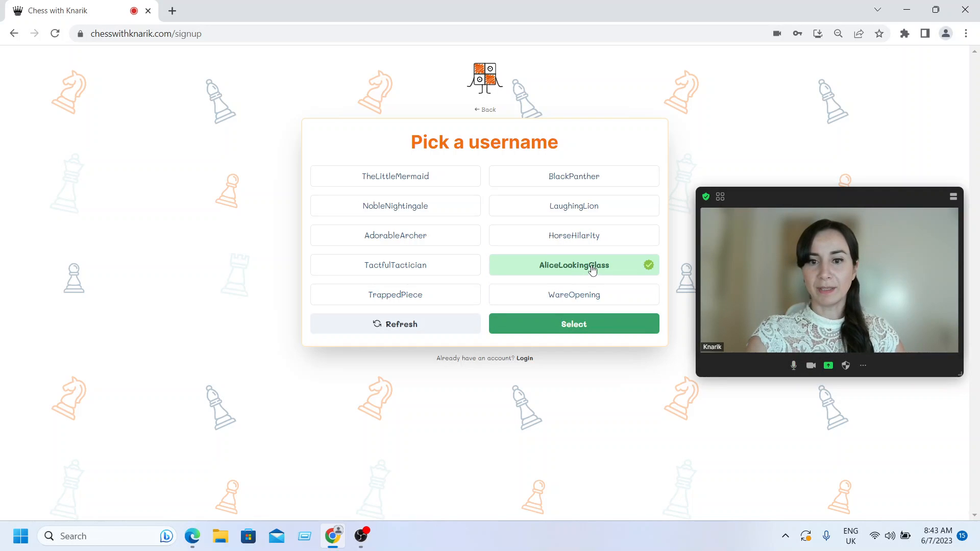
pyautogui.click(573, 324)
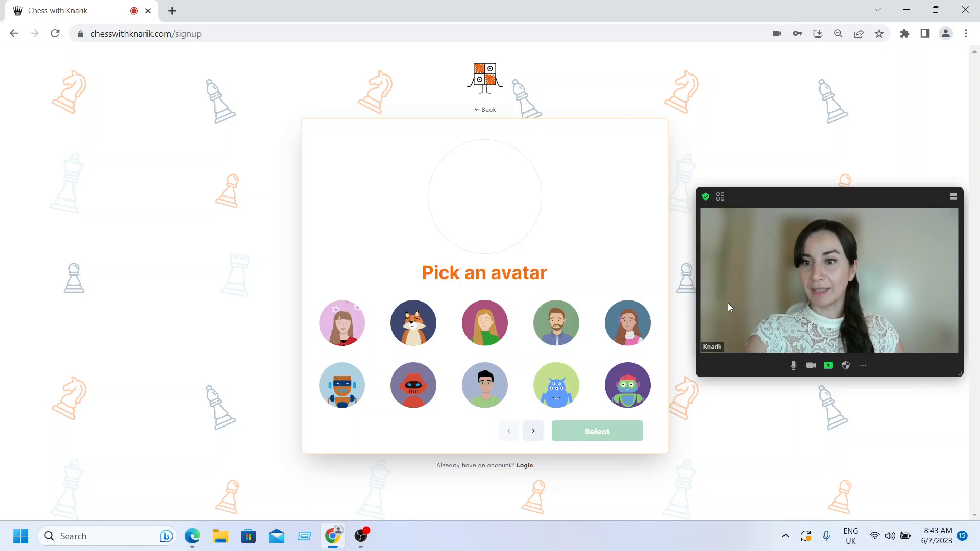
pyautogui.moveTo(669, 325)
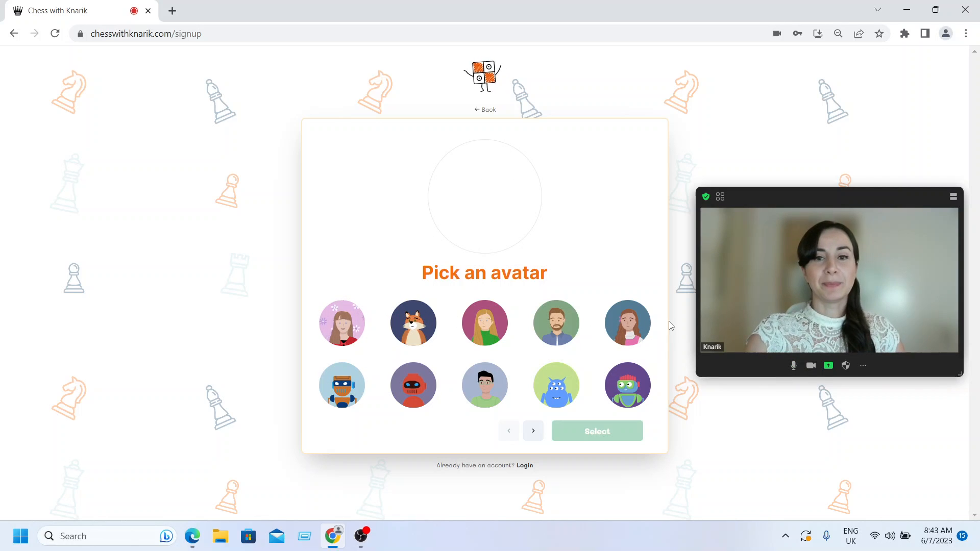
# Browse the avatar pages, then select and confirm the fox avatar
pyautogui.click(532, 430)
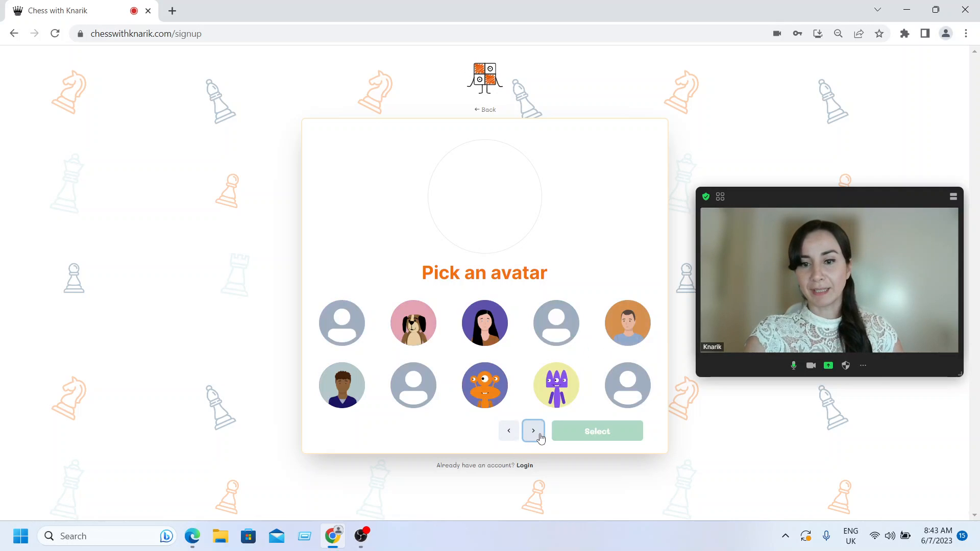
pyautogui.click(532, 431)
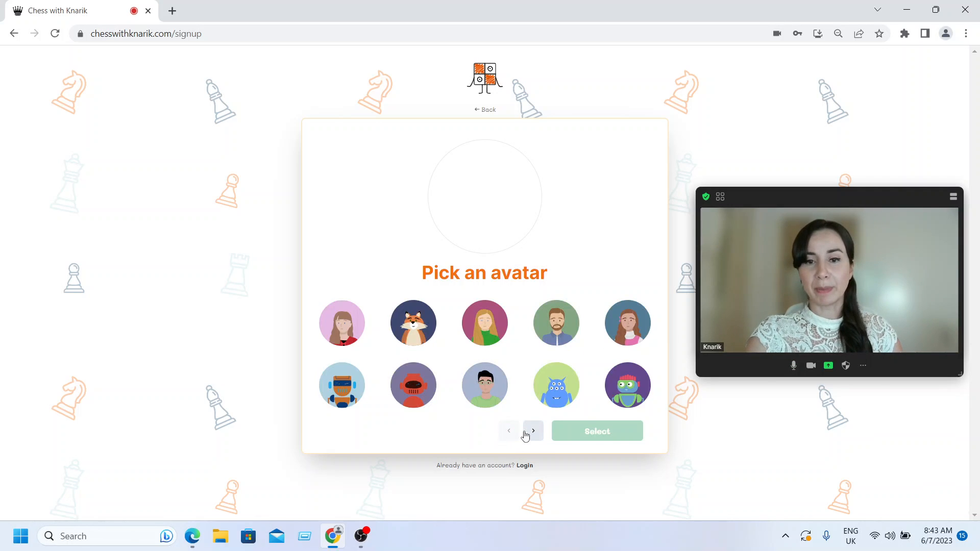
pyautogui.moveTo(597, 340)
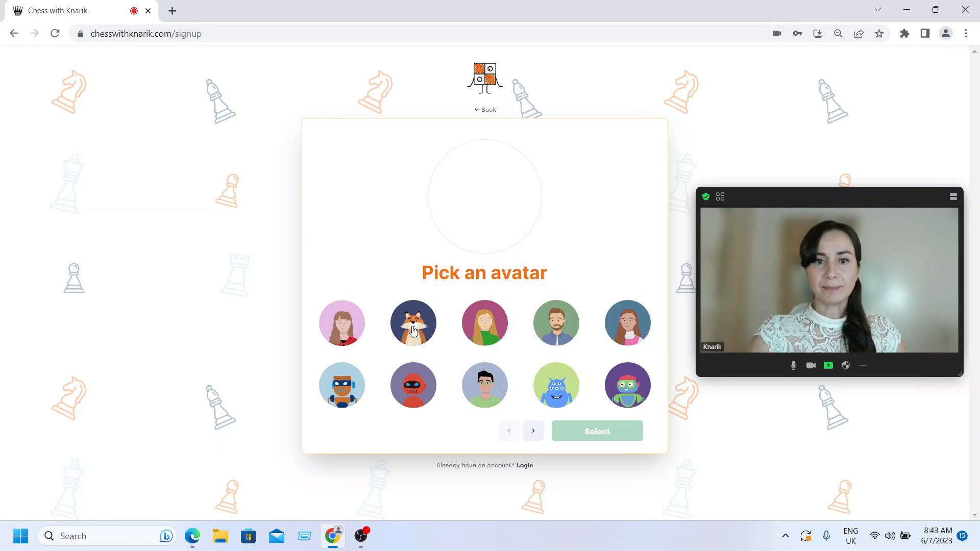
pyautogui.click(412, 323)
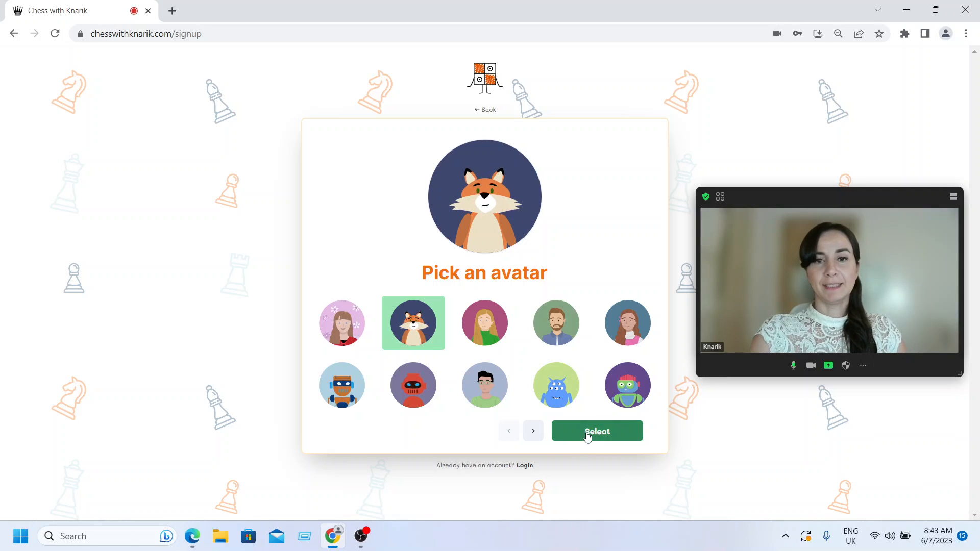
pyautogui.click(597, 430)
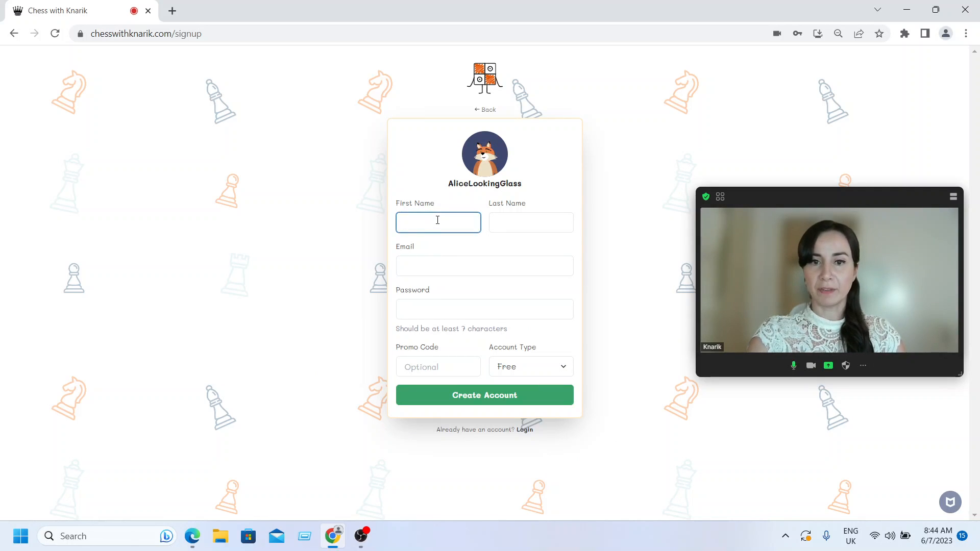
pyautogui.click(485, 309)
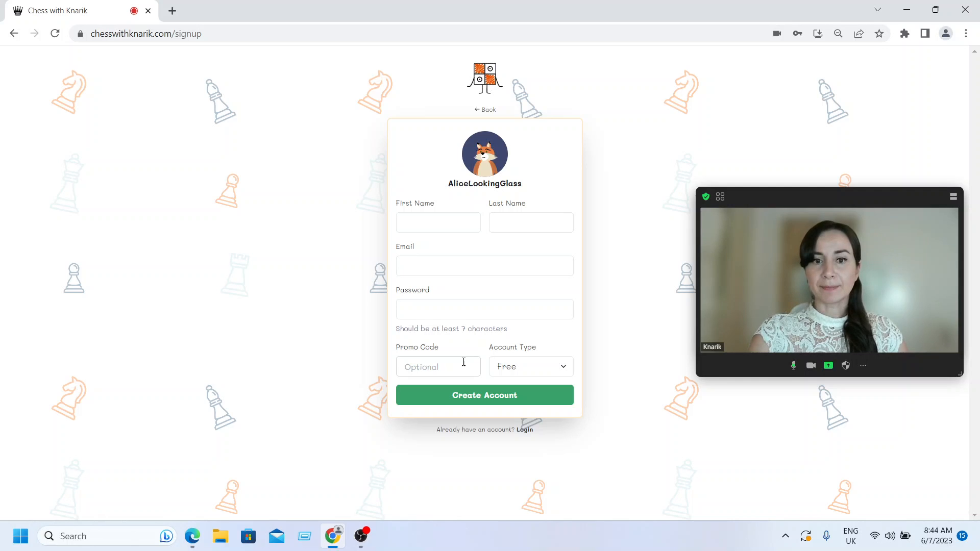
pyautogui.click(531, 366)
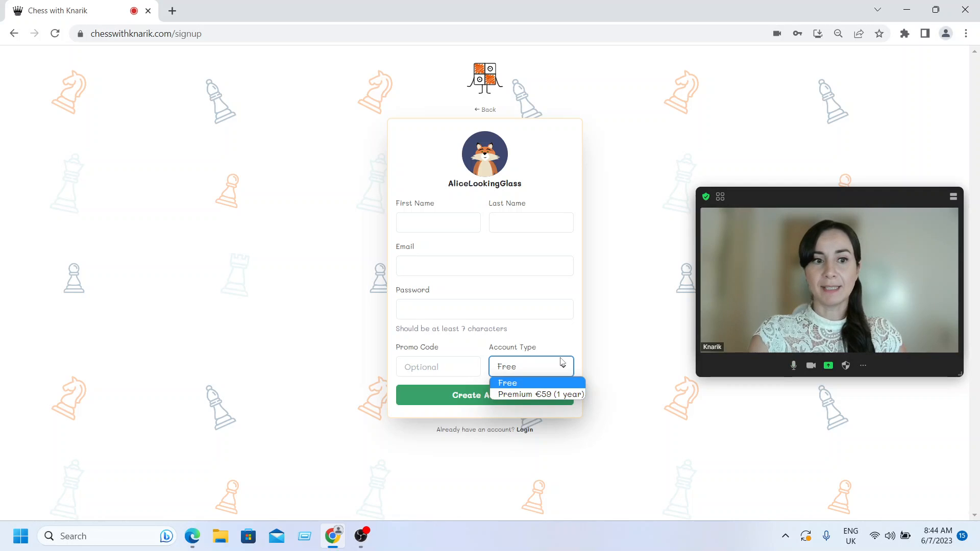
pyautogui.moveTo(564, 341)
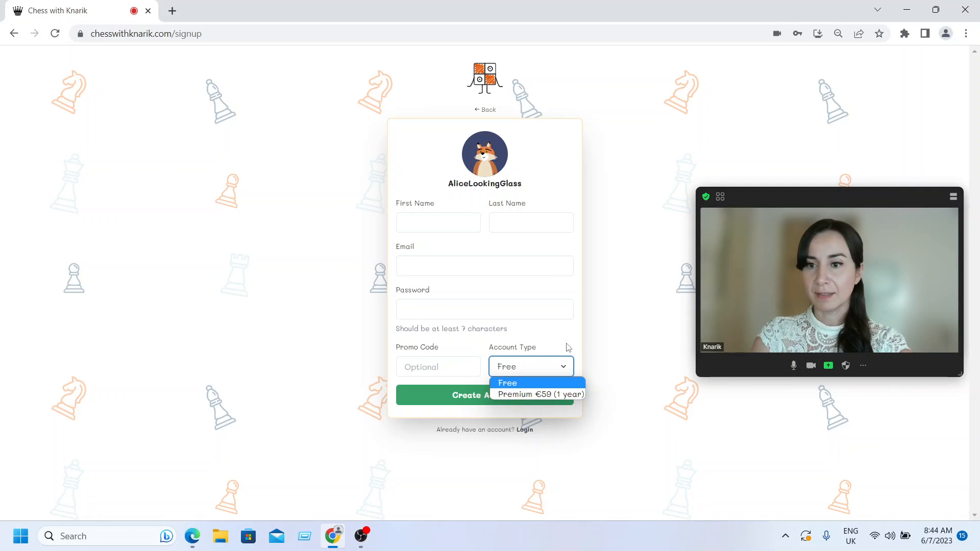
pyautogui.moveTo(570, 347)
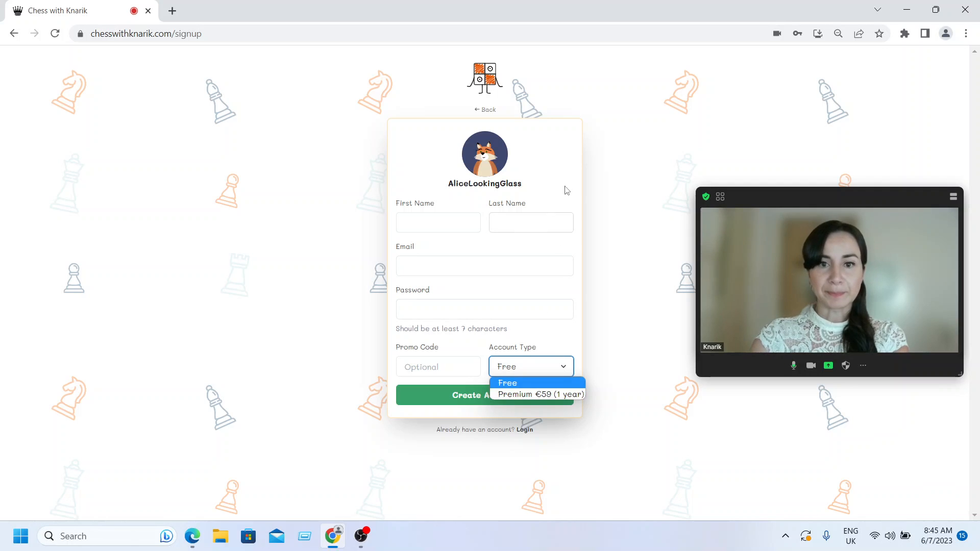
pyautogui.click(508, 383)
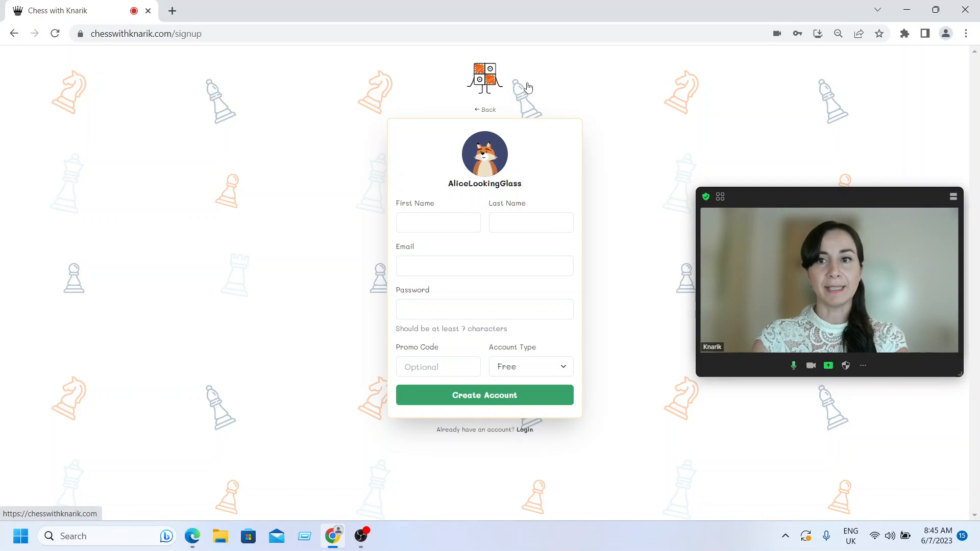
# Return home, sign in as Knarik, and open the Puzzles section
pyautogui.click(484, 109)
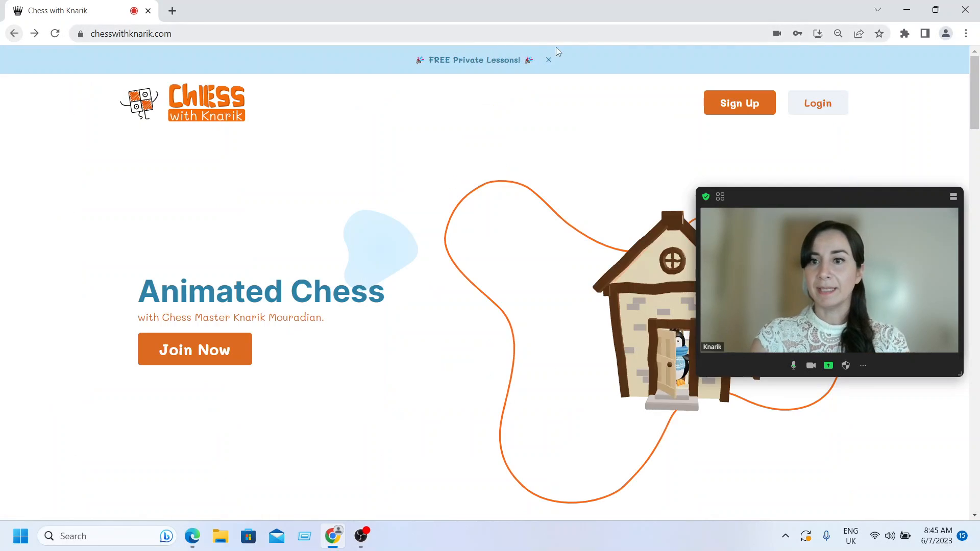
pyautogui.click(818, 102)
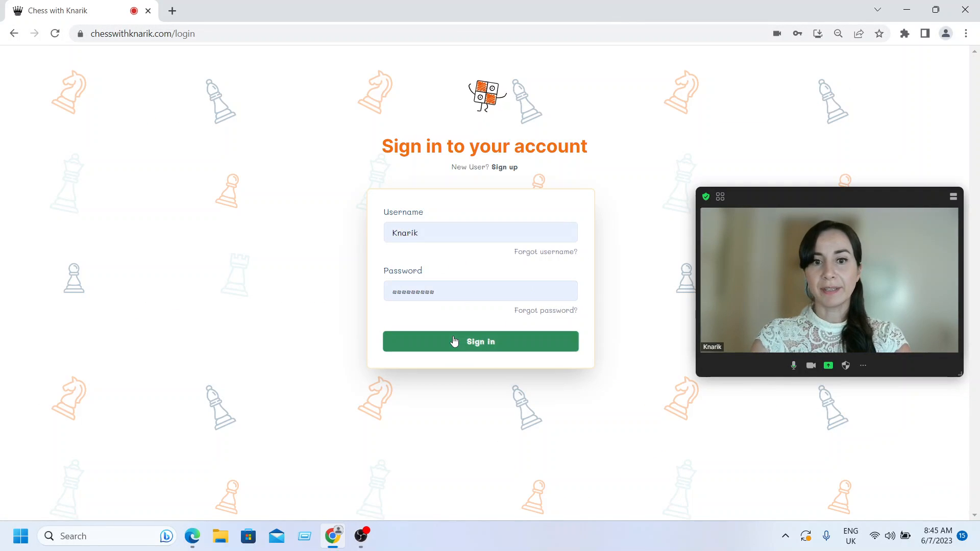
pyautogui.click(481, 342)
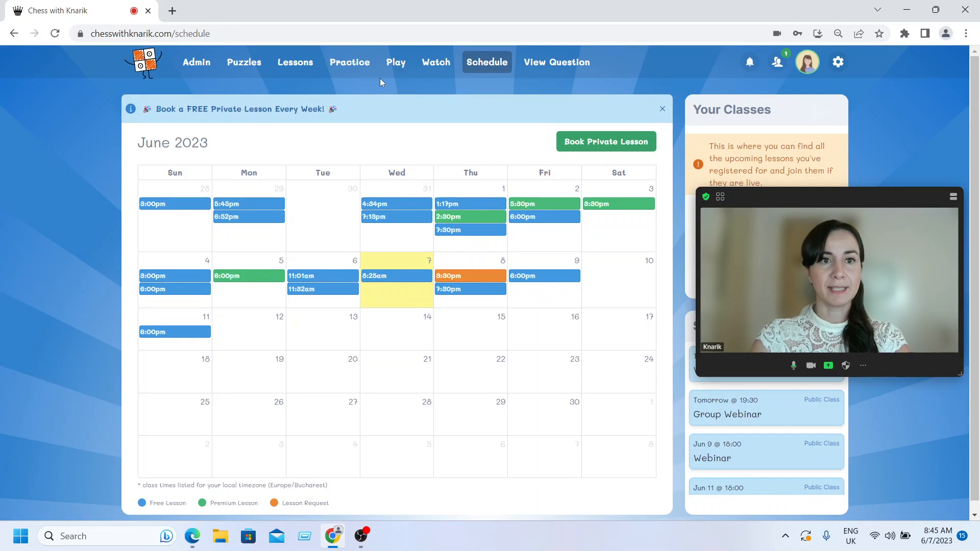
pyautogui.click(243, 62)
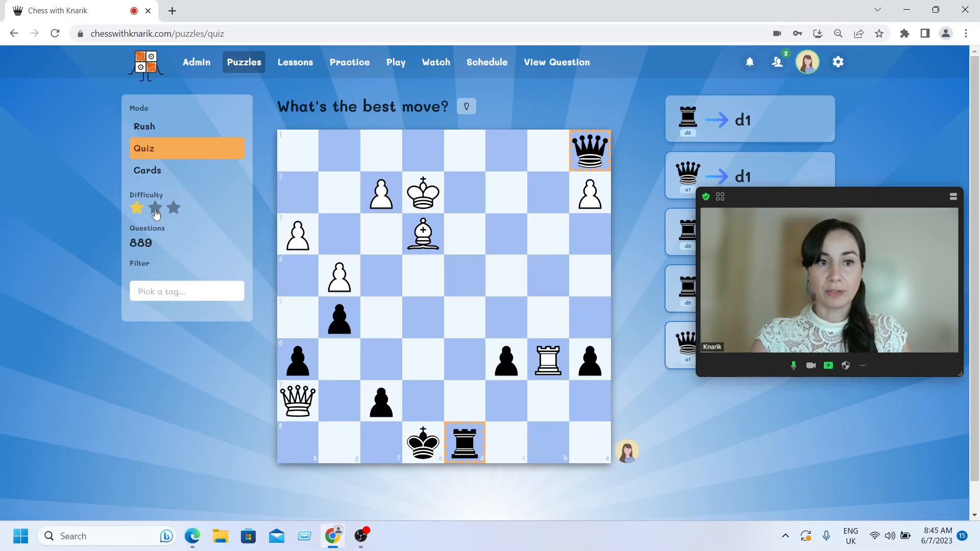
# Answer the quiz puzzle with pawn to b2 and play through its solution
pyautogui.click(155, 208)
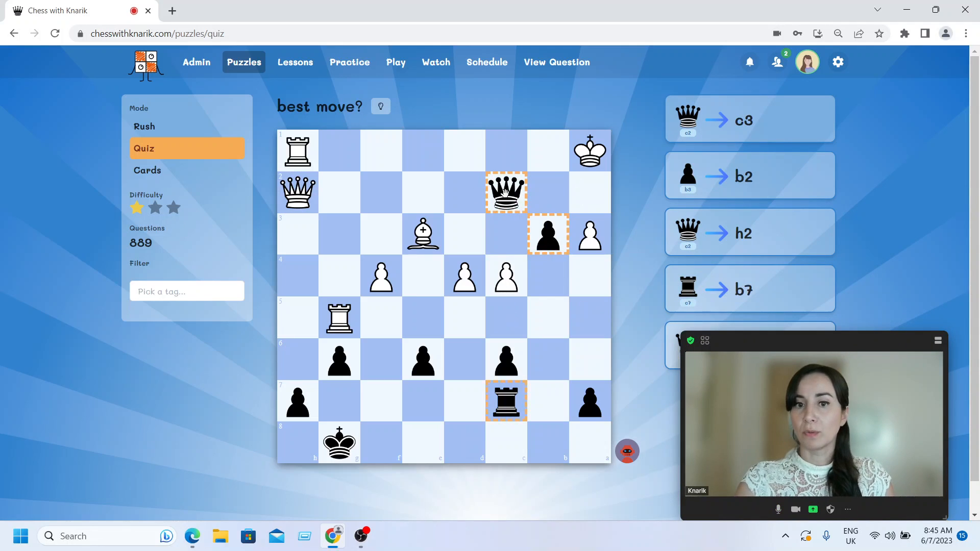
pyautogui.click(749, 176)
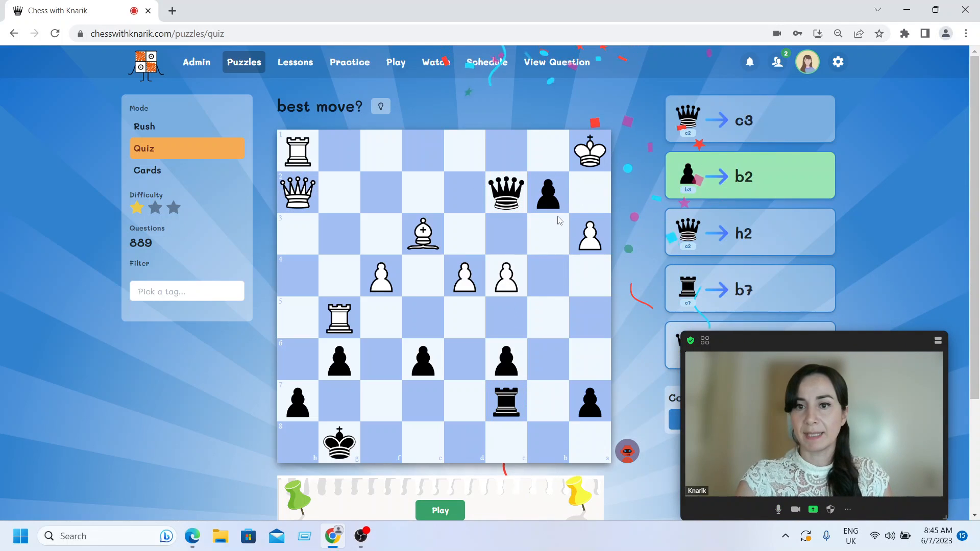
pyautogui.scroll(-3)
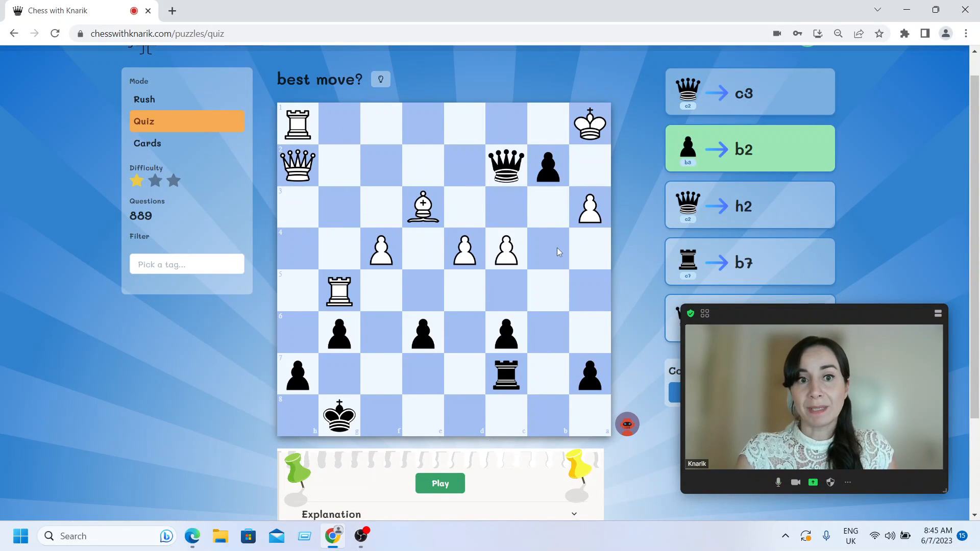
pyautogui.moveTo(434, 440)
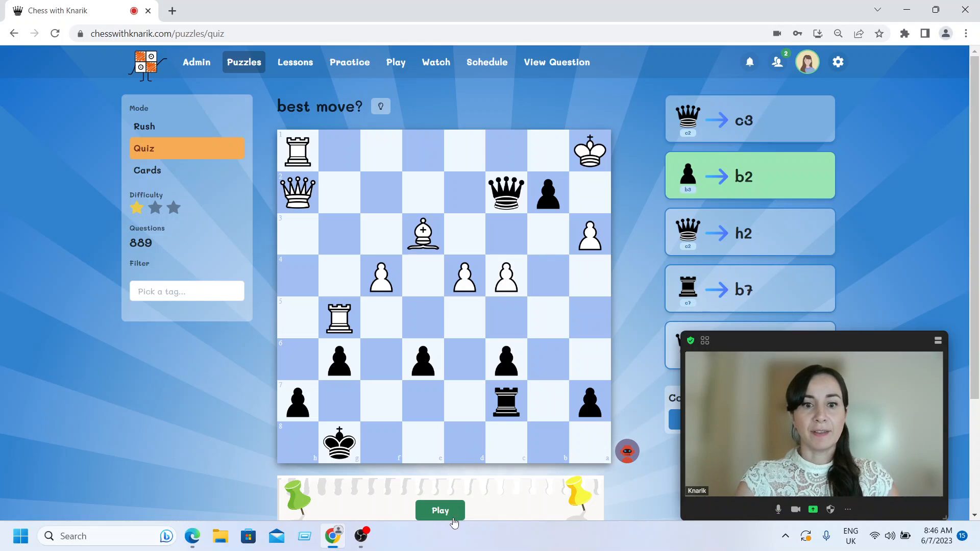
pyautogui.click(147, 170)
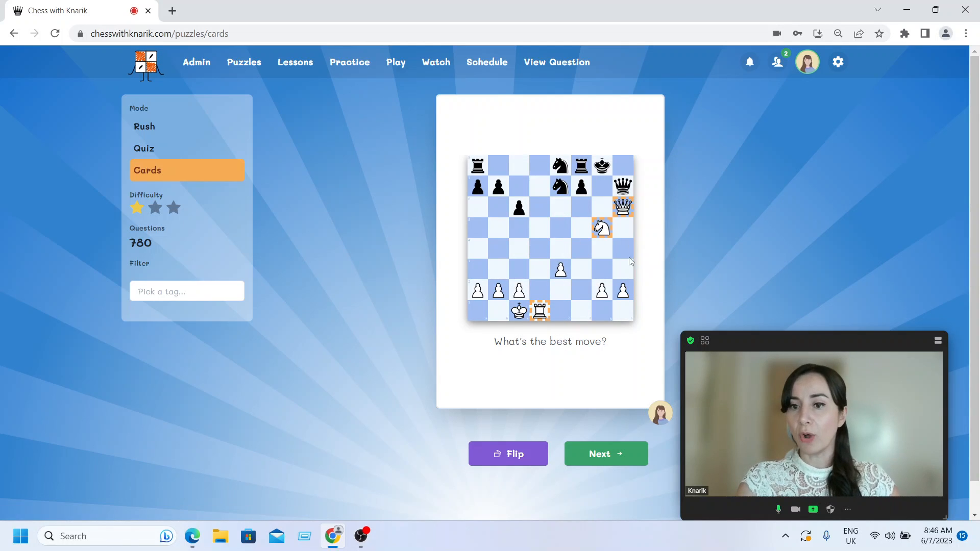
pyautogui.moveTo(611, 255)
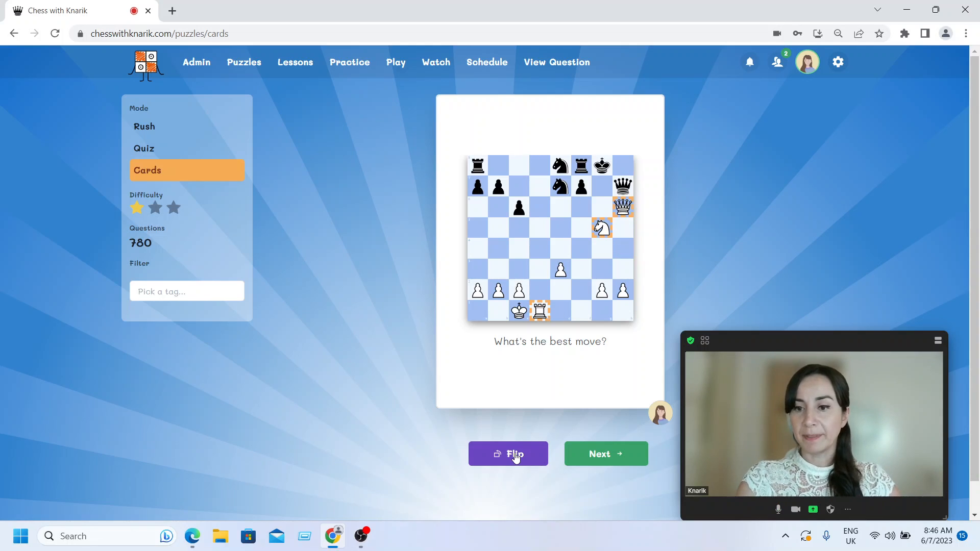
# Flip the puzzle card to reveal h6, h7, then switch to Rush mode
pyautogui.click(508, 453)
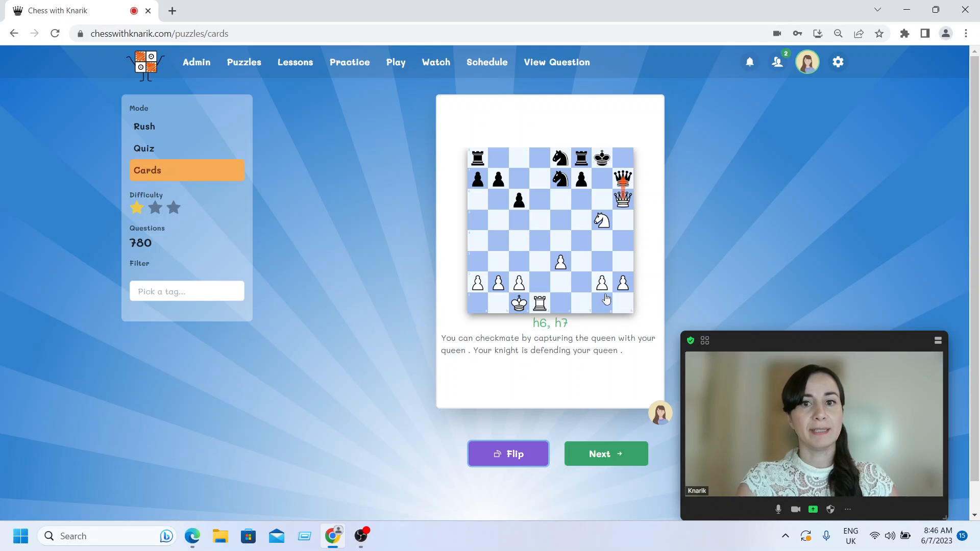
pyautogui.click(144, 127)
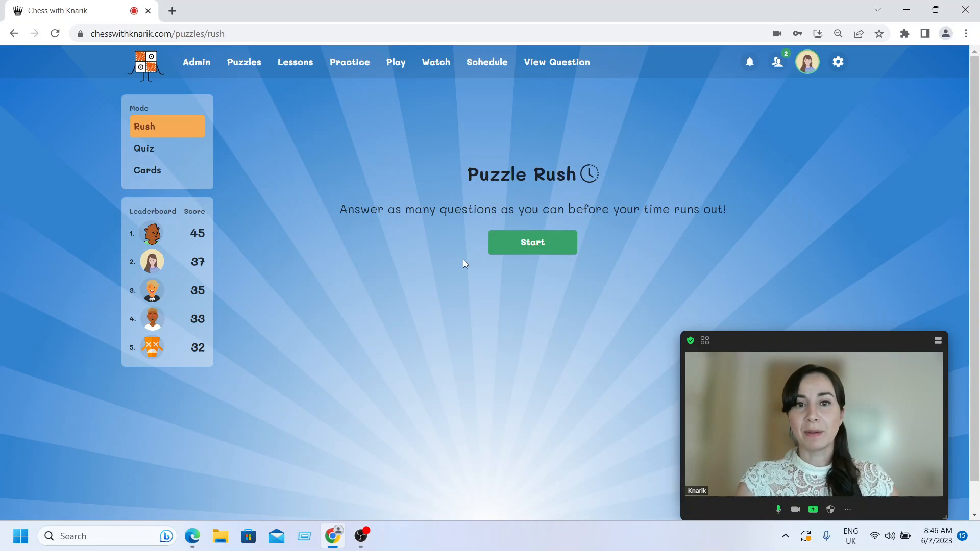
pyautogui.moveTo(555, 241)
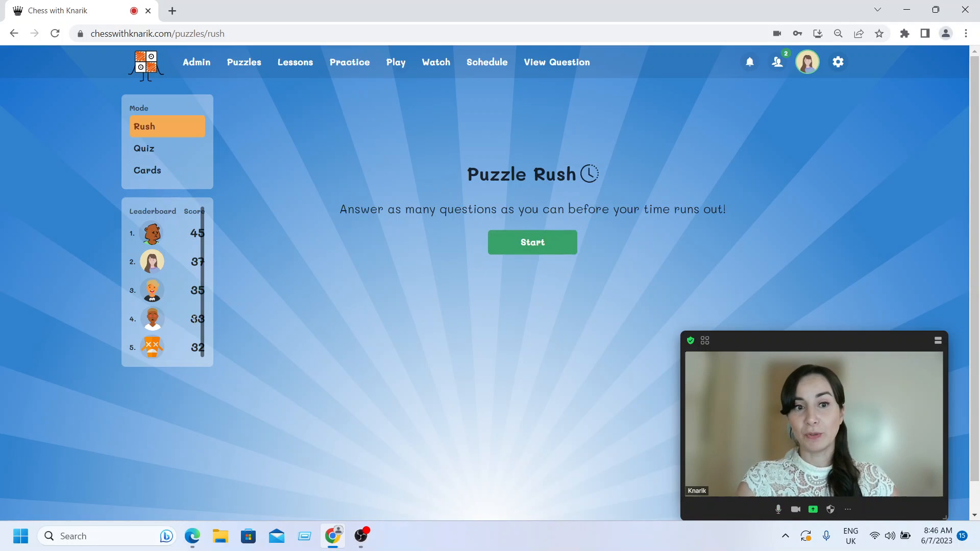
pyautogui.moveTo(166, 390)
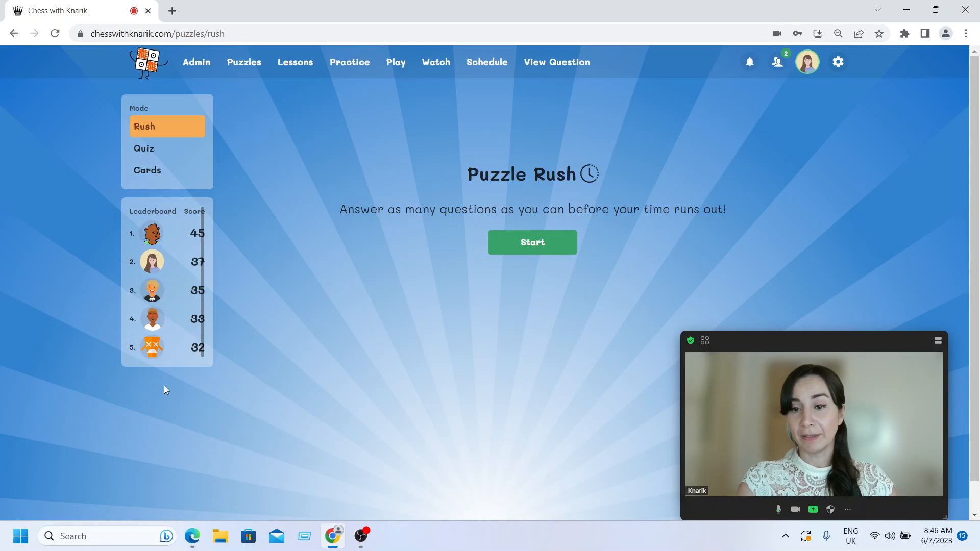
pyautogui.moveTo(153, 262)
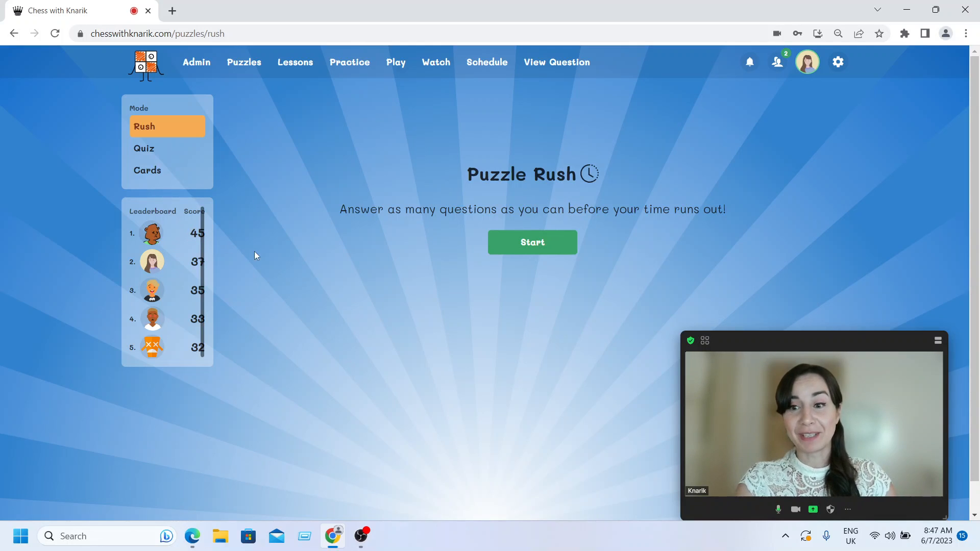
pyautogui.moveTo(285, 258)
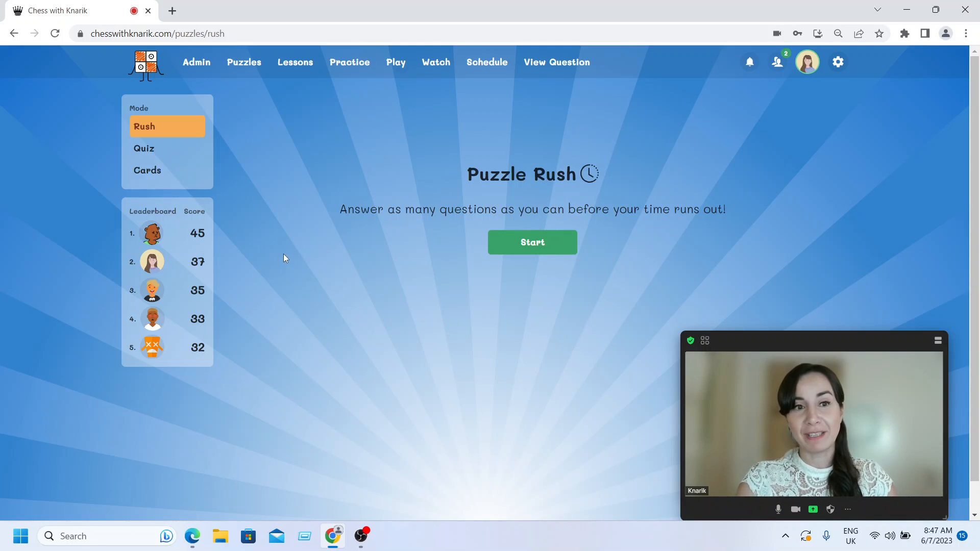
pyautogui.moveTo(255, 251)
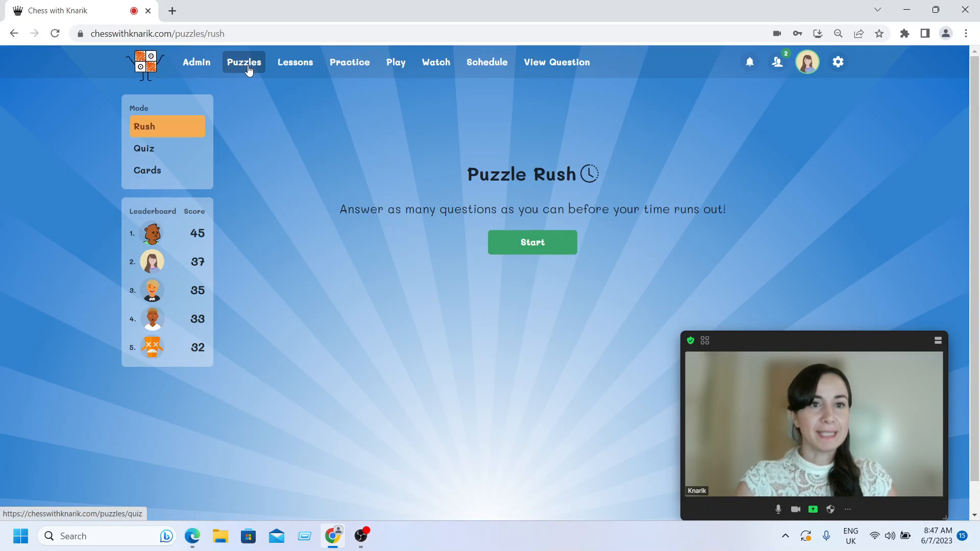
pyautogui.moveTo(314, 63)
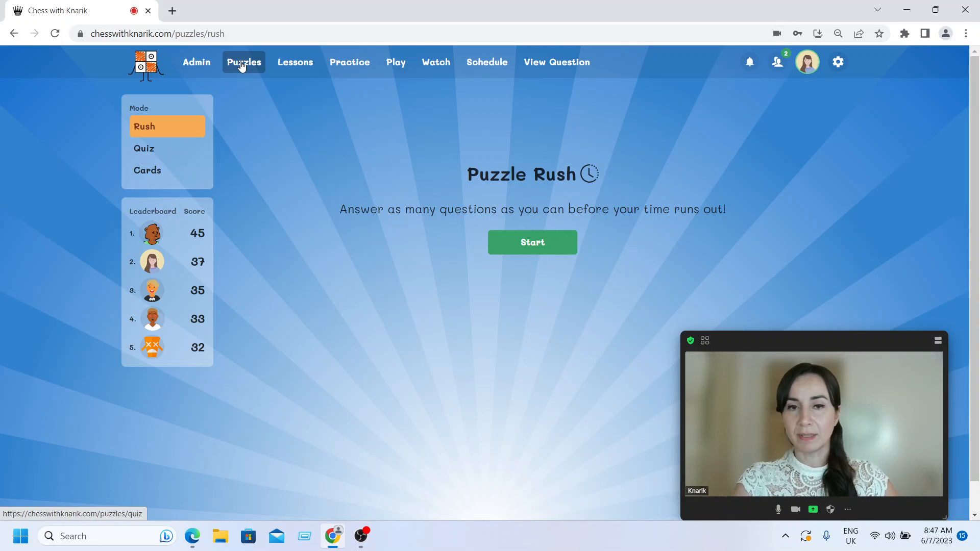
pyautogui.moveTo(278, 85)
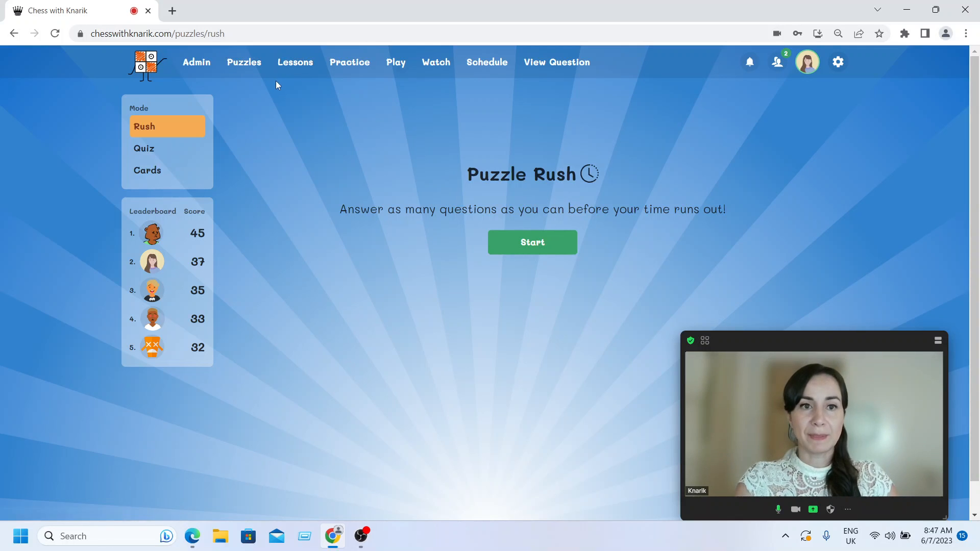
pyautogui.moveTo(301, 92)
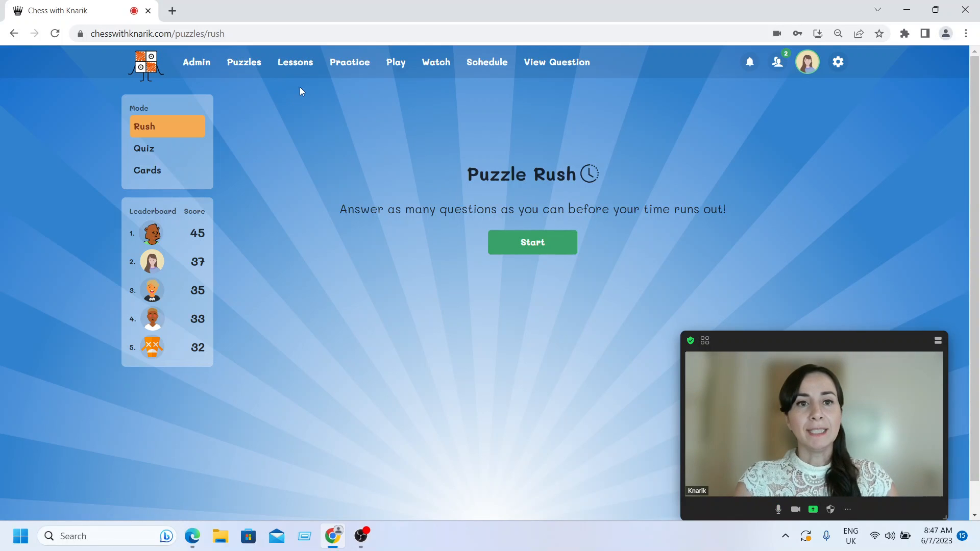
# Open Lessons and scroll the published lessons list
pyautogui.click(295, 61)
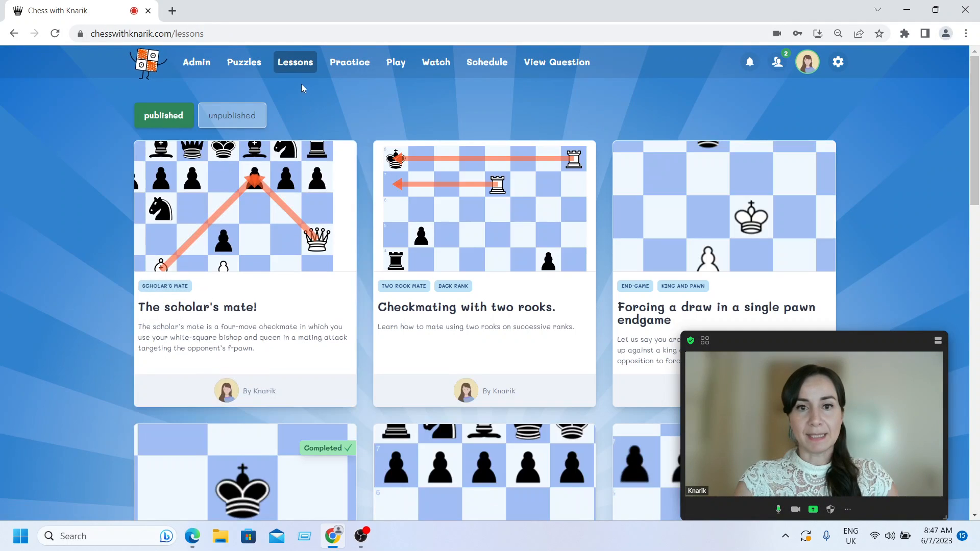
pyautogui.moveTo(514, 346)
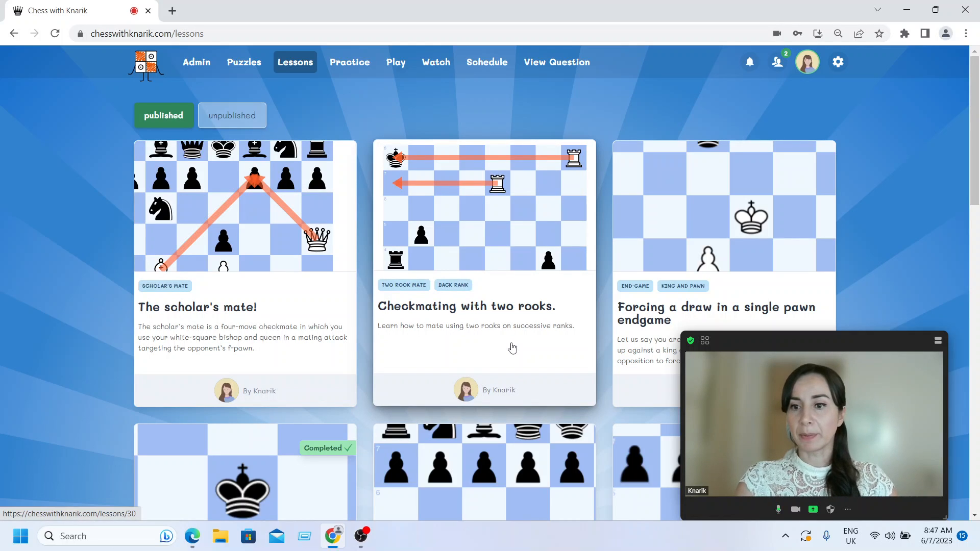
pyautogui.moveTo(431, 355)
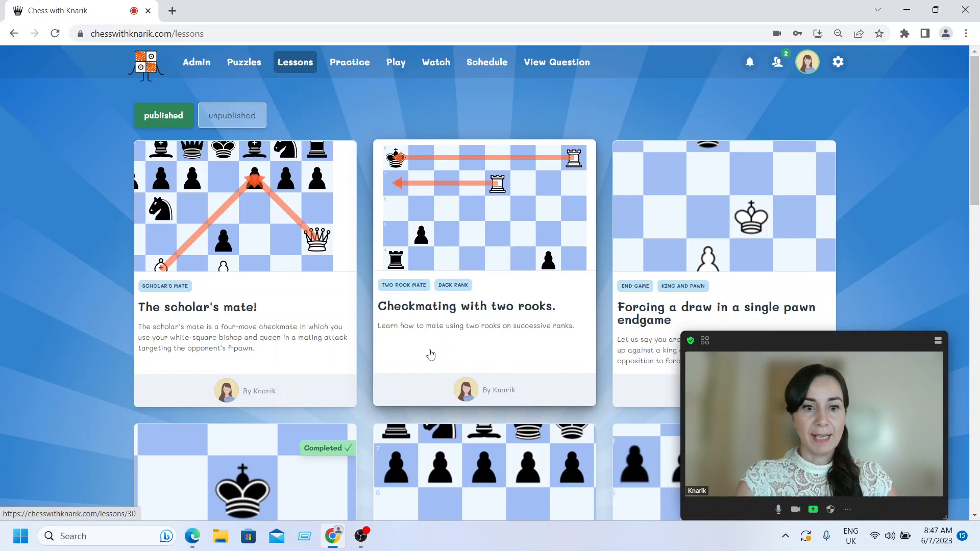
pyautogui.scroll(-3)
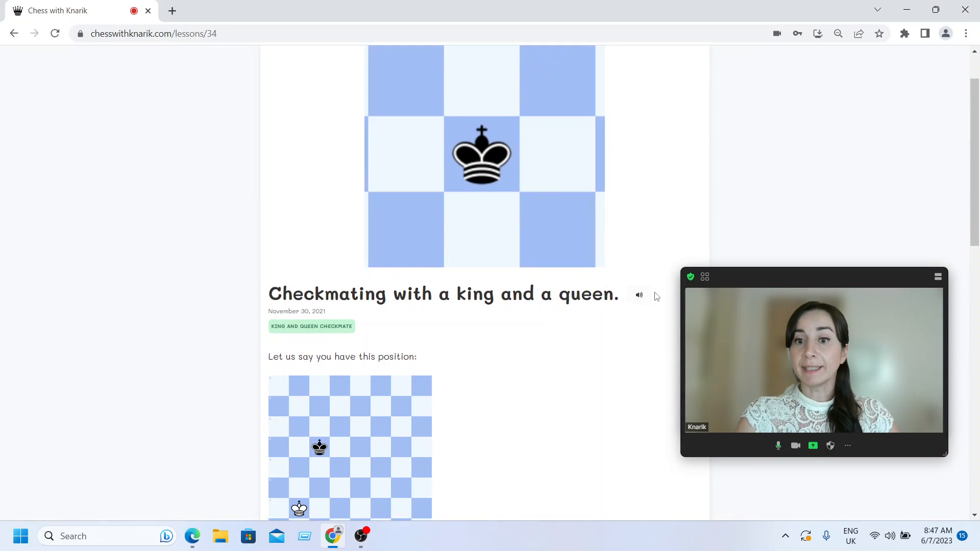
# Scroll through the king-and-queen checkmate lesson down to Take Quiz
pyautogui.scroll(-3)
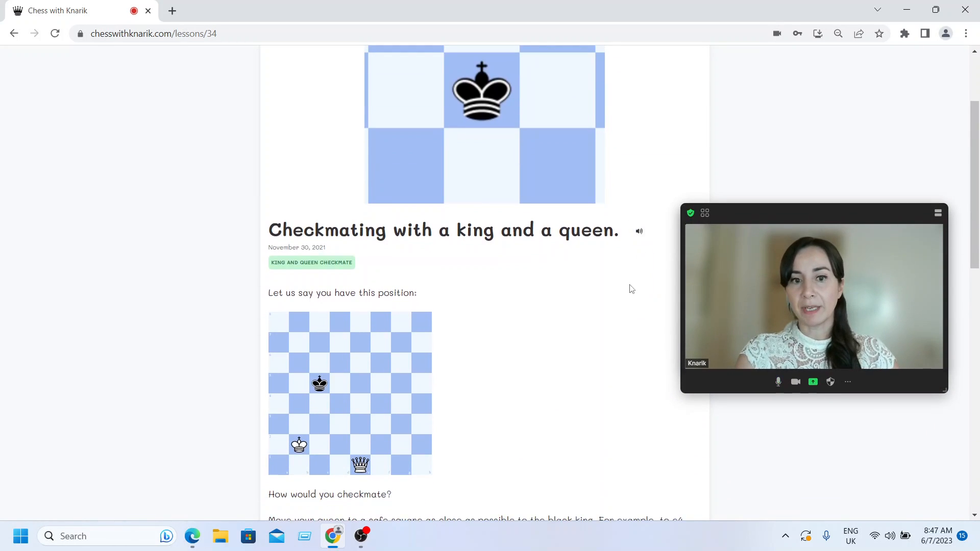
pyautogui.scroll(-3)
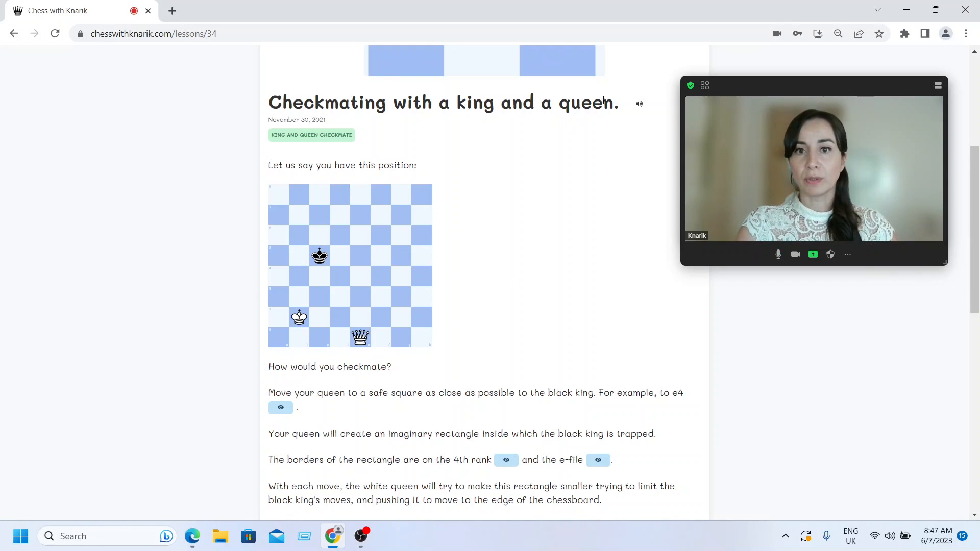
pyautogui.scroll(-3)
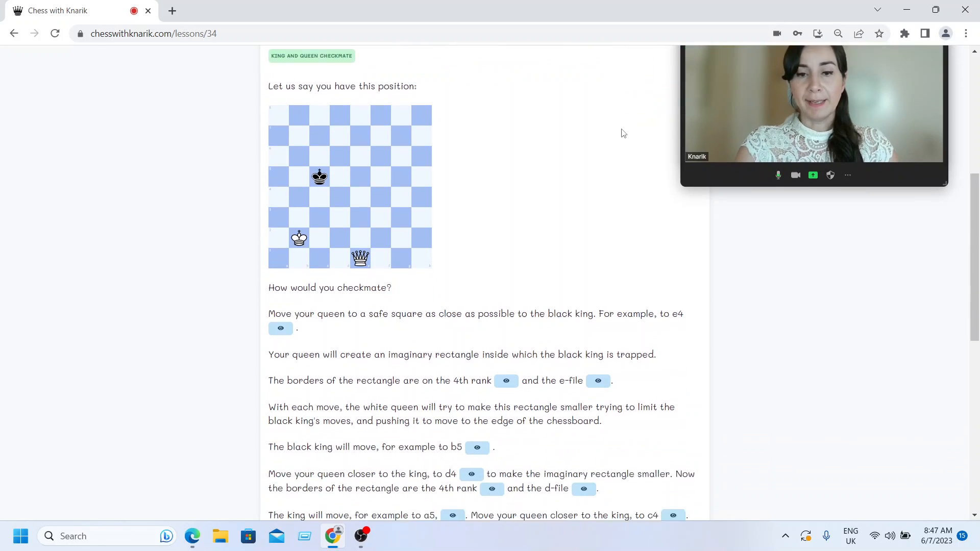
pyautogui.scroll(-3)
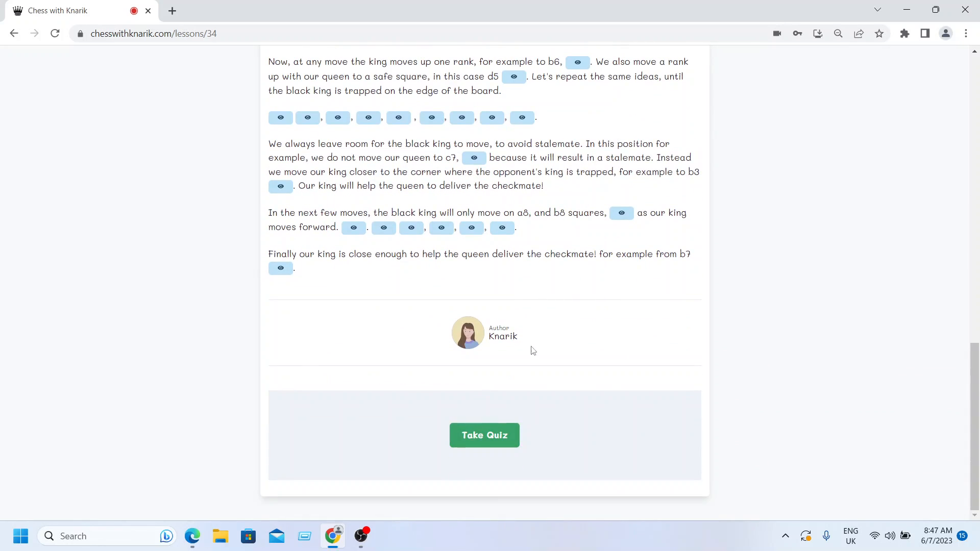
pyautogui.moveTo(479, 442)
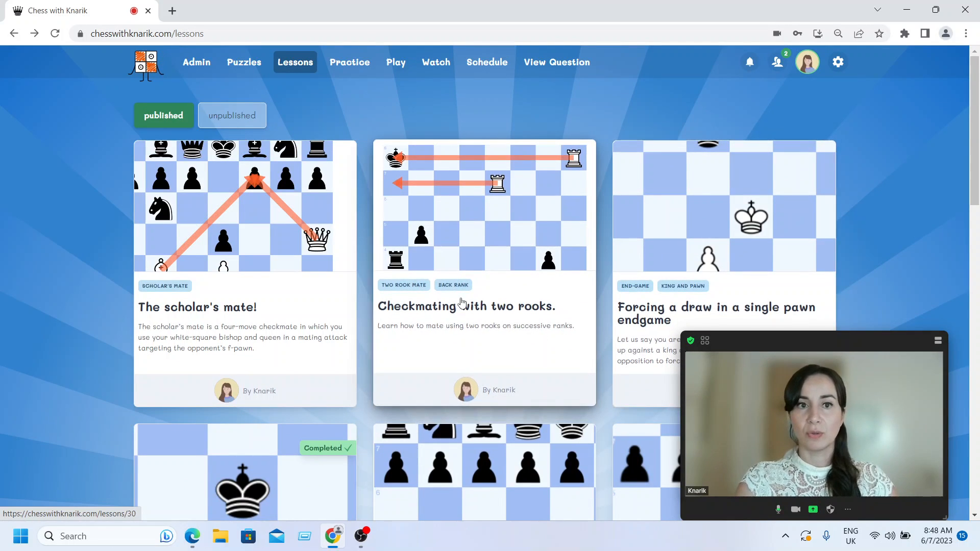
pyautogui.moveTo(389, 108)
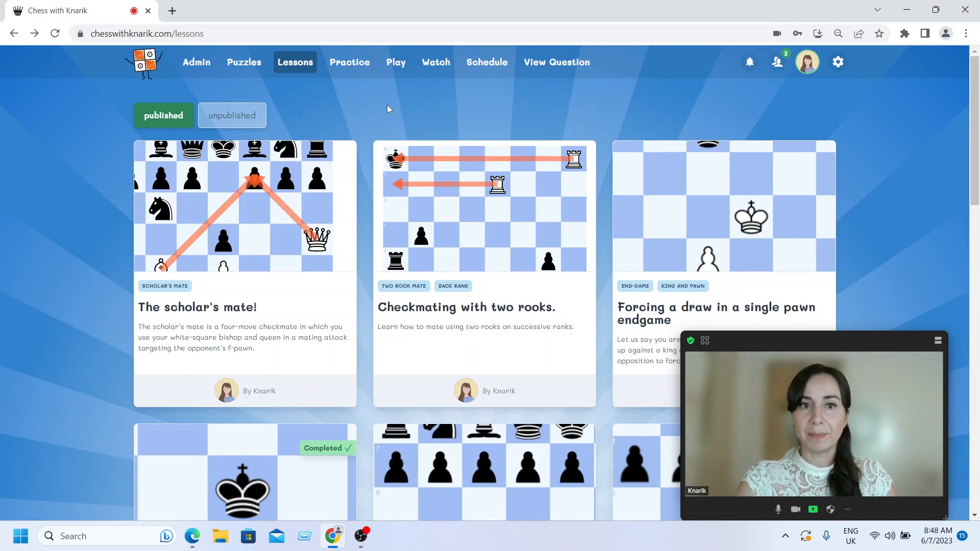
pyautogui.moveTo(358, 64)
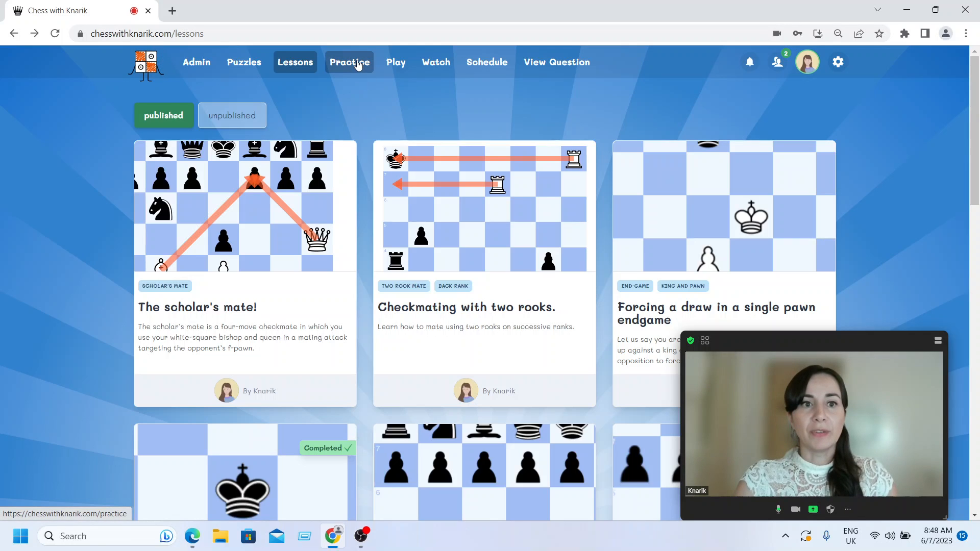
# Open the Practice page with its Pawn endgames and Breakthrough categories
pyautogui.click(349, 62)
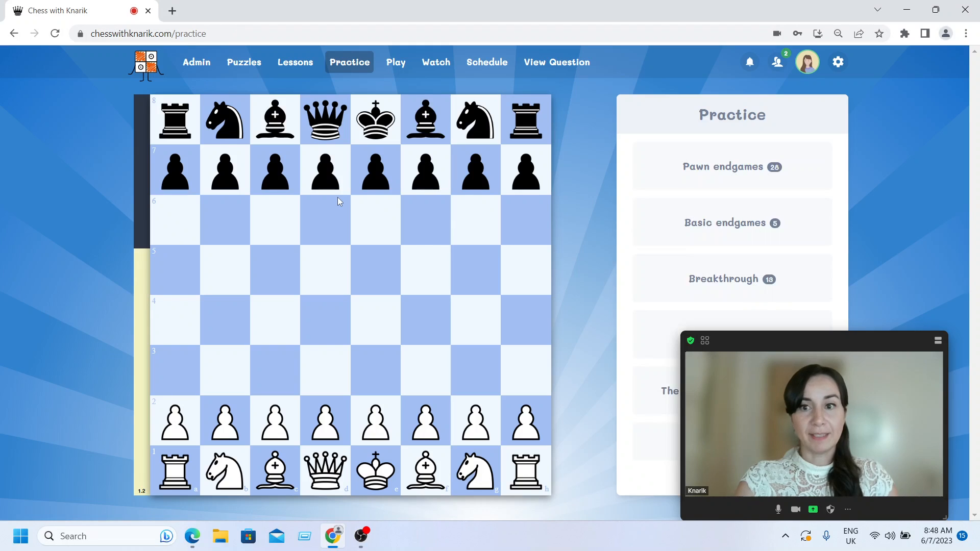
pyautogui.moveTo(690, 341)
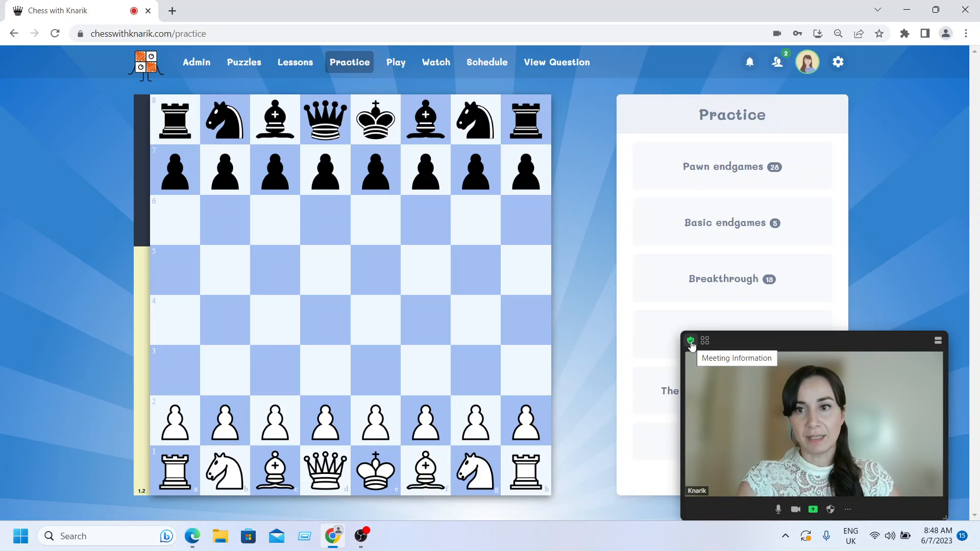
pyautogui.moveTo(609, 348)
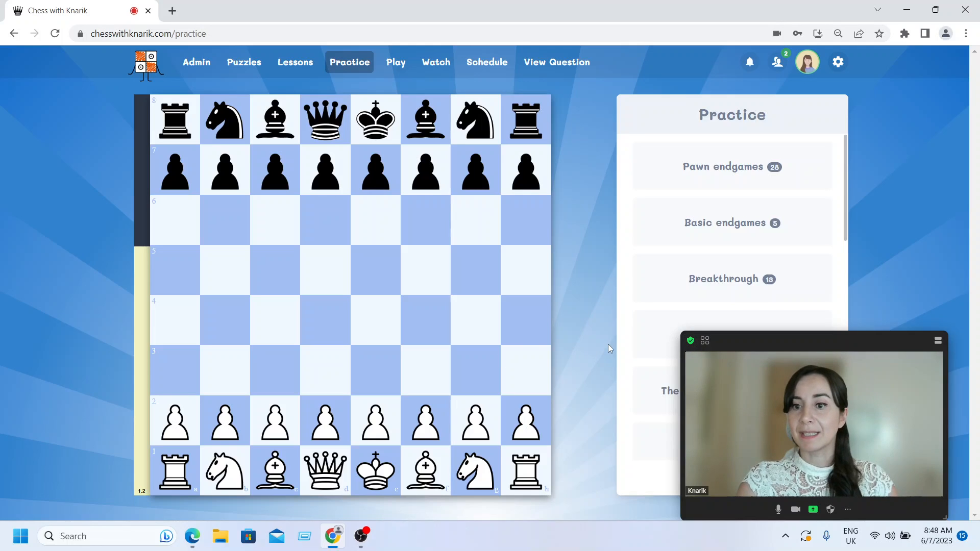
pyautogui.moveTo(676, 350)
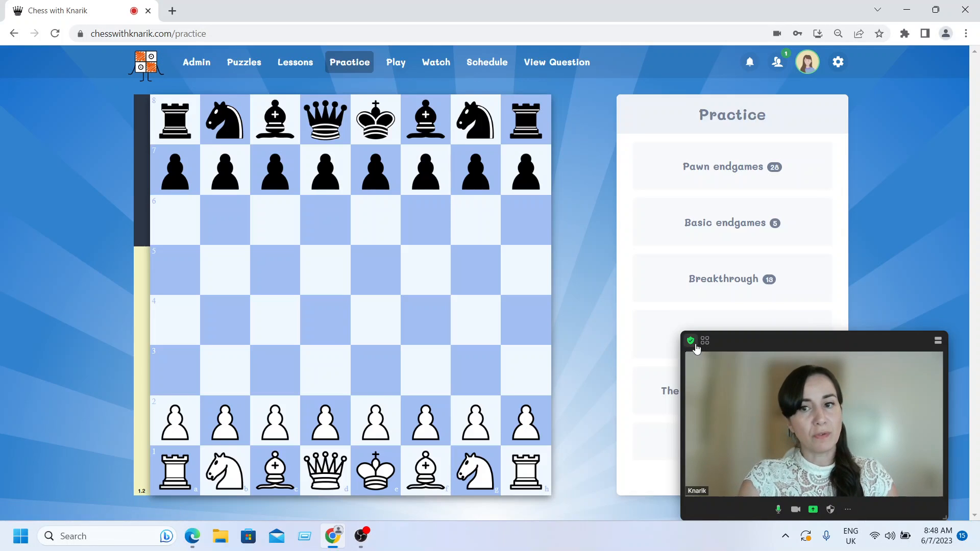
pyautogui.moveTo(735, 286)
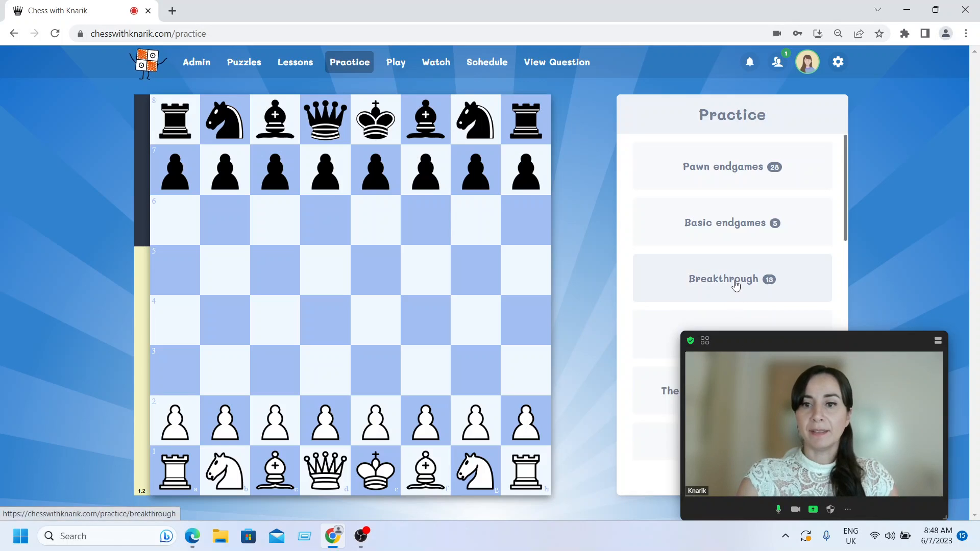
# Open Breakthrough to promote 1, choose Expert difficulty, and start it
pyautogui.click(731, 278)
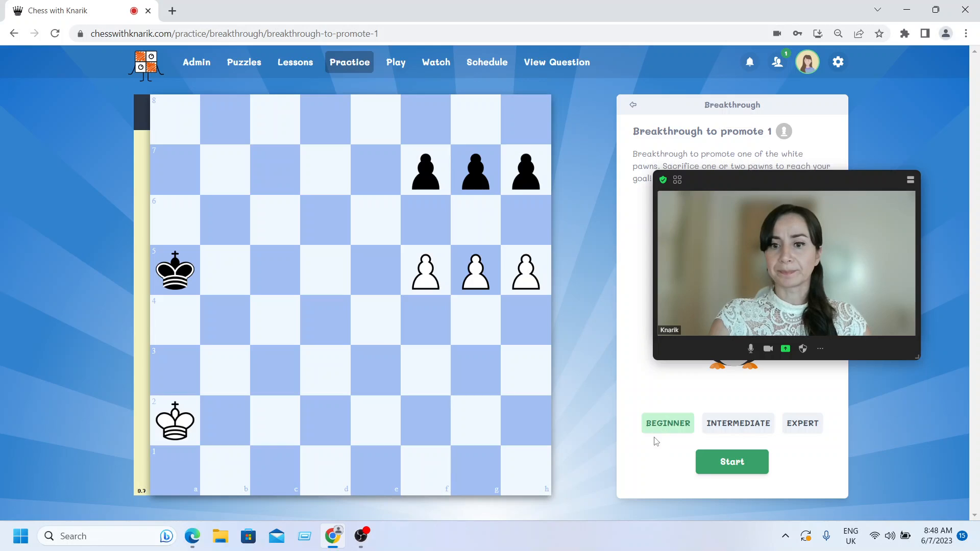
pyautogui.moveTo(325, 288)
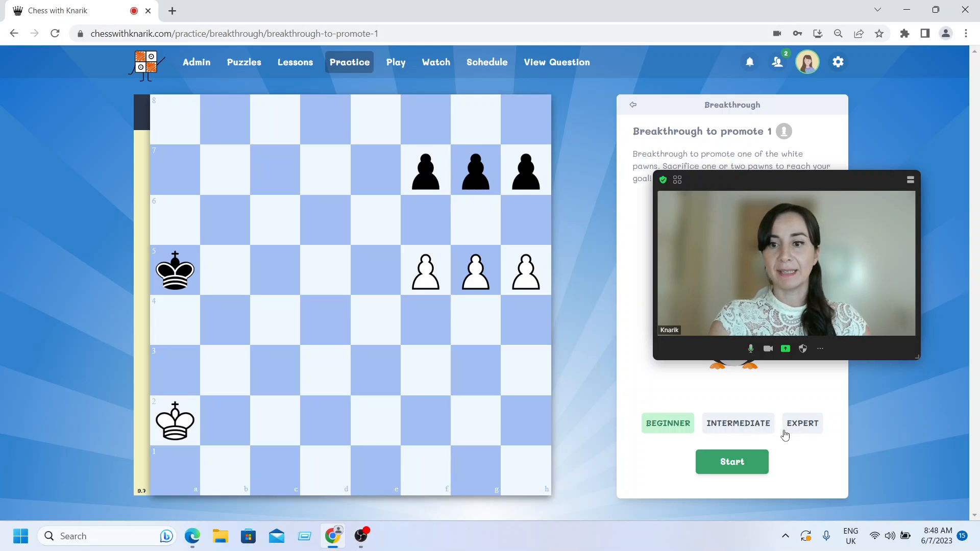
pyautogui.click(802, 423)
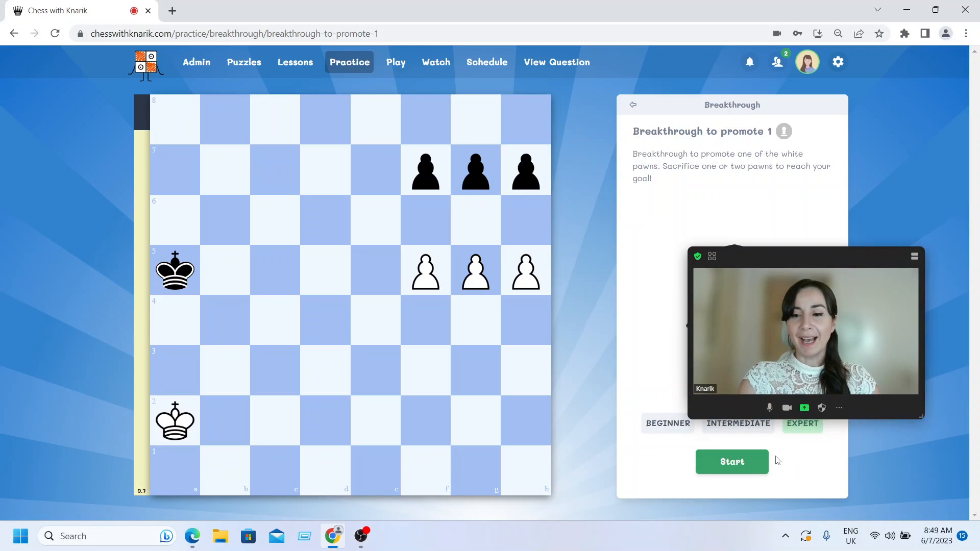
pyautogui.moveTo(785, 453)
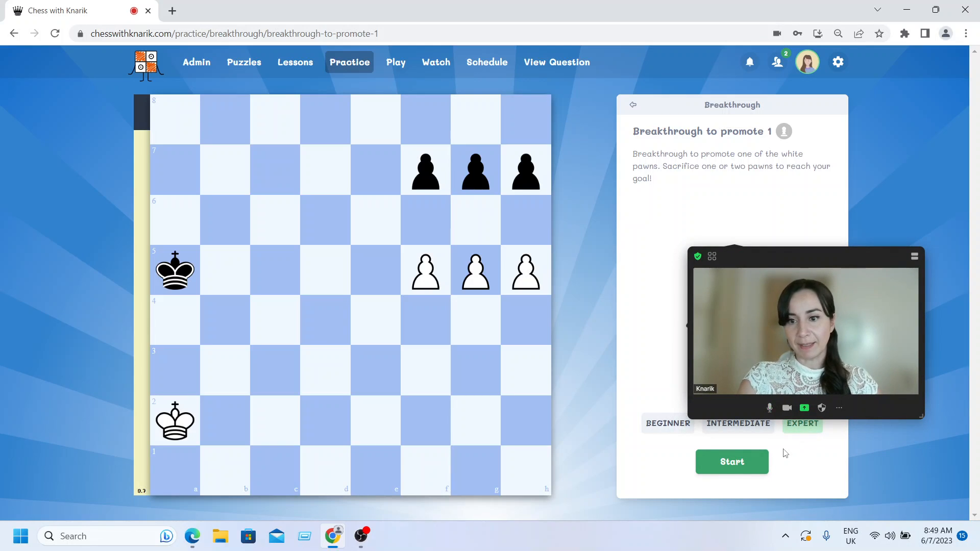
pyautogui.click(732, 461)
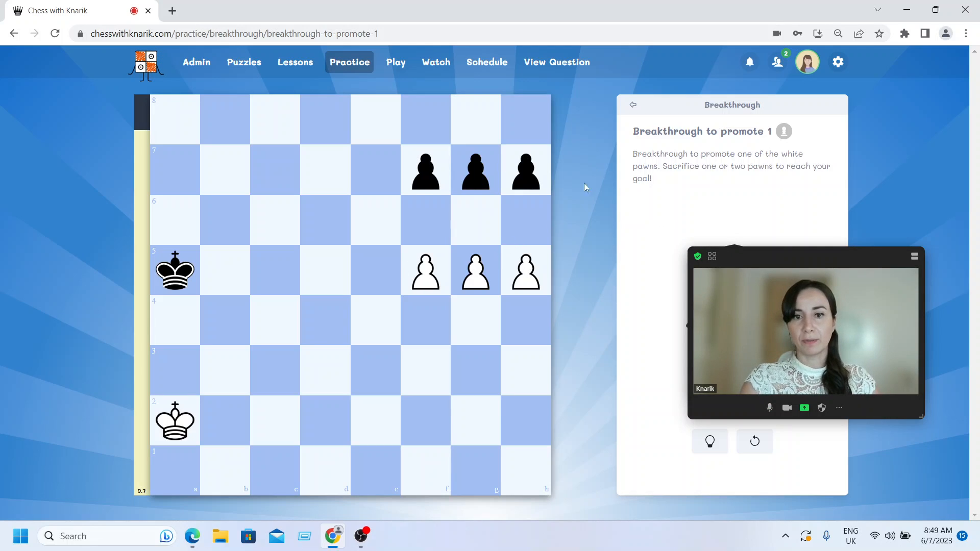
pyautogui.moveTo(483, 291)
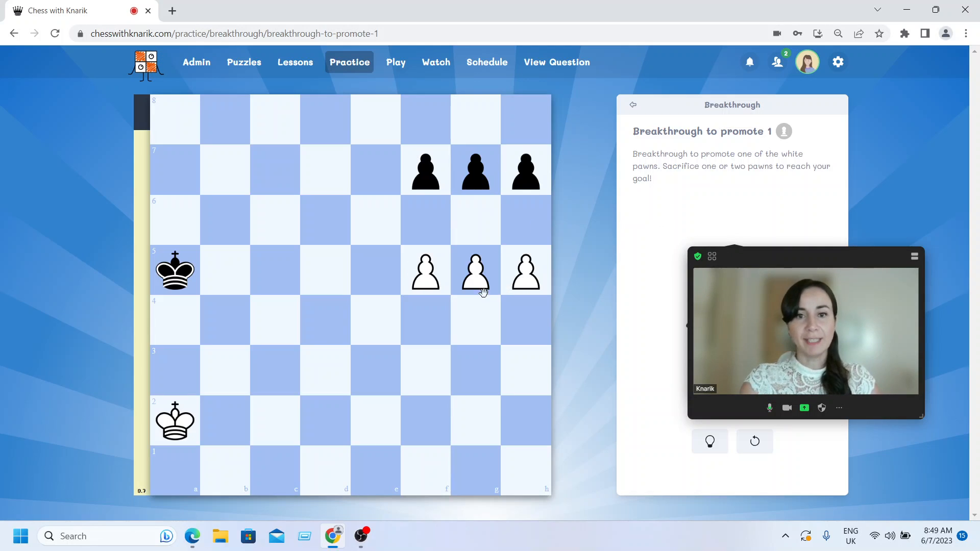
# Sacrifice a white pawn, promote the passed pawn to a queen, and return to Practice topics
pyautogui.moveTo(475, 270); pyautogui.dragTo(475, 220)
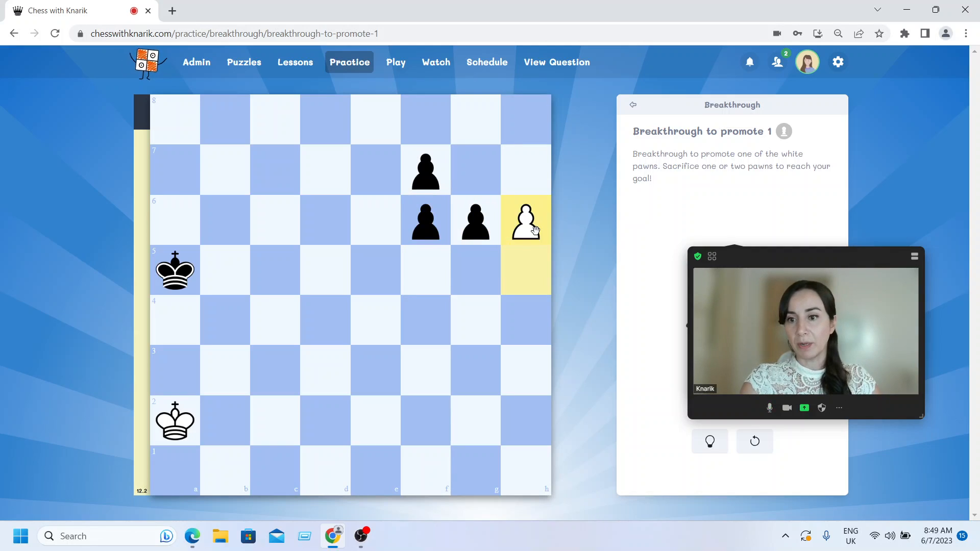
pyautogui.moveTo(525, 220); pyautogui.dragTo(526, 170)
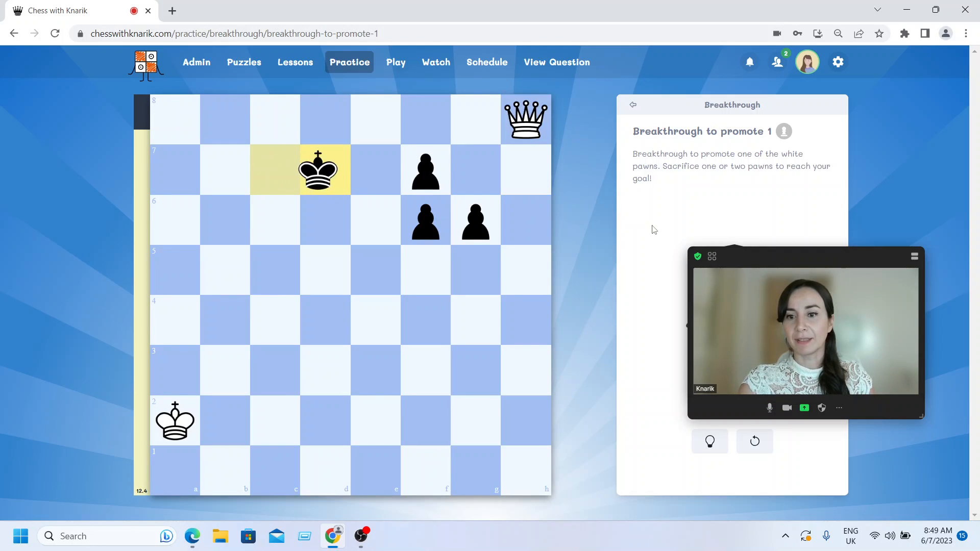
pyautogui.moveTo(806, 256); pyautogui.dragTo(811, 222)
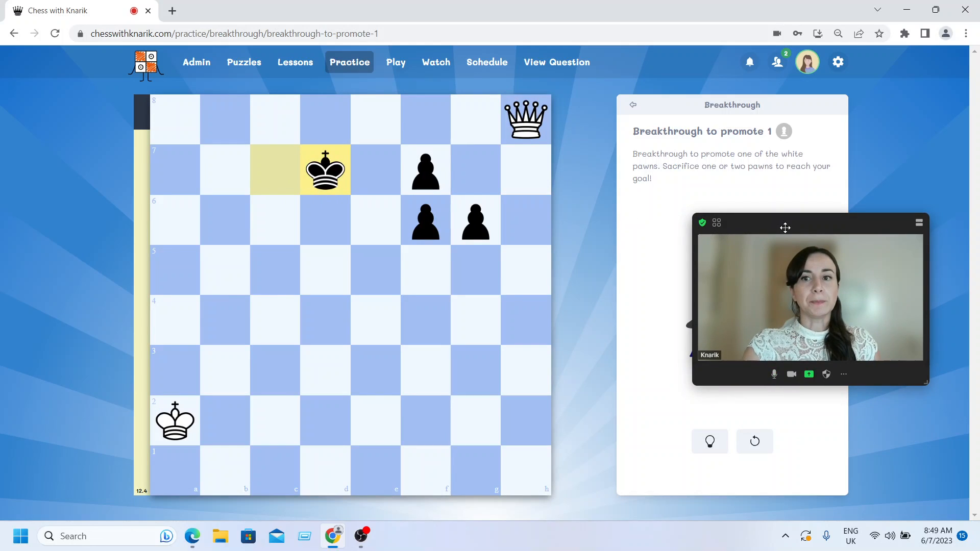
pyautogui.click(631, 105)
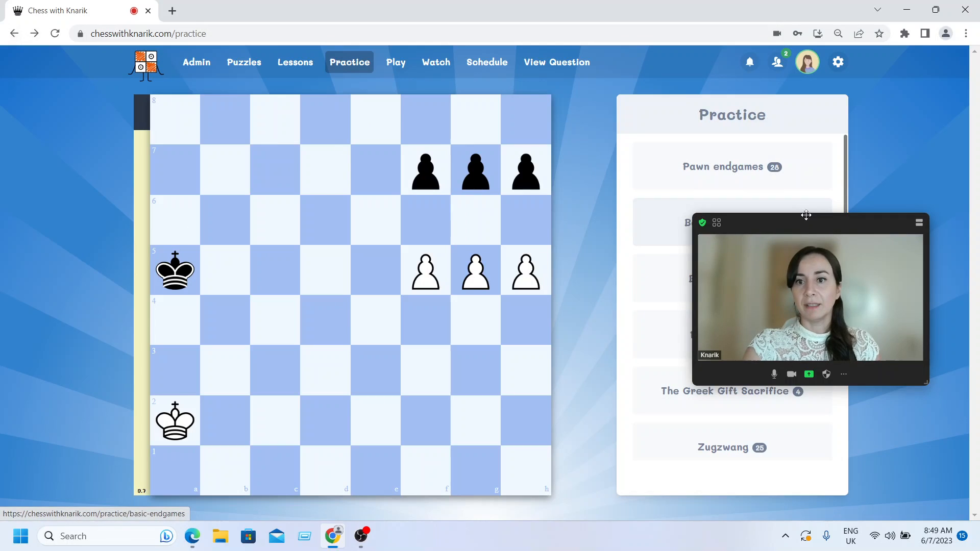
# Scroll through the Practice topic list, then go to the Play page
pyautogui.moveTo(806, 216); pyautogui.dragTo(835, 163)
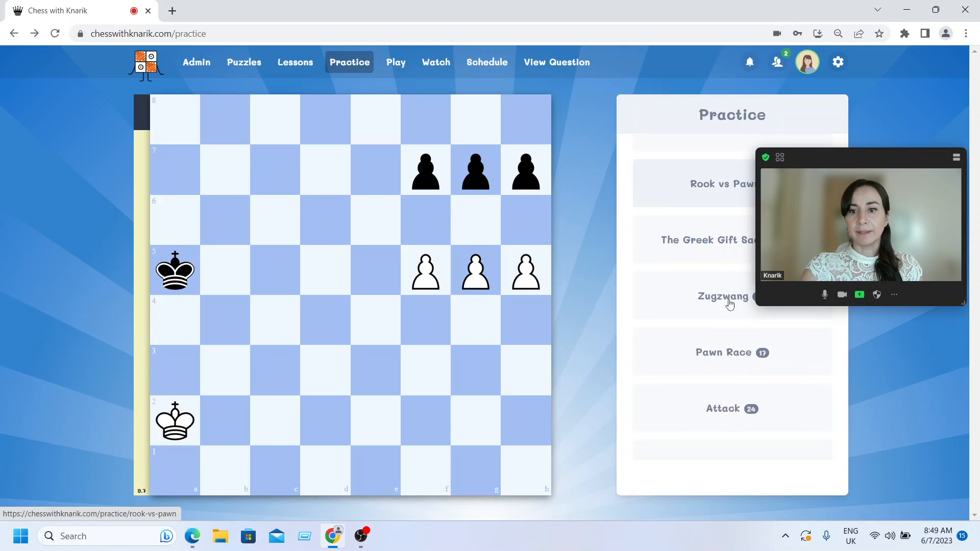
pyautogui.scroll(-3)
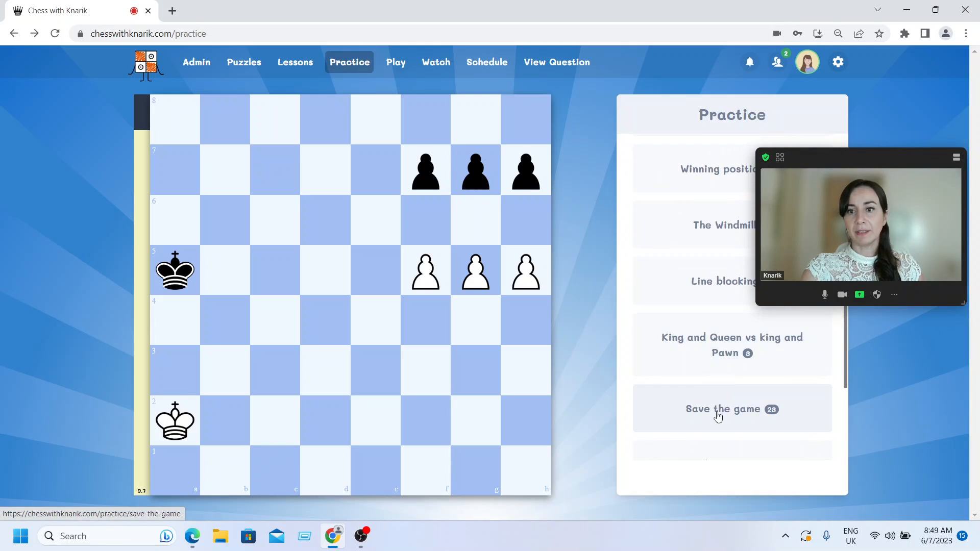
pyautogui.scroll(-3)
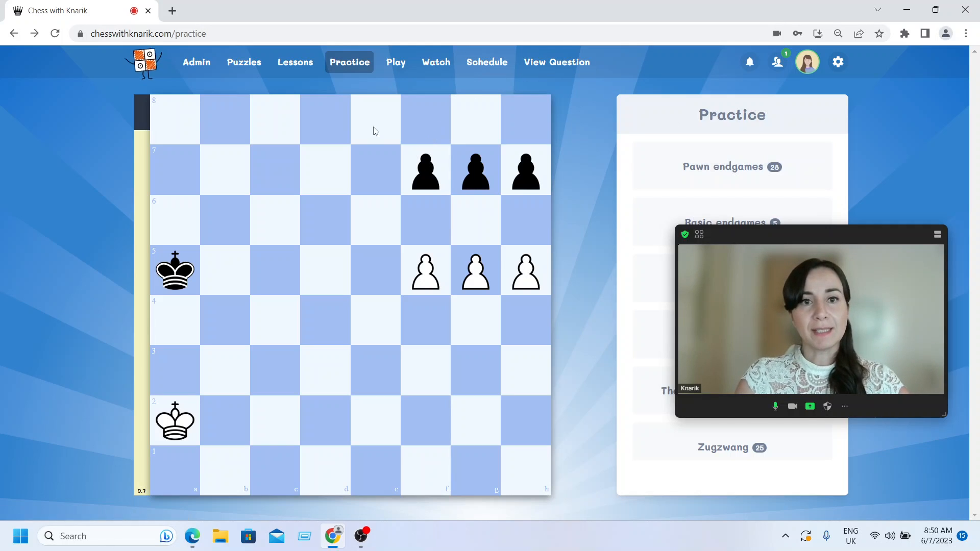
pyautogui.click(395, 62)
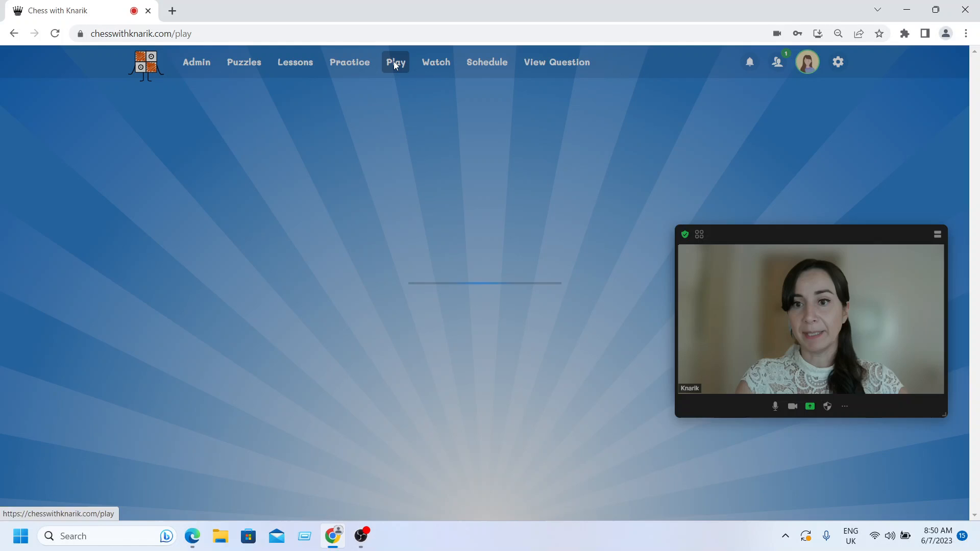
# Show the online players panel on Play Chess, listing QuickQueen as available
pyautogui.click(395, 62)
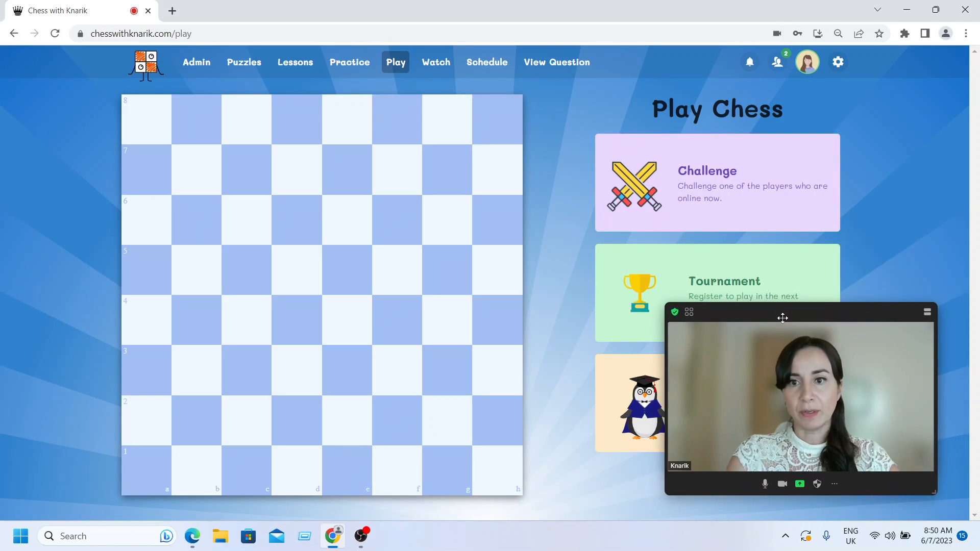
pyautogui.moveTo(712, 180)
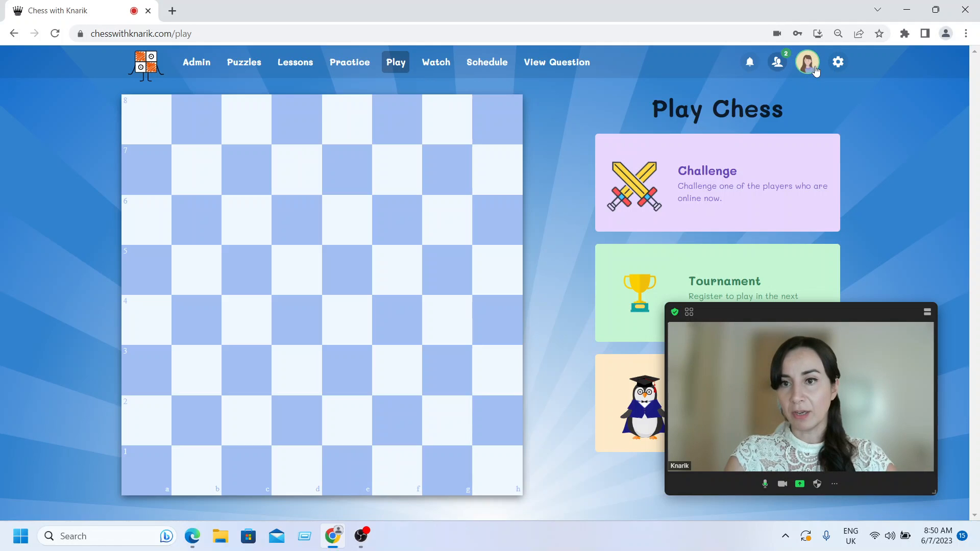
pyautogui.click(777, 61)
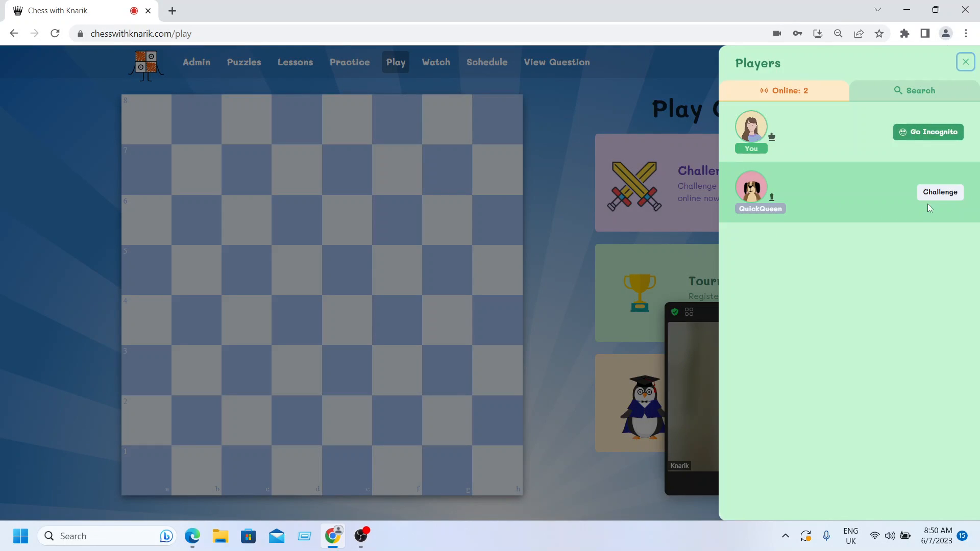
pyautogui.moveTo(766, 187)
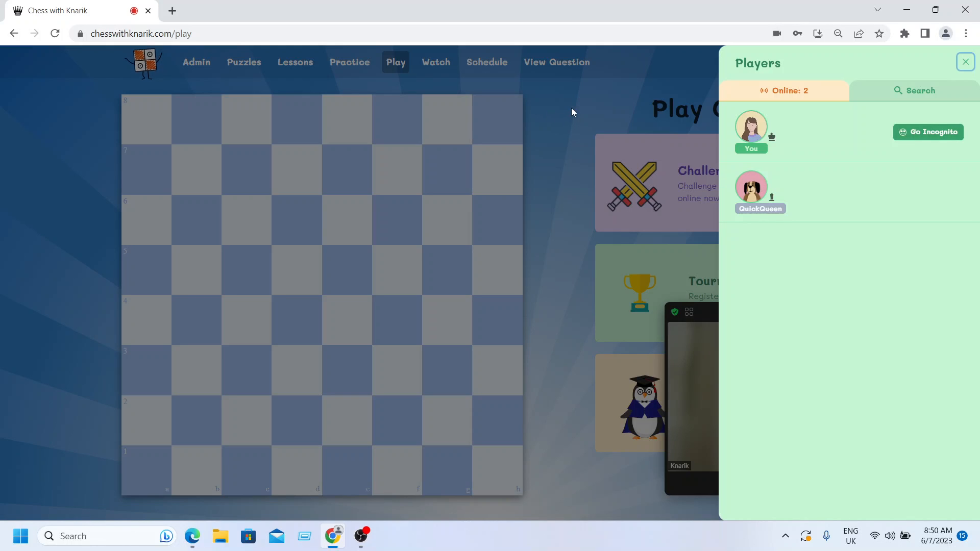
# Set up a challenge to QuickQueen, cancel it unsent, and close the players panel
pyautogui.click(965, 61)
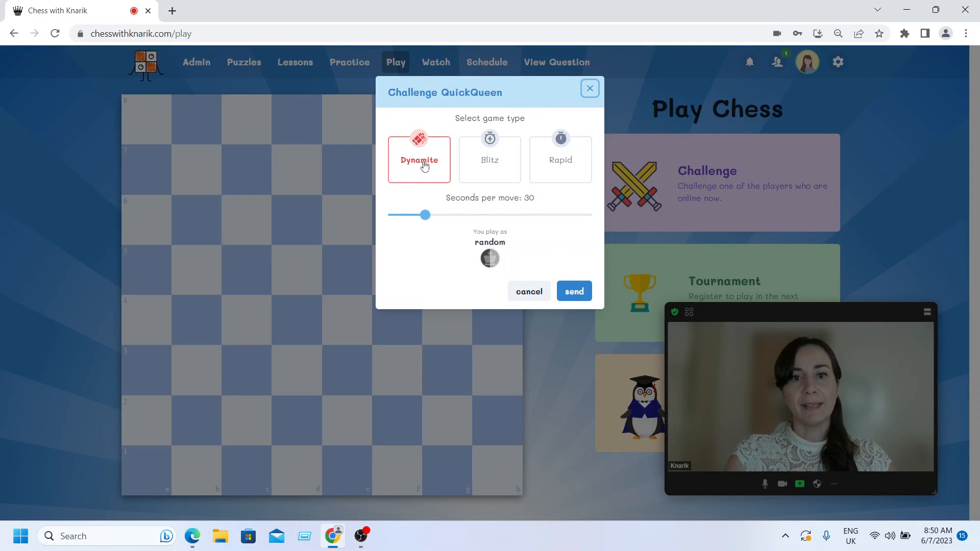
pyautogui.moveTo(466, 219)
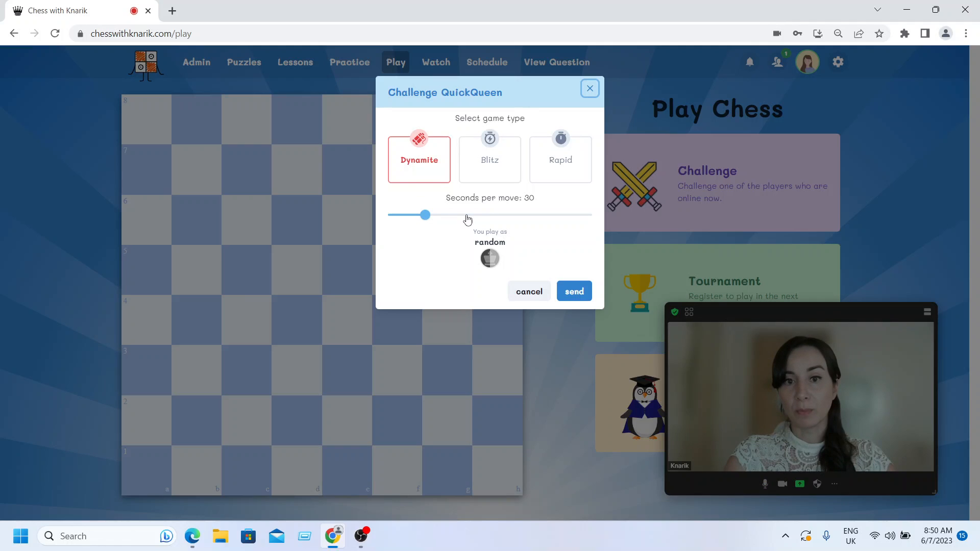
pyautogui.moveTo(561, 161)
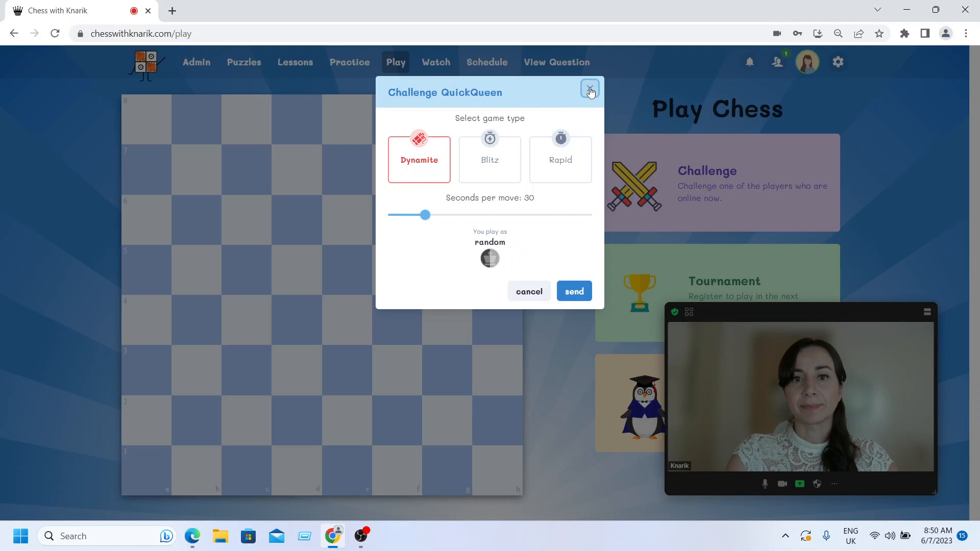
pyautogui.click(589, 90)
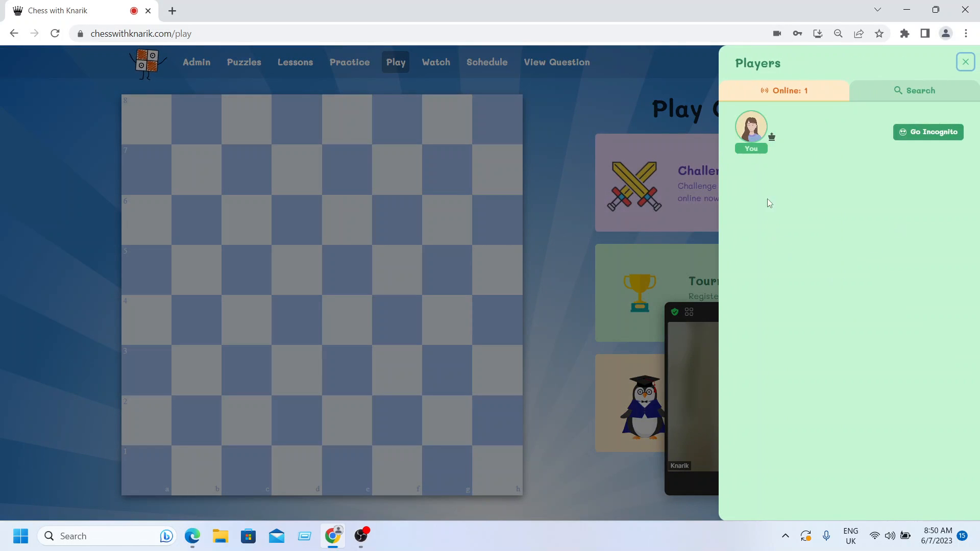
pyautogui.click(965, 62)
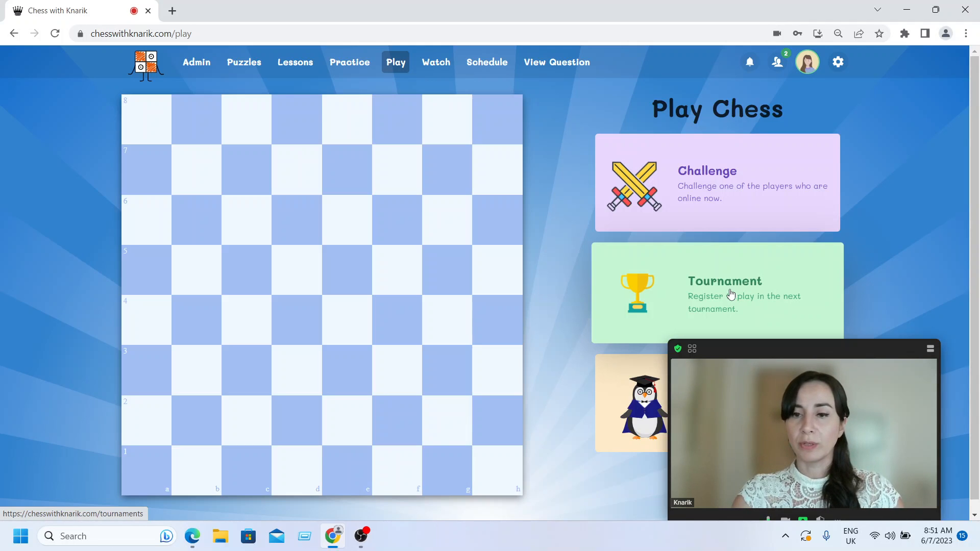
pyautogui.click(731, 294)
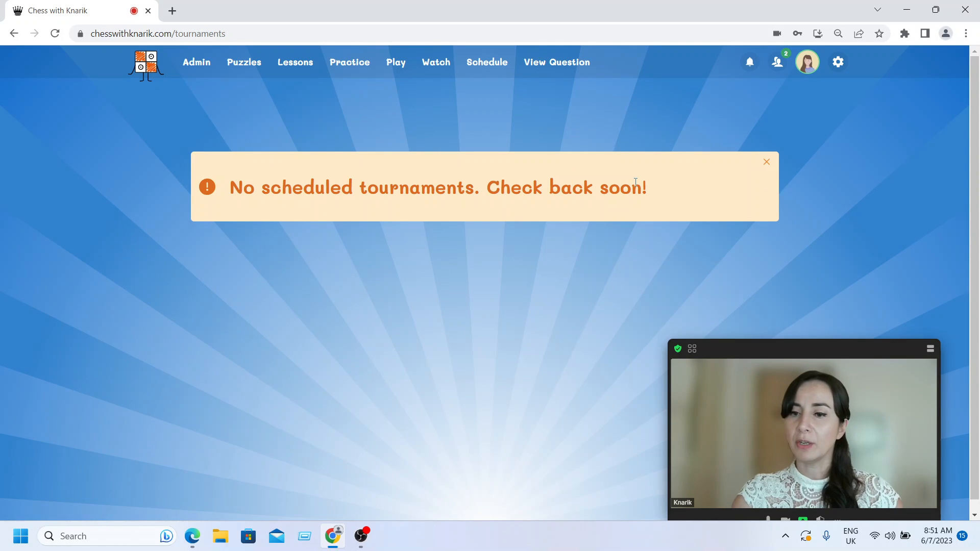
pyautogui.moveTo(517, 131)
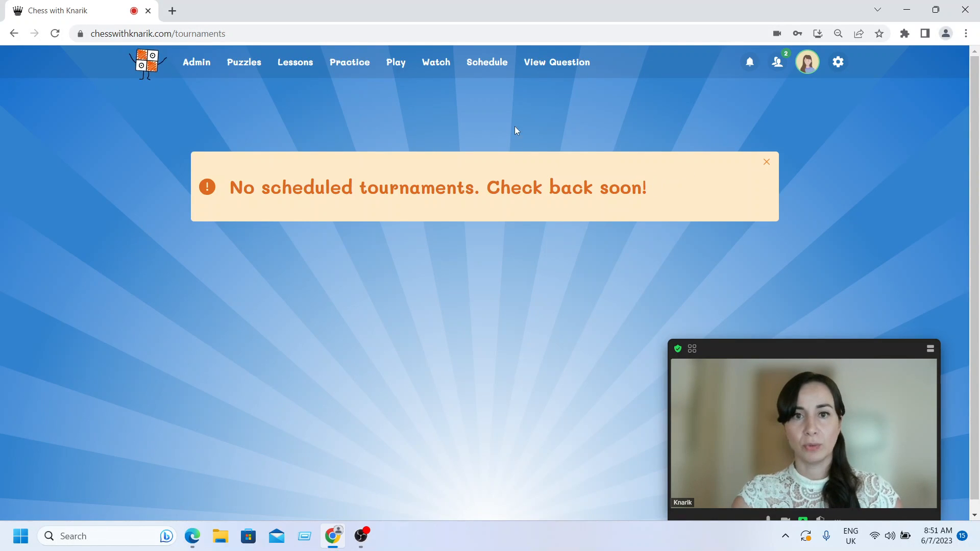
pyautogui.click(395, 61)
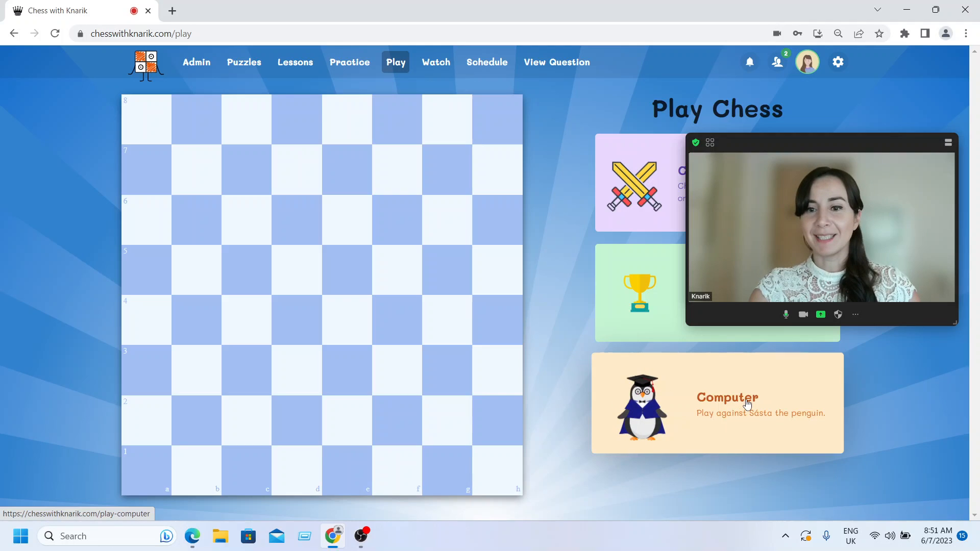
# Start a game against the penguin computer as White and play several opening moves
pyautogui.click(726, 403)
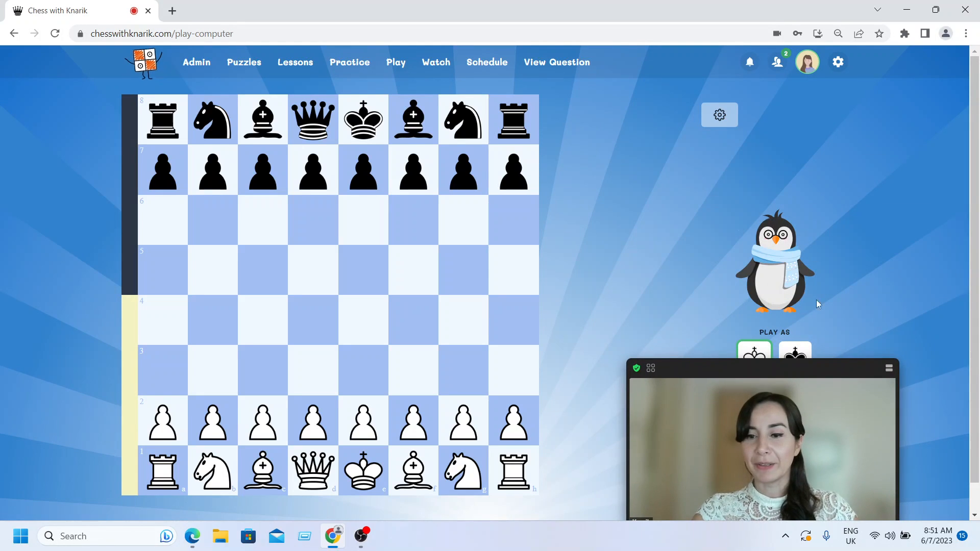
pyautogui.moveTo(855, 361)
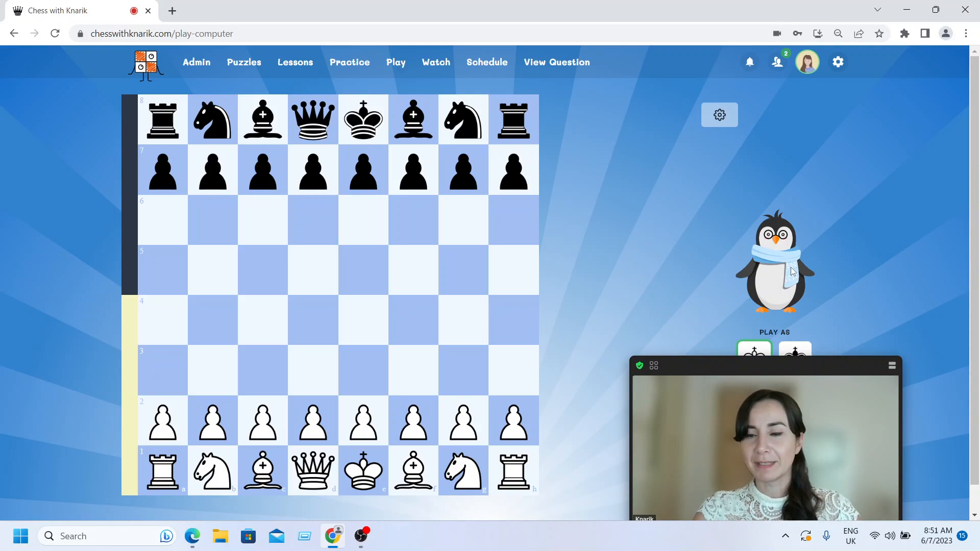
pyautogui.moveTo(797, 271)
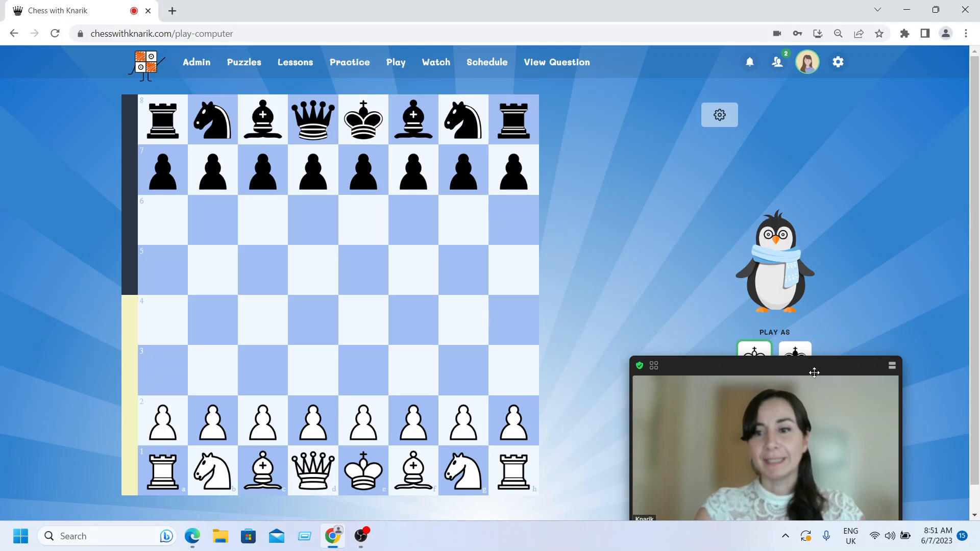
pyautogui.moveTo(814, 372); pyautogui.dragTo(784, 130)
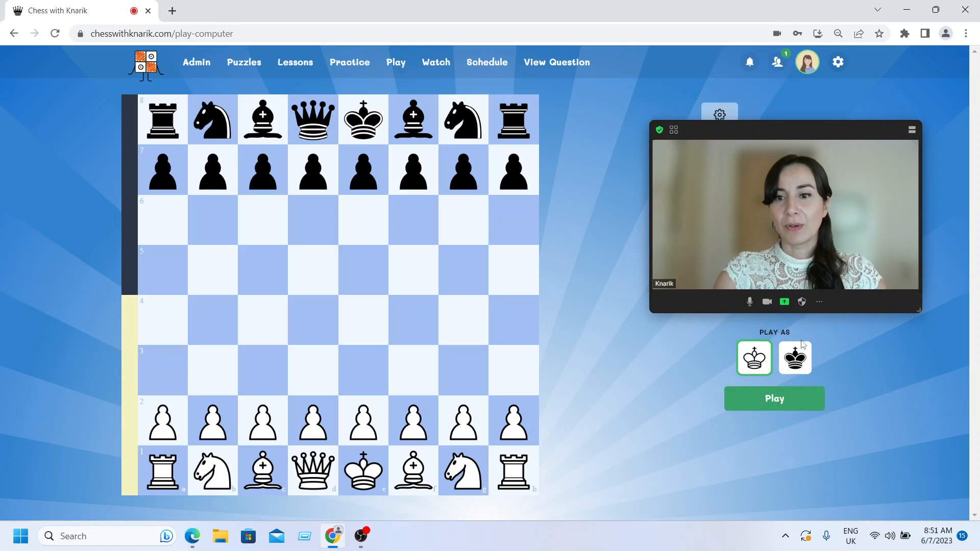
pyautogui.click(774, 398)
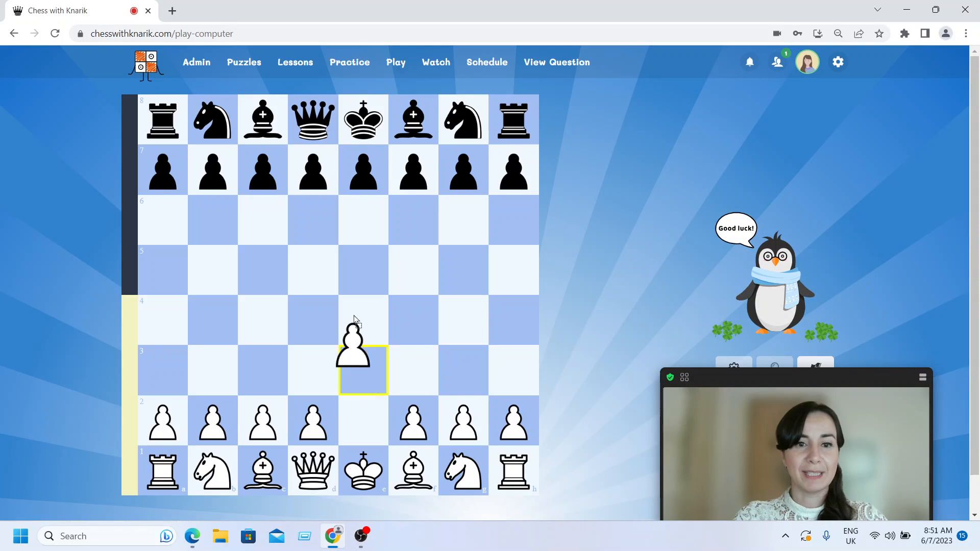
pyautogui.click(363, 320)
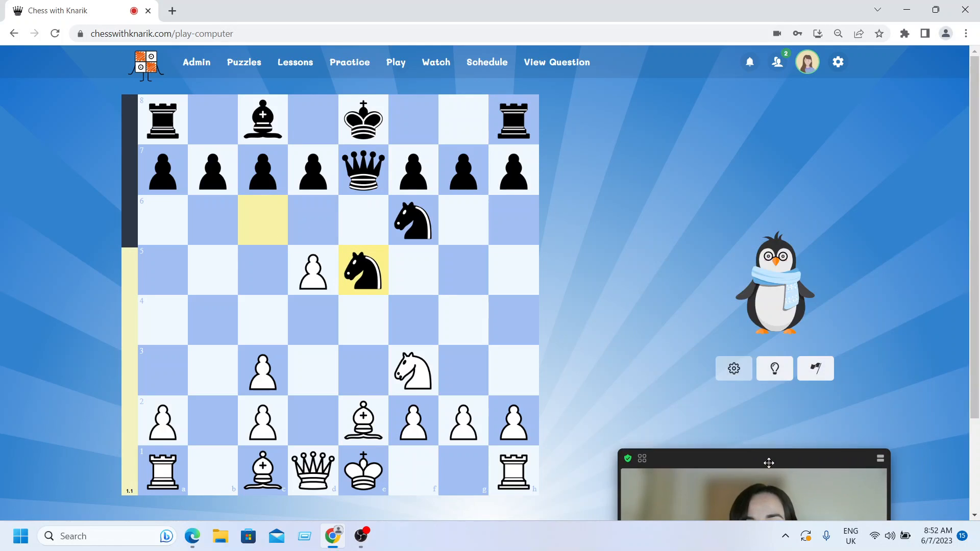
pyautogui.moveTo(768, 463); pyautogui.dragTo(780, 387)
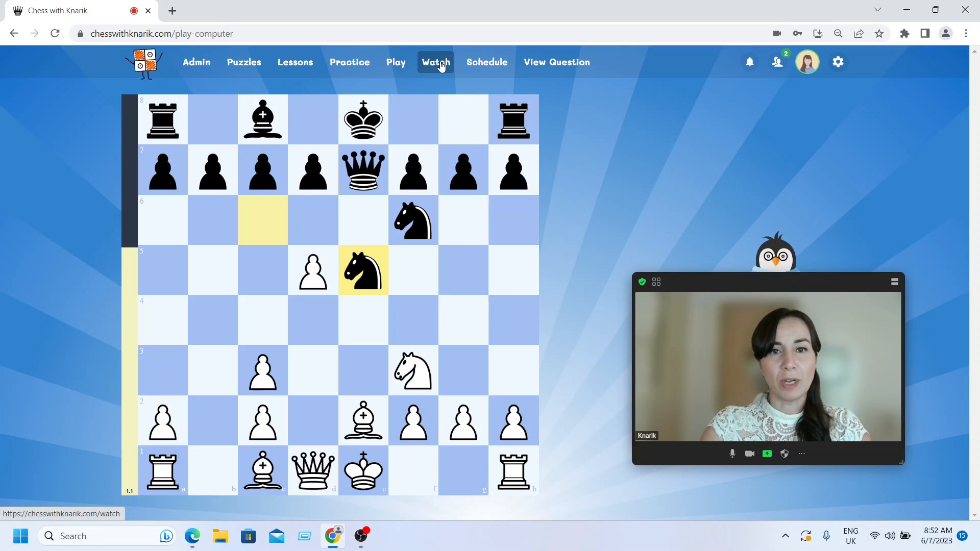
# Check the Watch page showing no active games, then go to the Schedule calendar
pyautogui.click(436, 62)
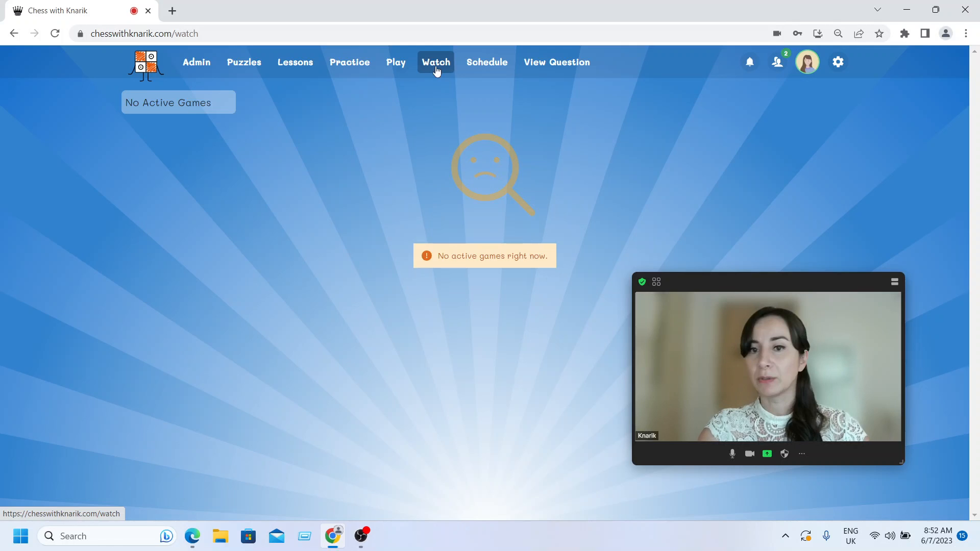
pyautogui.moveTo(303, 294)
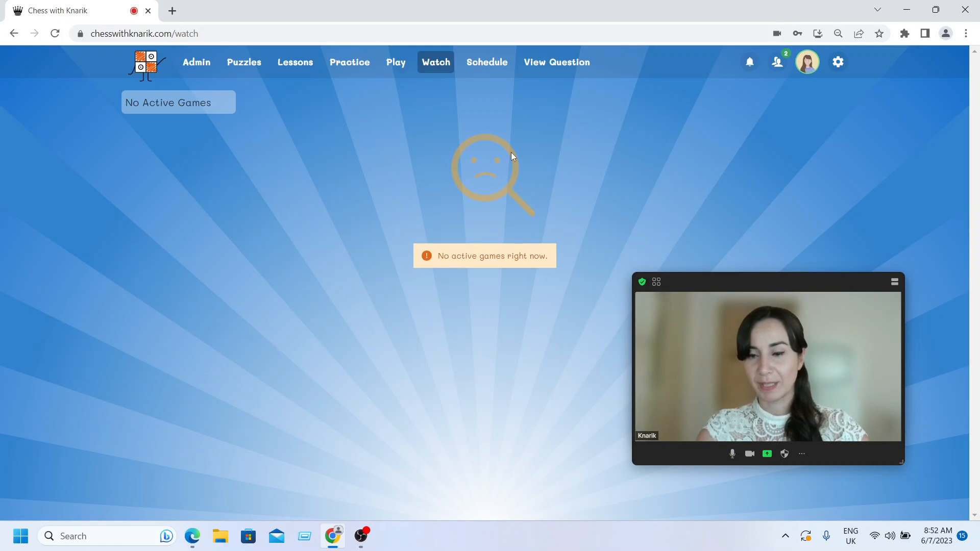
pyautogui.moveTo(483, 75)
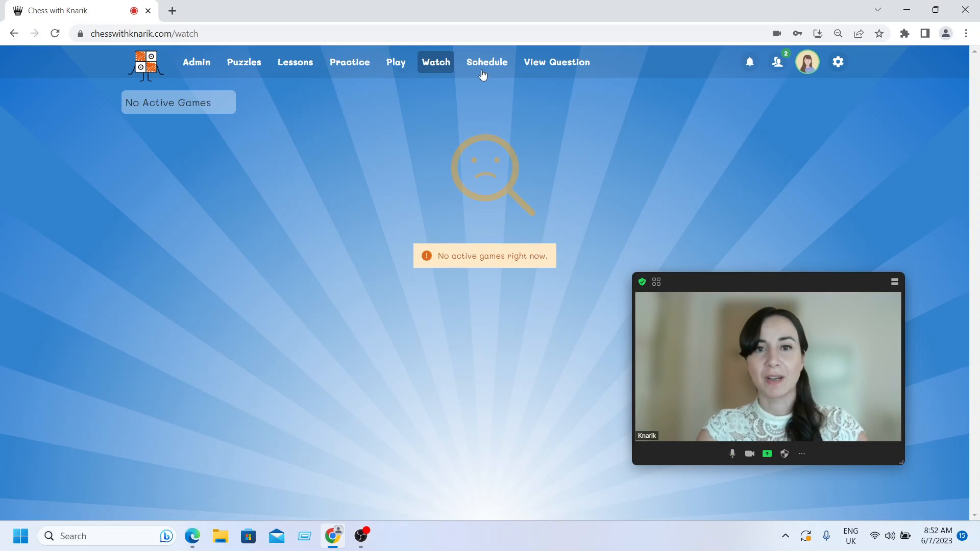
pyautogui.click(486, 61)
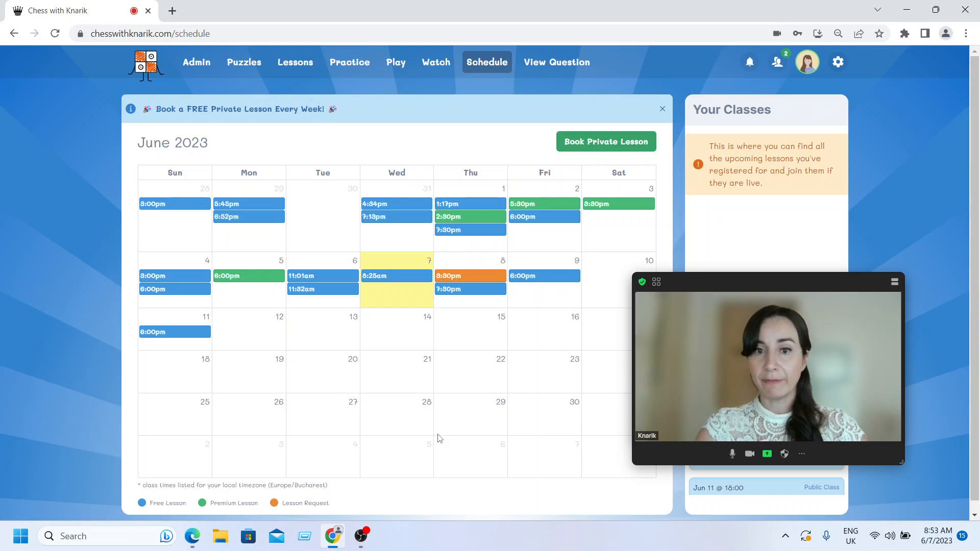
pyautogui.moveTo(457, 423)
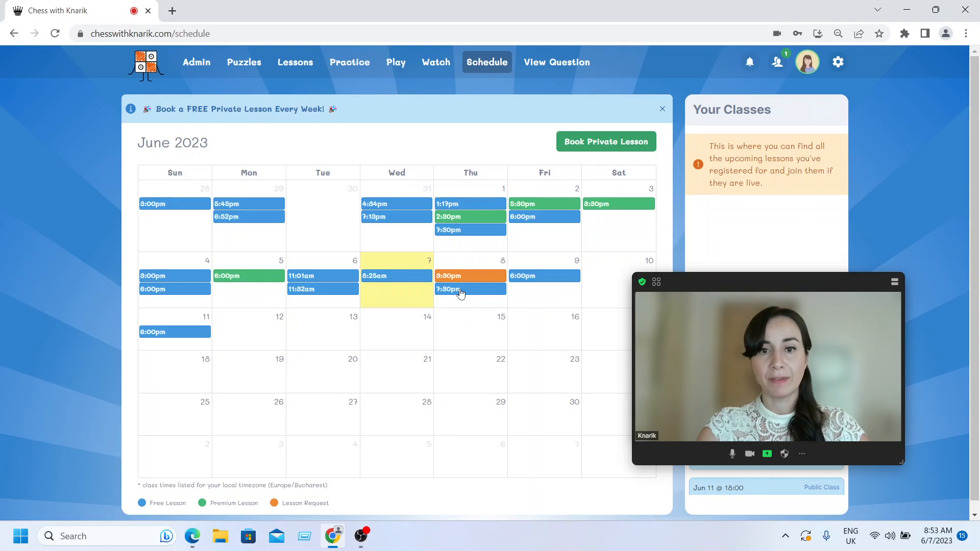
# View the Thursday 19:30 Group Webinar details twice, closing them without registering
pyautogui.click(469, 289)
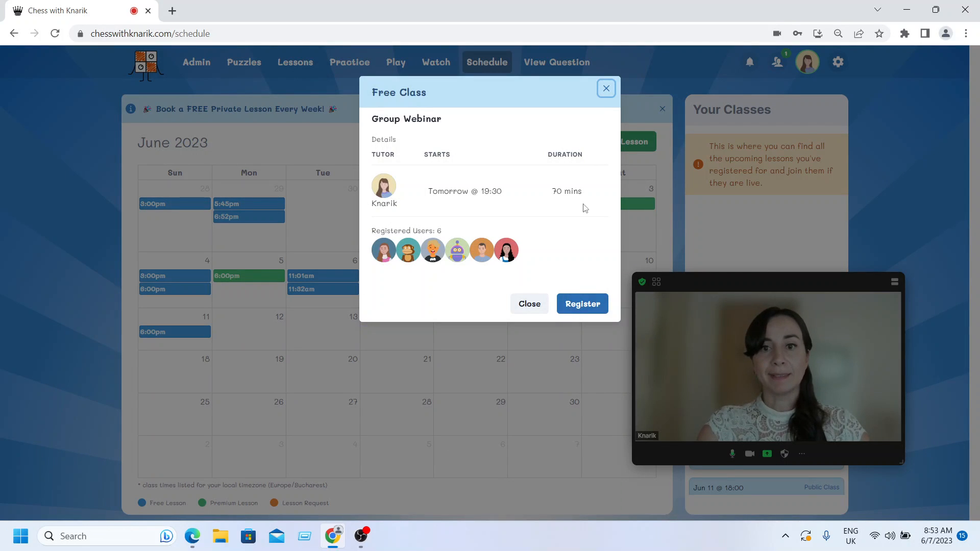
pyautogui.moveTo(518, 158)
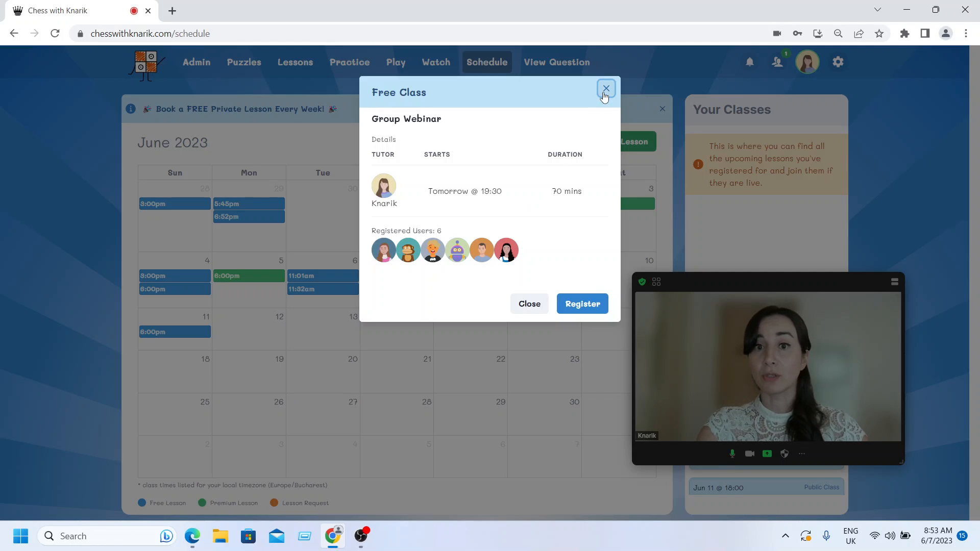
pyautogui.moveTo(271, 72)
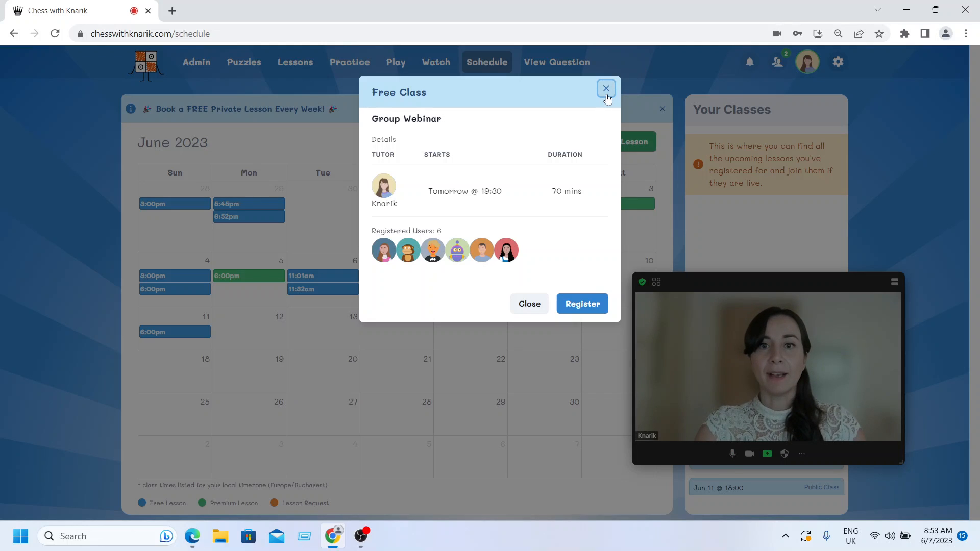
pyautogui.click(606, 88)
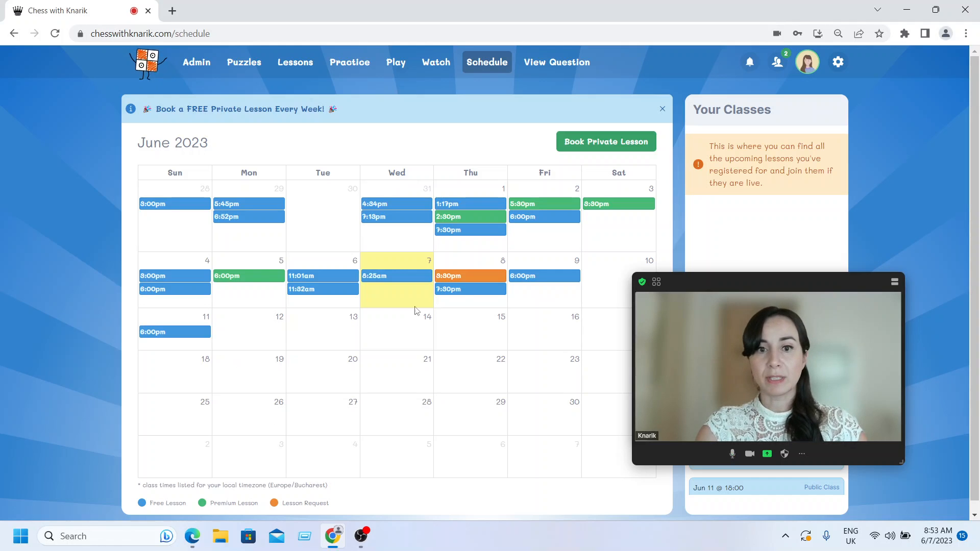
pyautogui.click(397, 275)
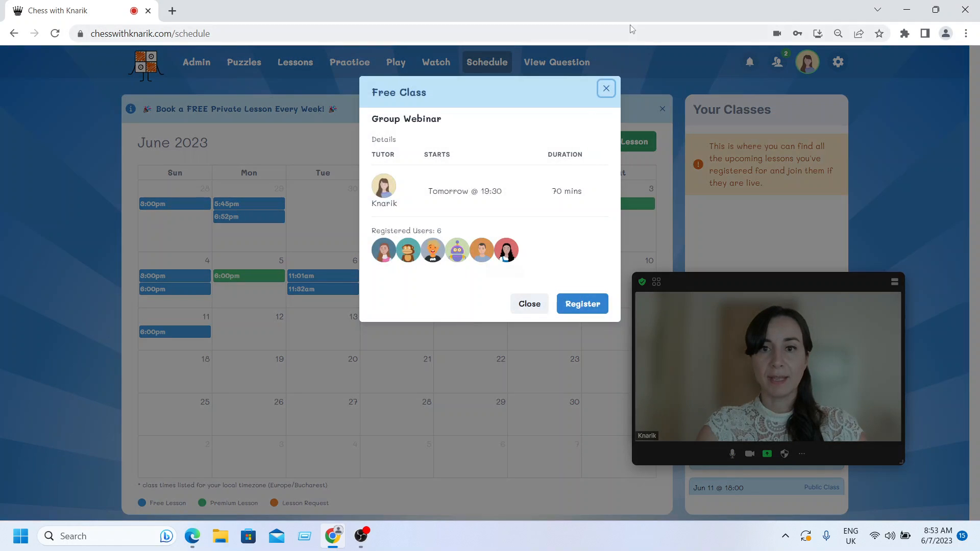
pyautogui.click(606, 88)
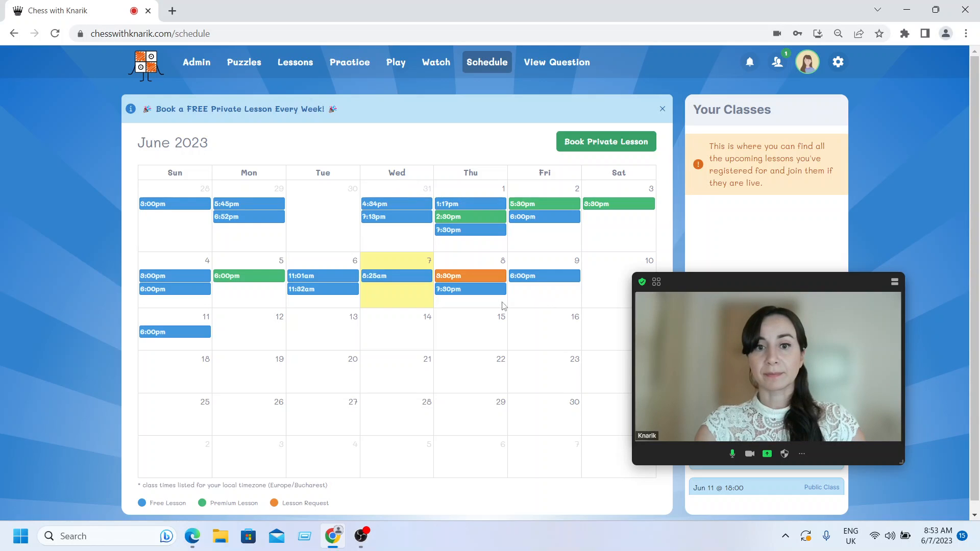
pyautogui.moveTo(571, 340)
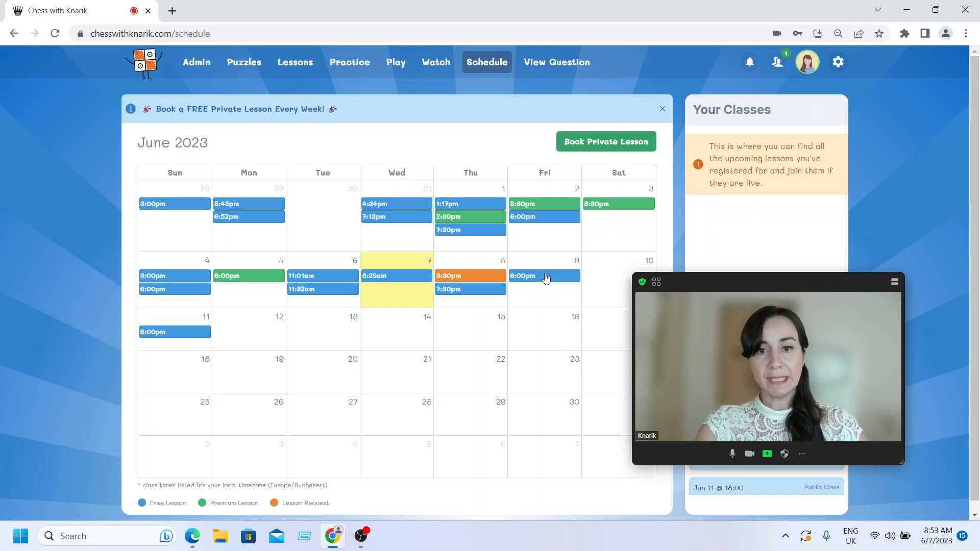
pyautogui.moveTo(497, 296)
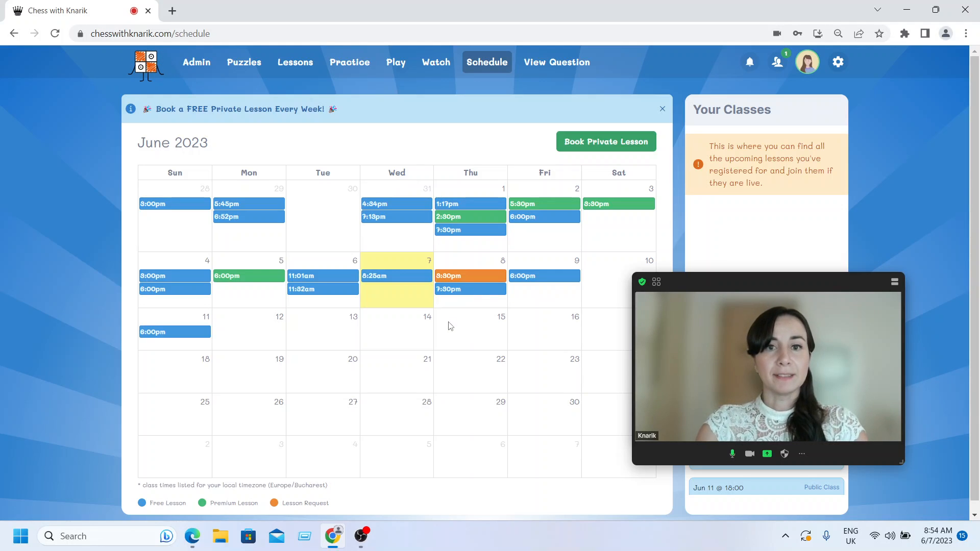
pyautogui.moveTo(569, 350)
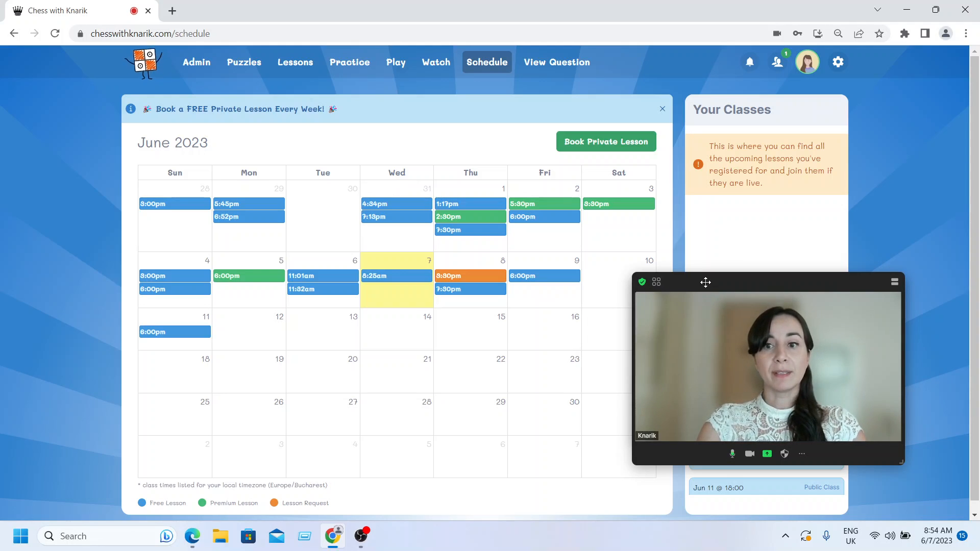
pyautogui.moveTo(705, 282); pyautogui.dragTo(743, 247)
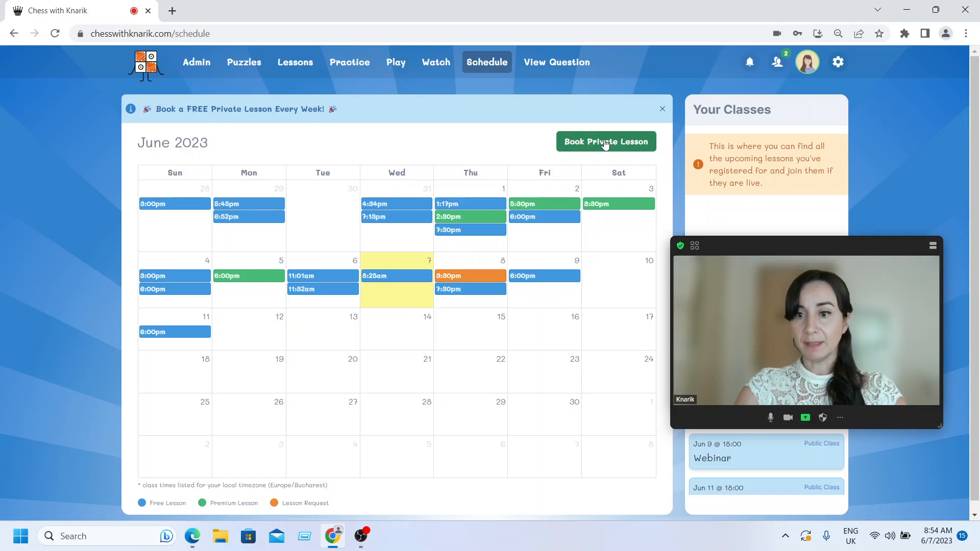
pyautogui.click(606, 141)
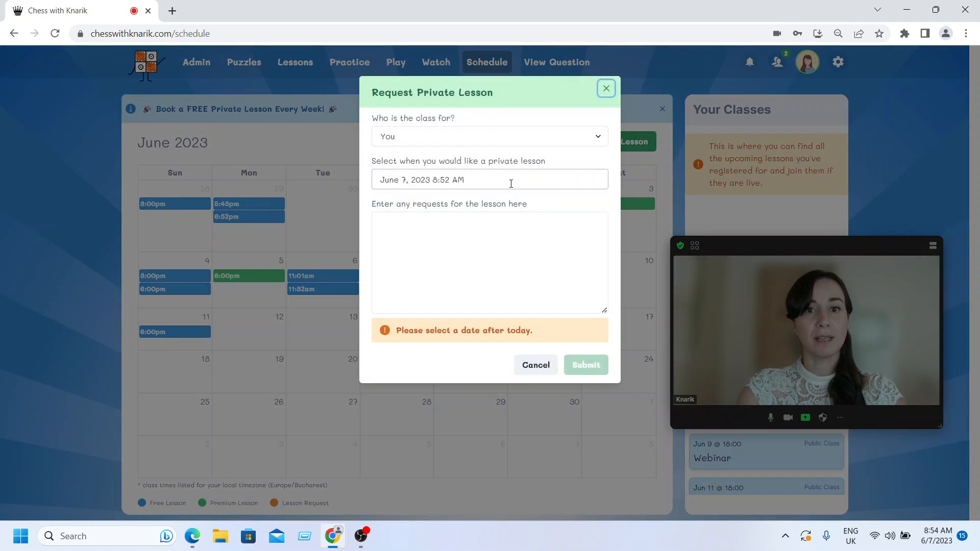
pyautogui.click(511, 179)
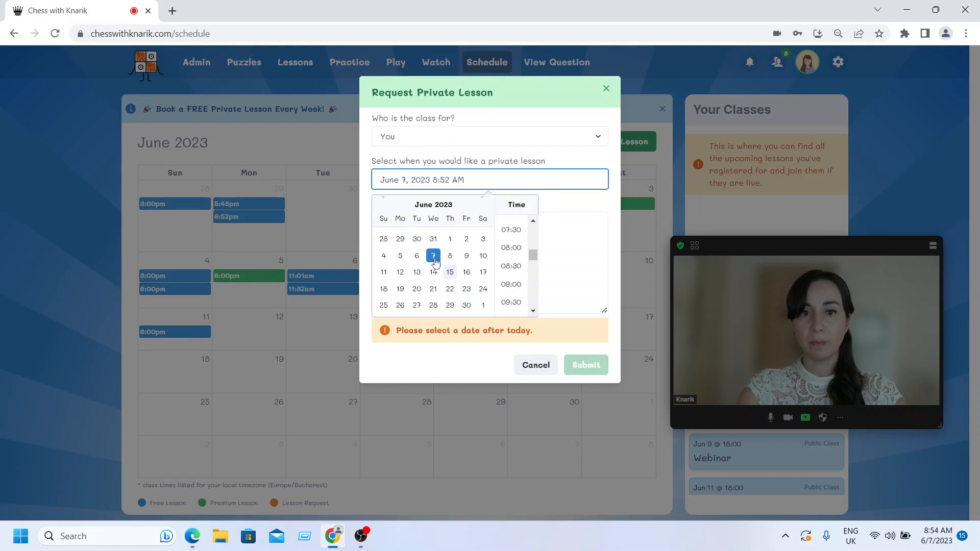
pyautogui.click(535, 365)
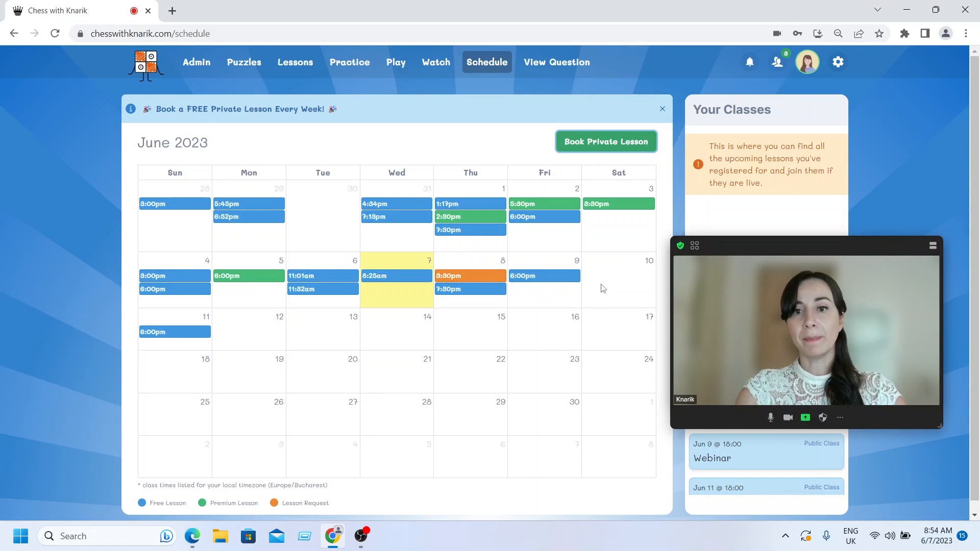
pyautogui.click(606, 142)
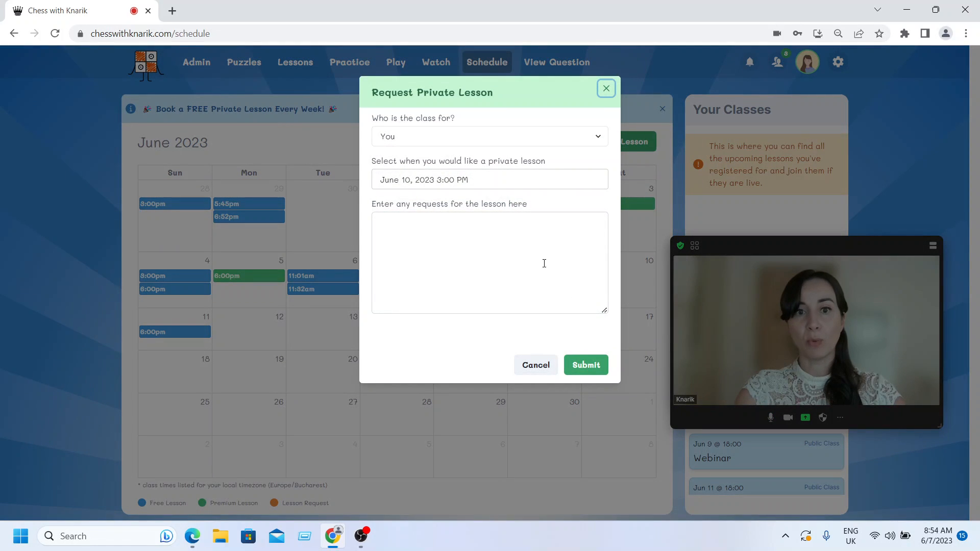
pyautogui.click(490, 179)
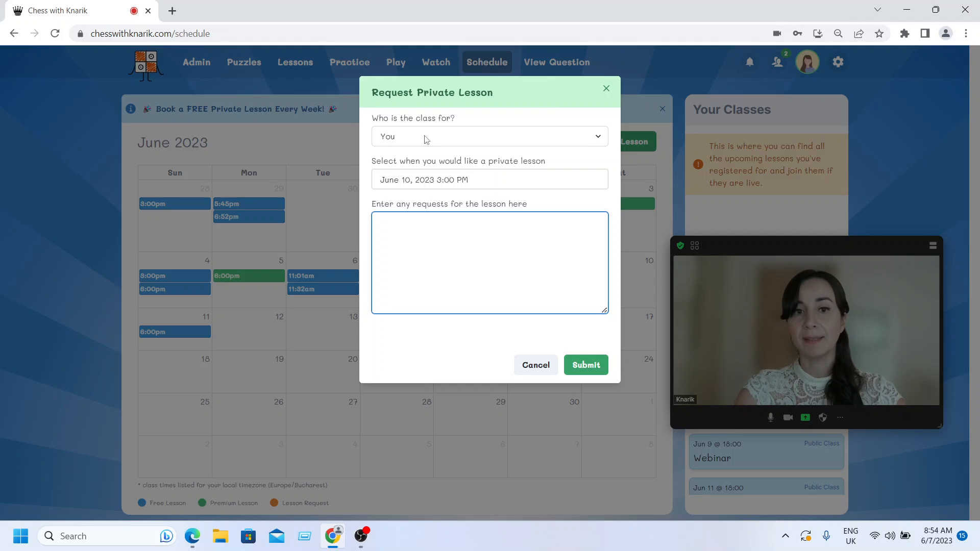
pyautogui.click(419, 239)
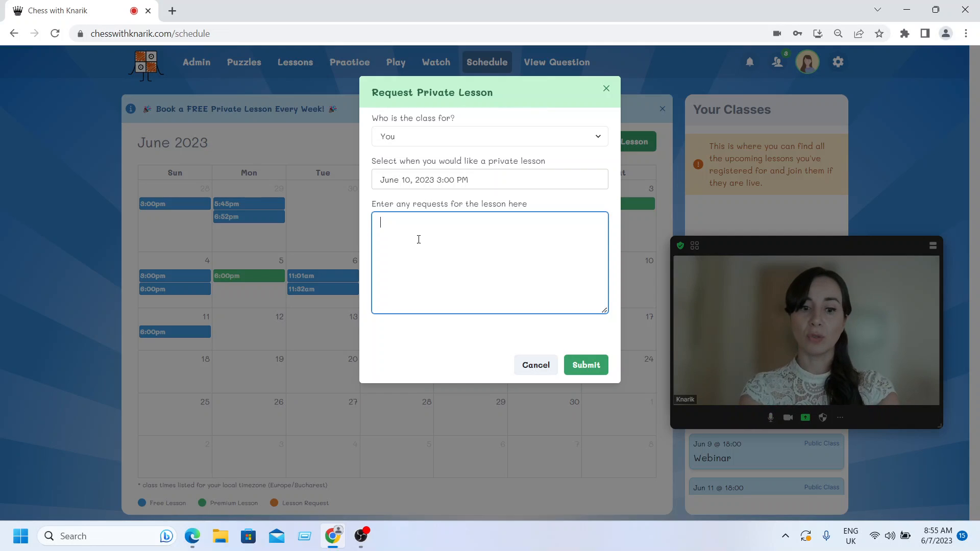
pyautogui.write('rook endgam')
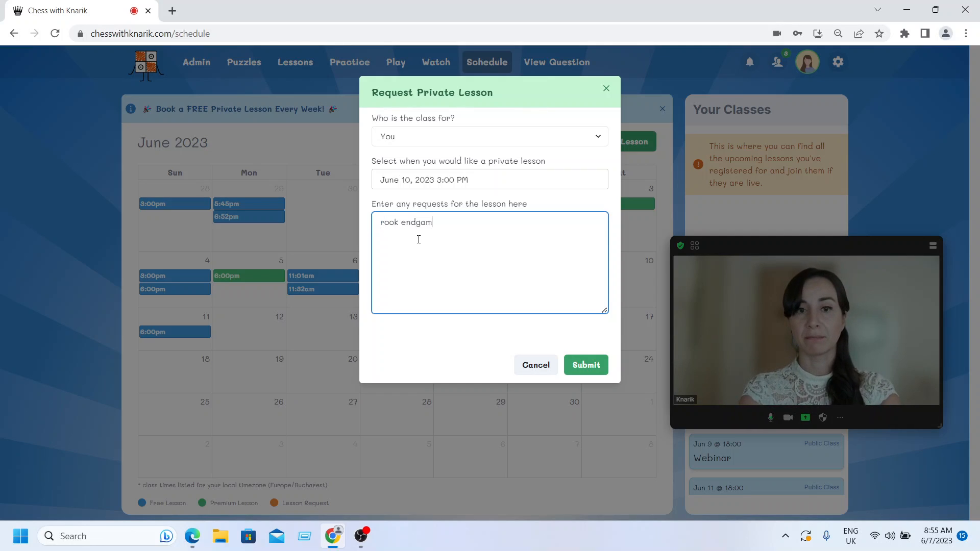
pyautogui.write('es')
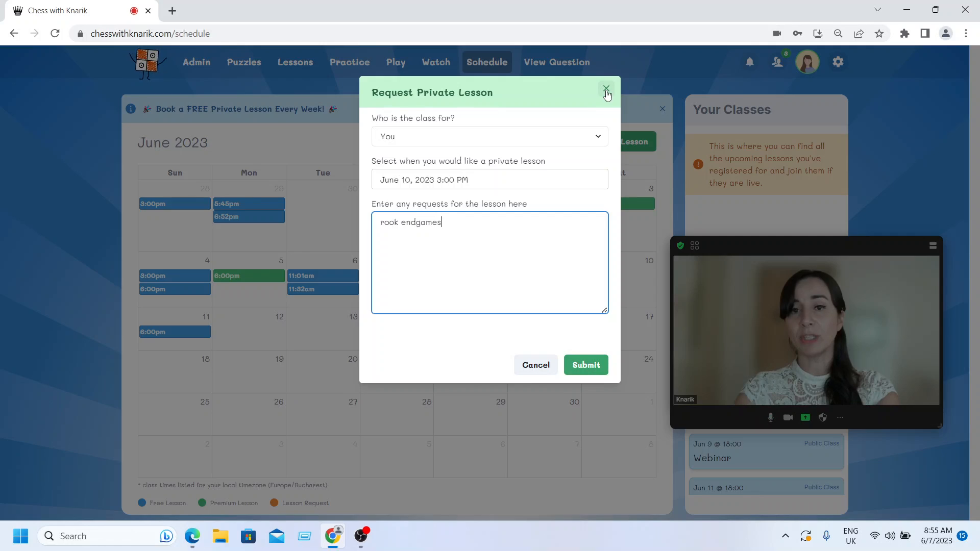
pyautogui.click(607, 92)
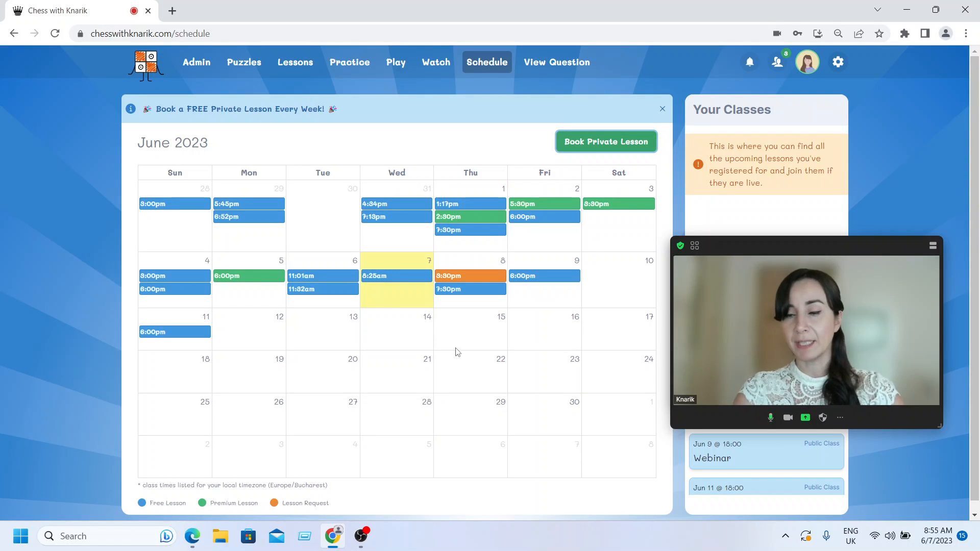
pyautogui.moveTo(462, 294)
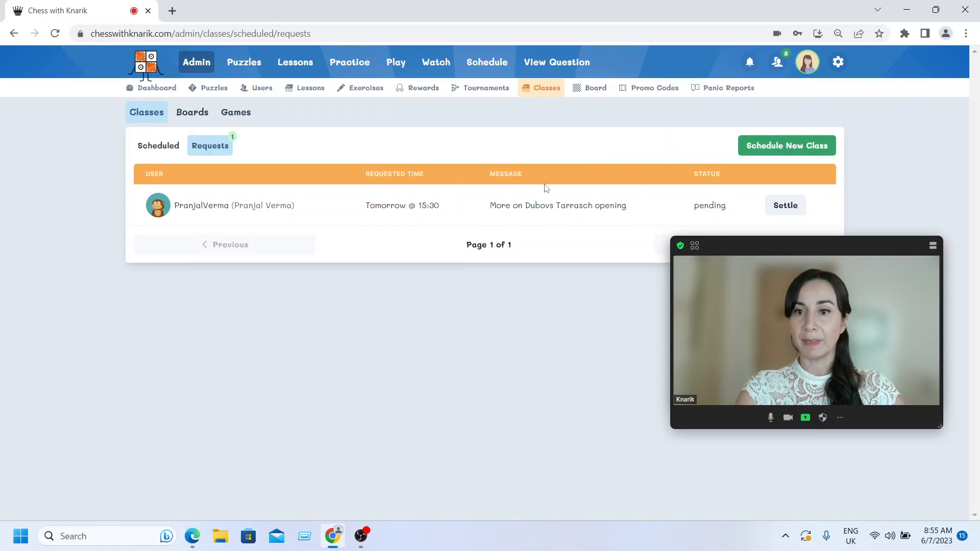
# Leave the admin class requests page for the June 2023 schedule calendar
pyautogui.click(487, 61)
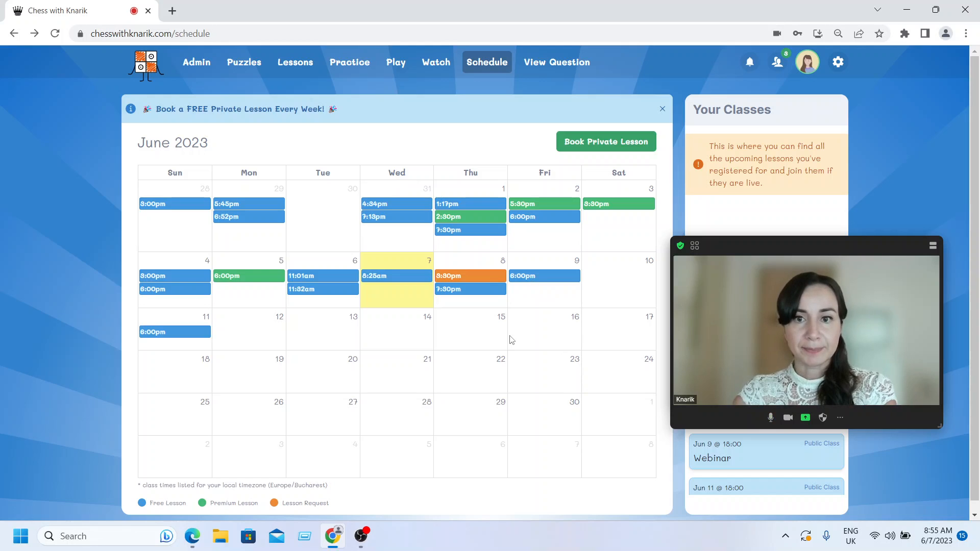
pyautogui.moveTo(530, 300)
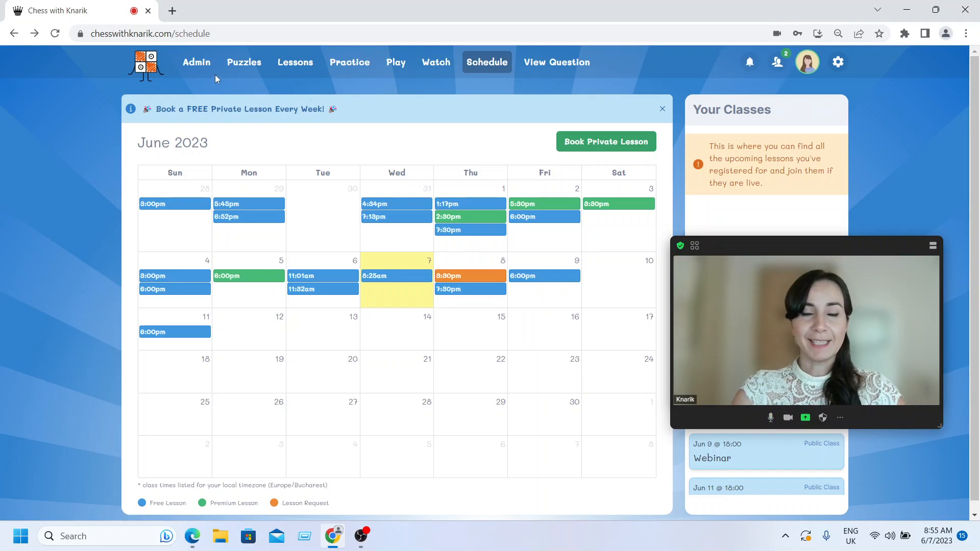
pyautogui.moveTo(242, 70)
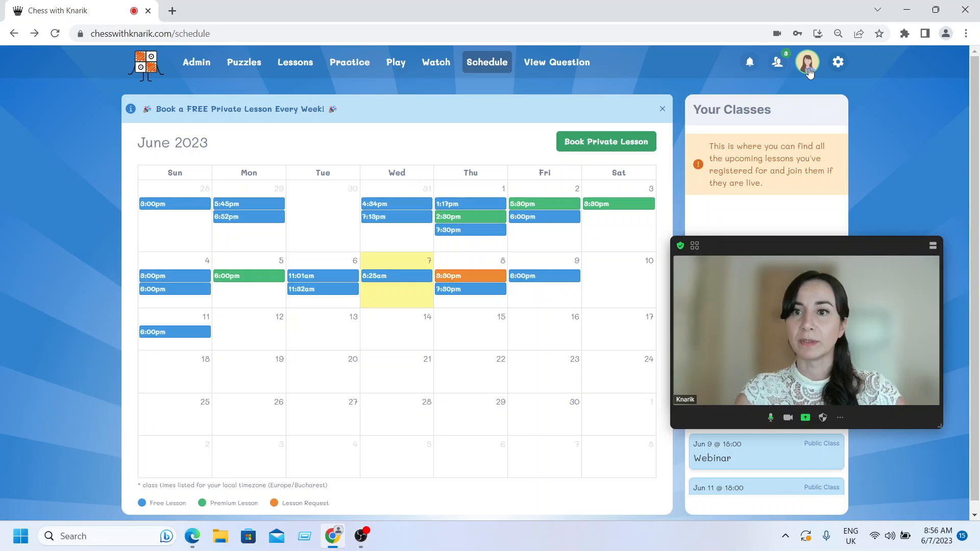
# Open My Account settings, look at the Avatar choices, and return to Account details
pyautogui.click(807, 62)
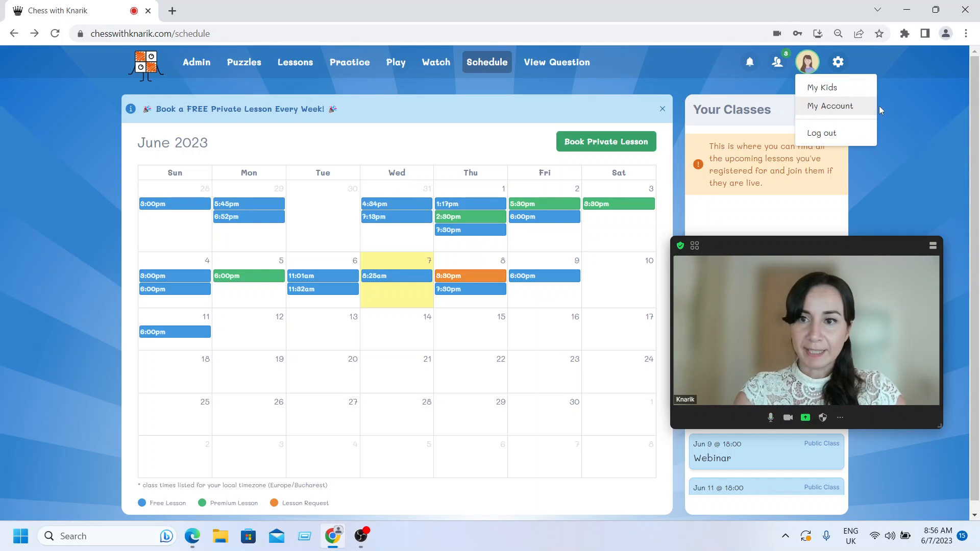
pyautogui.click(829, 106)
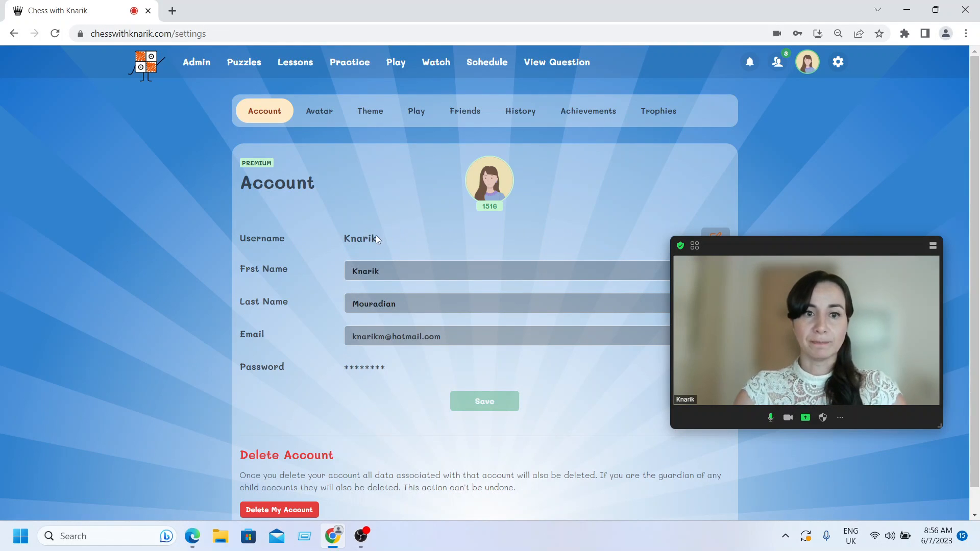
pyautogui.click(319, 110)
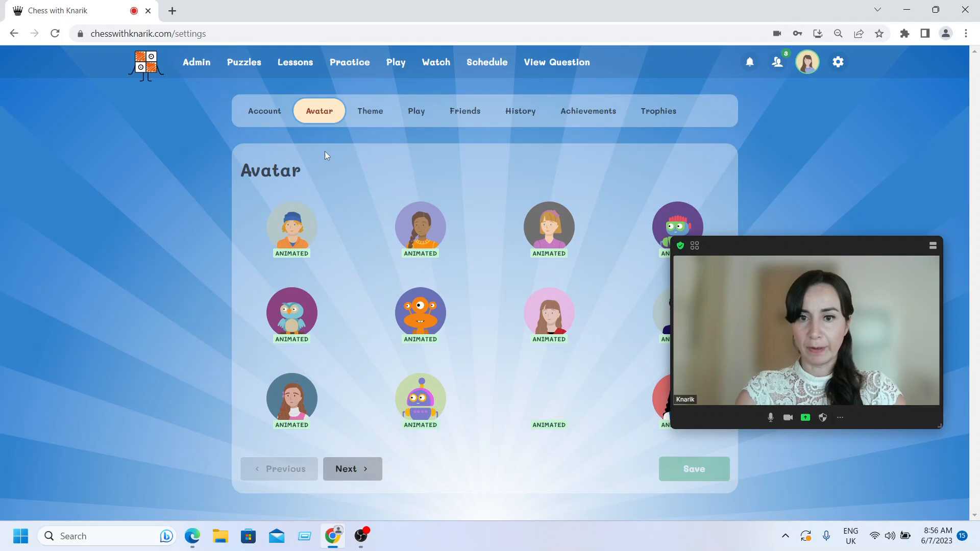
pyautogui.click(264, 111)
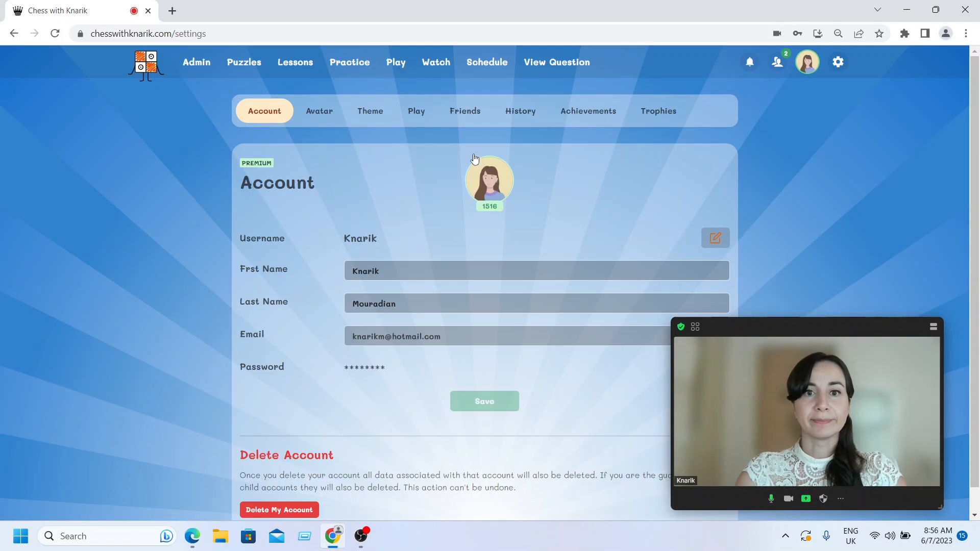
# Browse the Friends, History and Trophies tabs, ending on the Theme backgrounds gallery
pyautogui.click(464, 111)
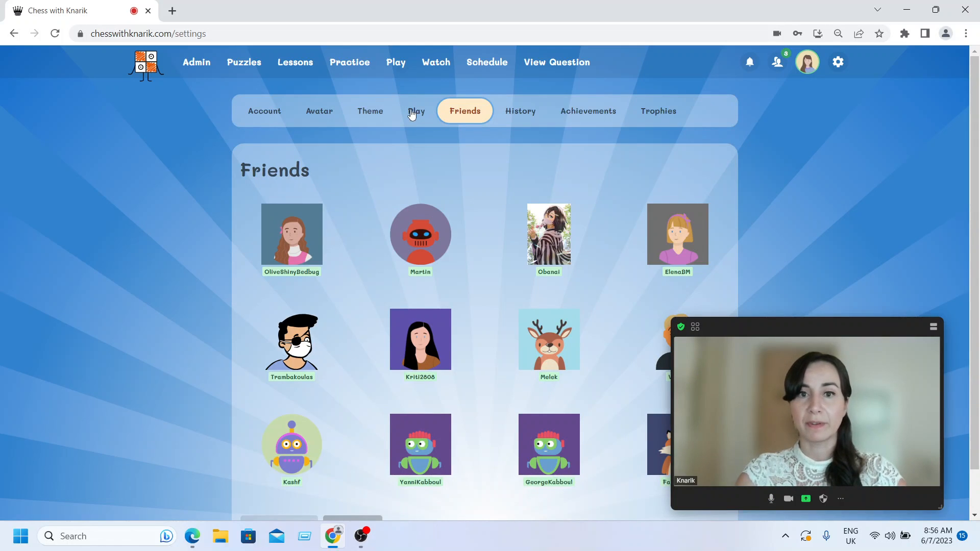
pyautogui.click(519, 111)
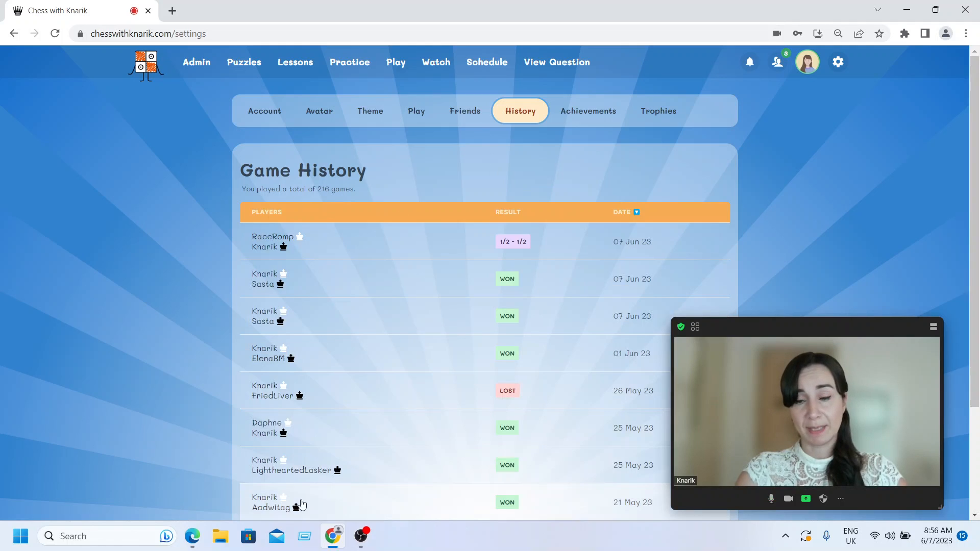
pyautogui.moveTo(394, 293)
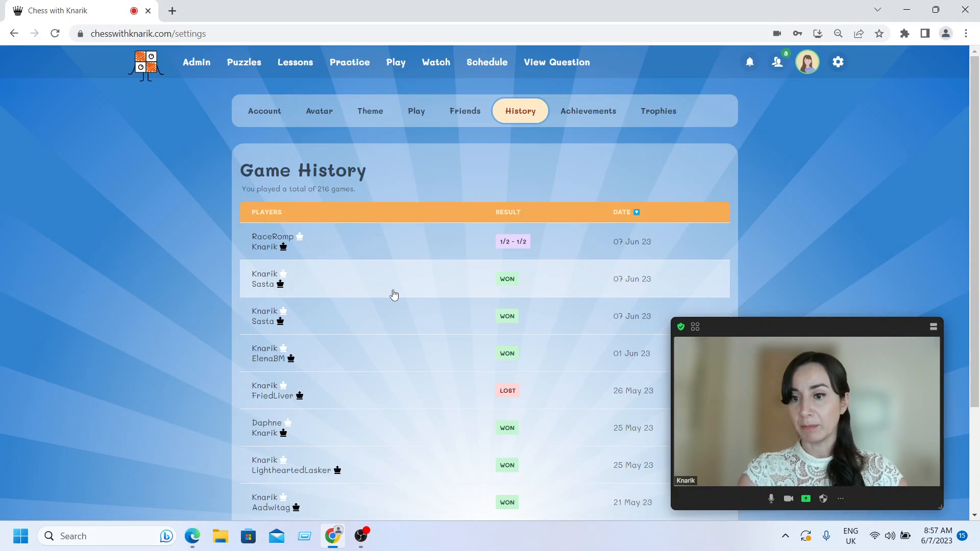
pyautogui.moveTo(703, 71)
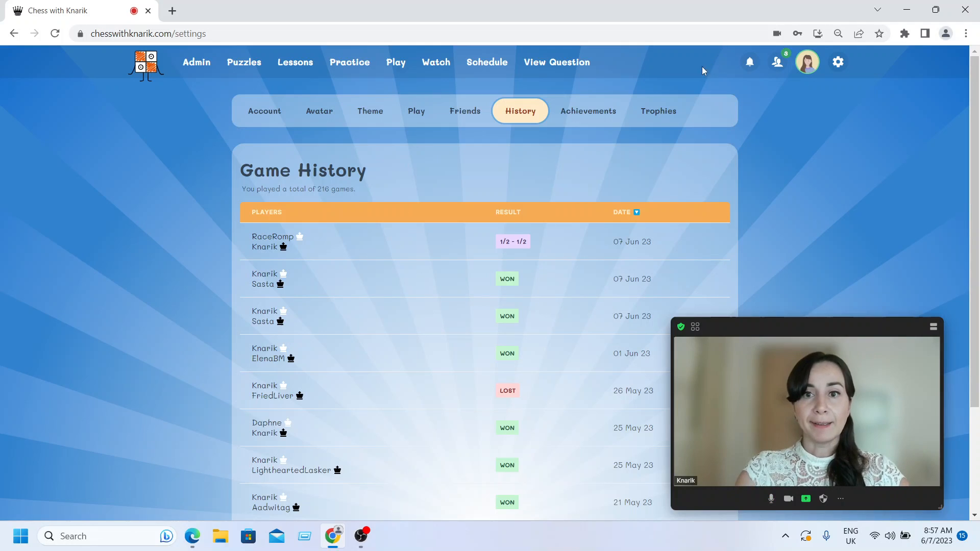
pyautogui.moveTo(677, 123)
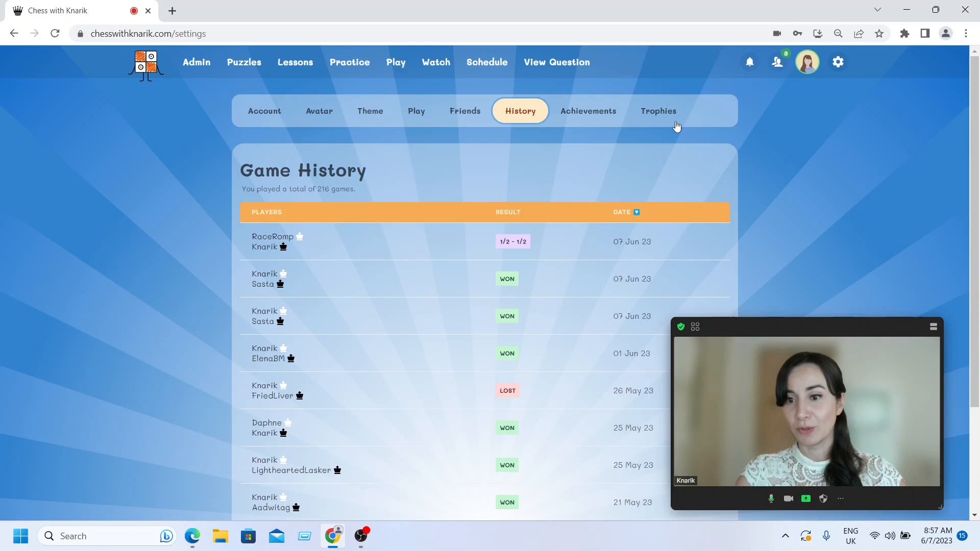
pyautogui.click(658, 110)
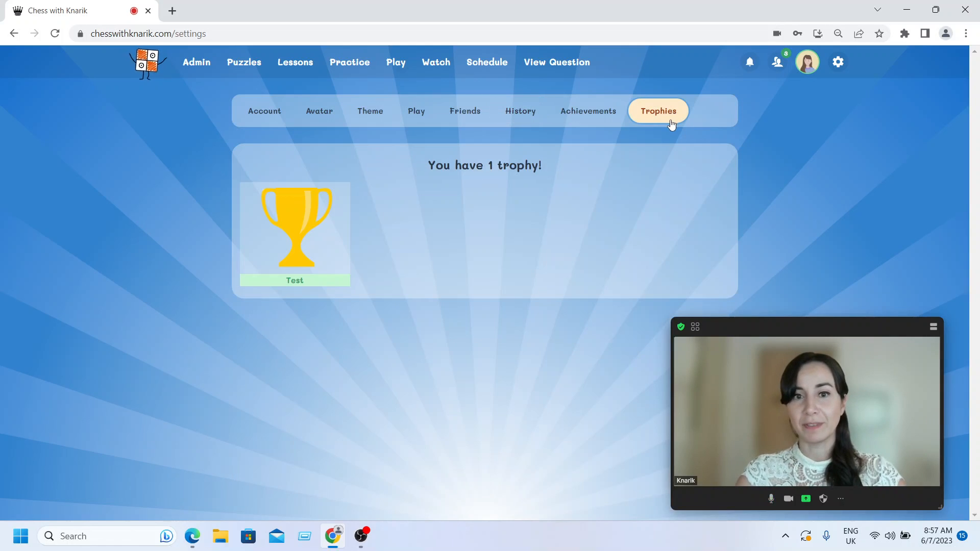
pyautogui.moveTo(263, 131)
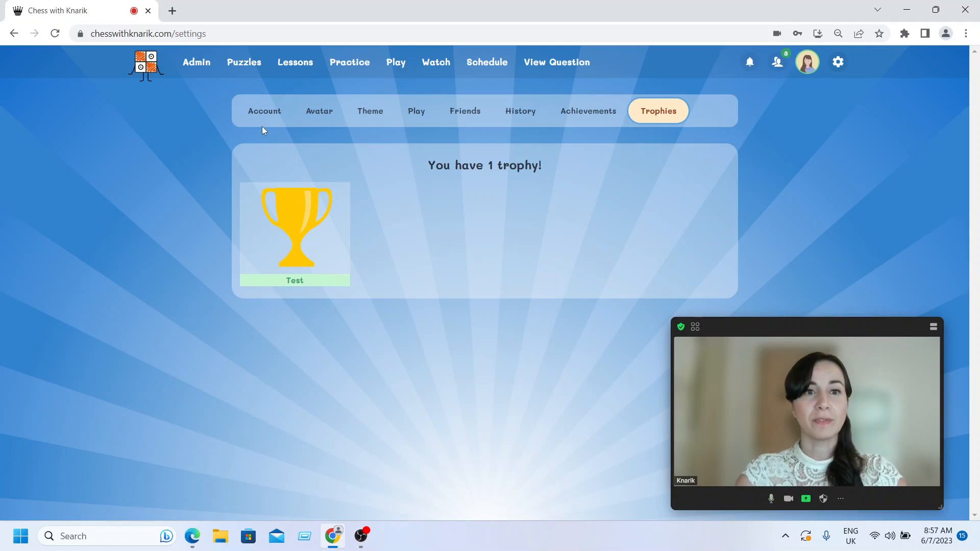
pyautogui.click(370, 111)
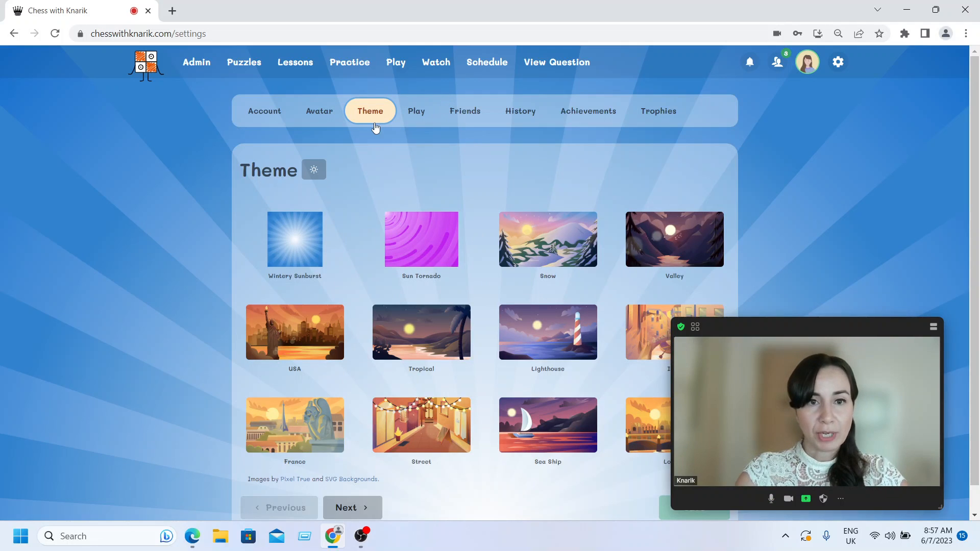
# In Play settings, choose the Animated piece set and switch on play animations
pyautogui.click(416, 111)
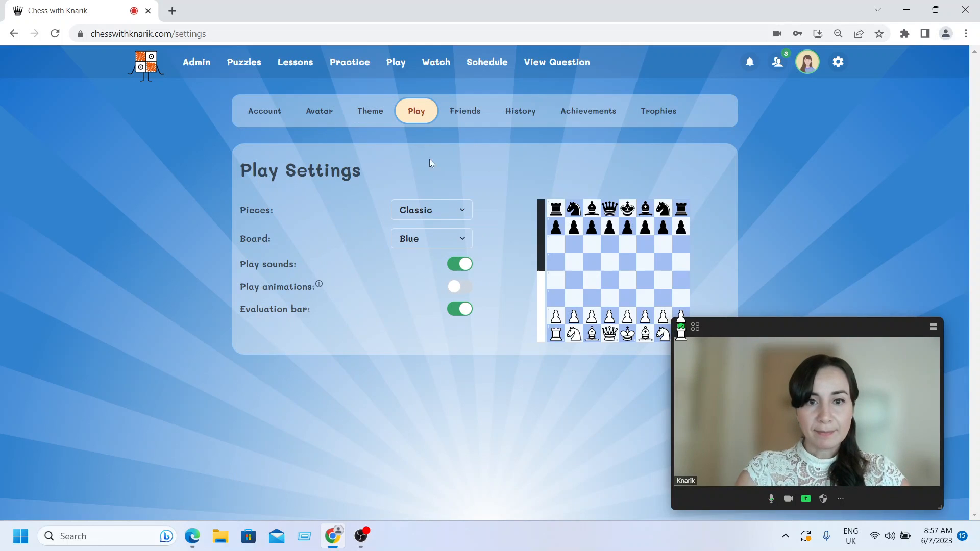
pyautogui.moveTo(437, 232)
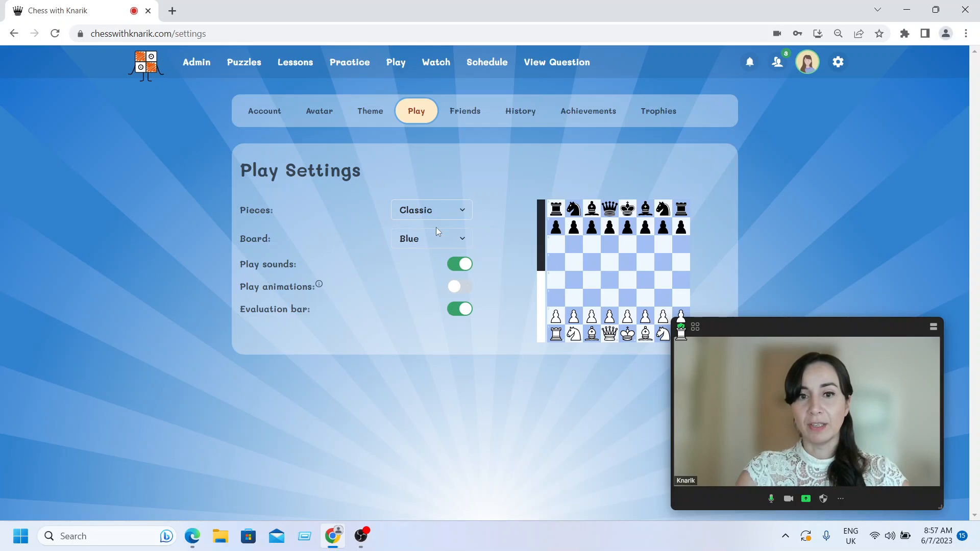
pyautogui.click(431, 209)
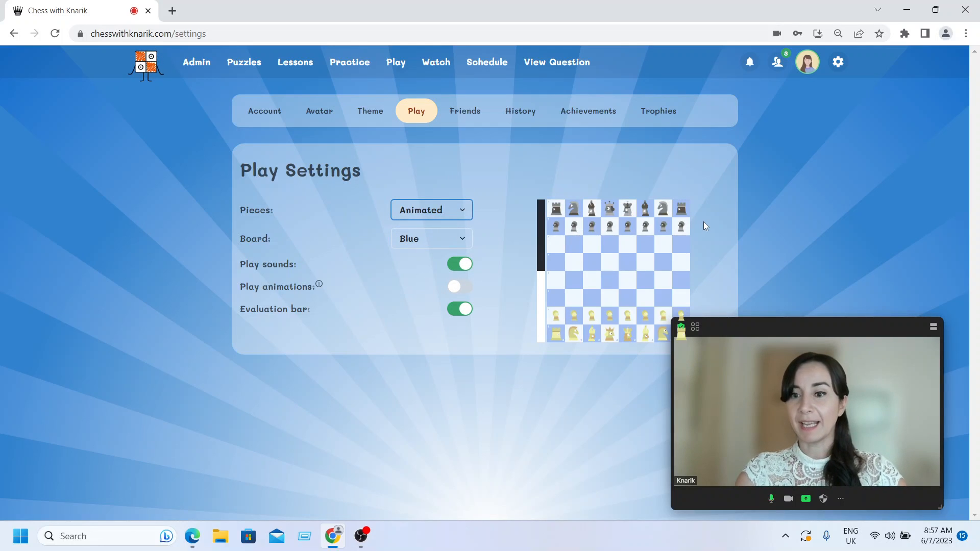
pyautogui.moveTo(454, 291)
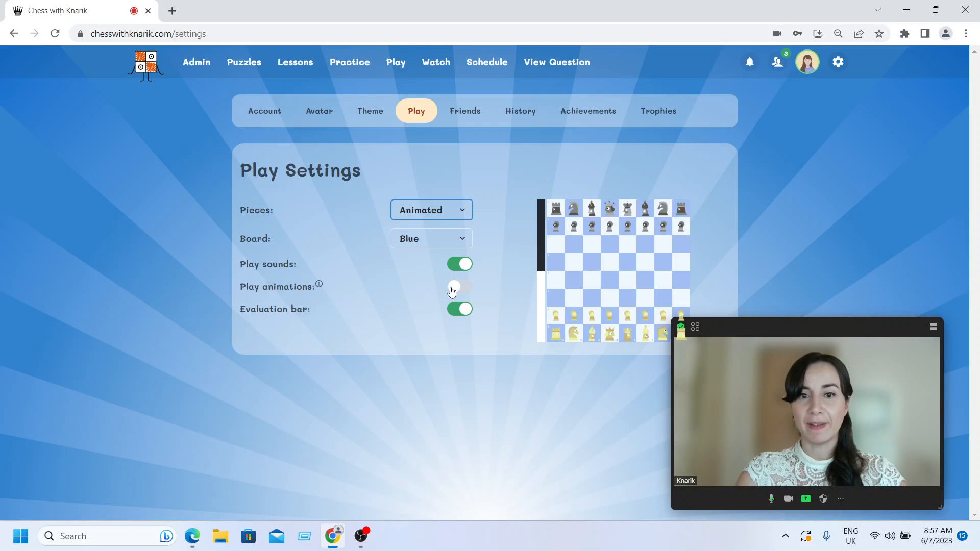
pyautogui.click(459, 286)
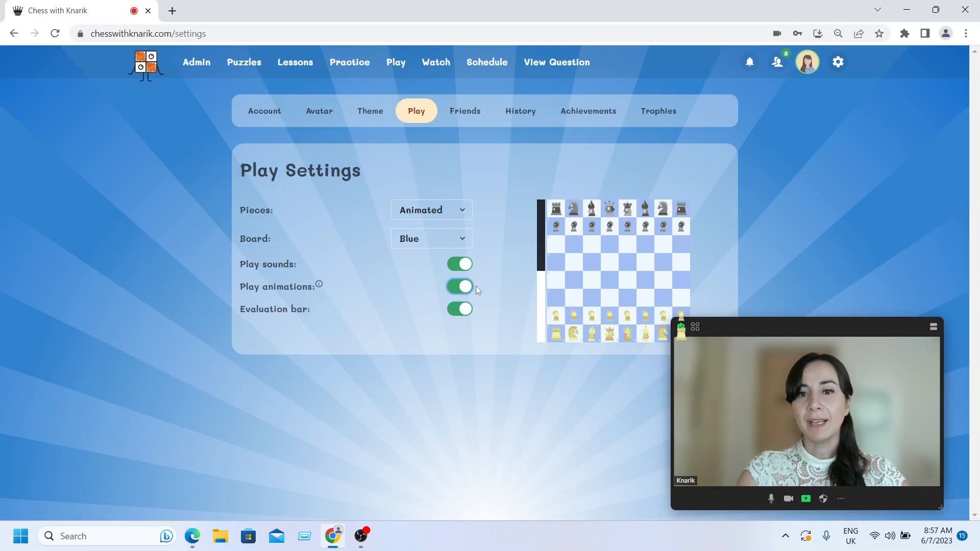
pyautogui.moveTo(752, 262)
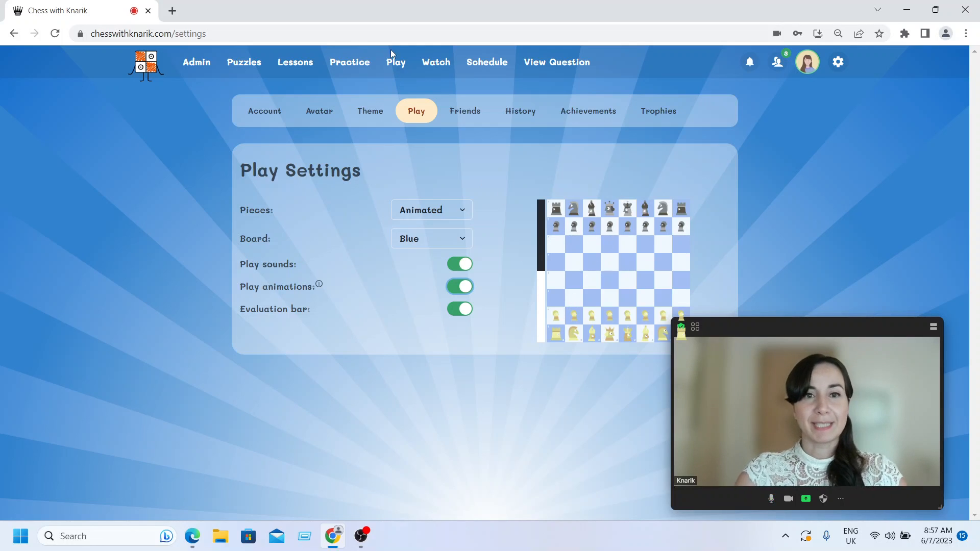
# Go to Play and start a new game against the computer
pyautogui.click(395, 62)
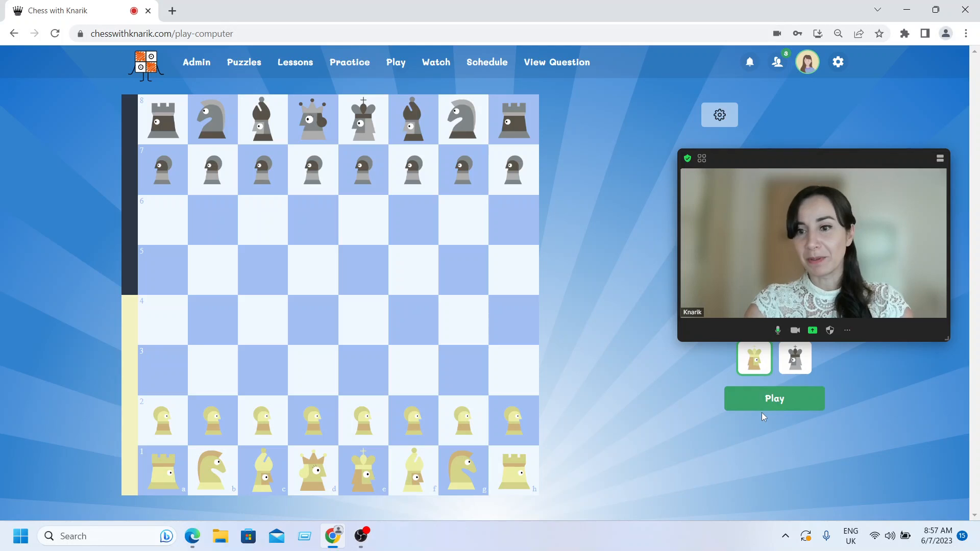
pyautogui.click(774, 398)
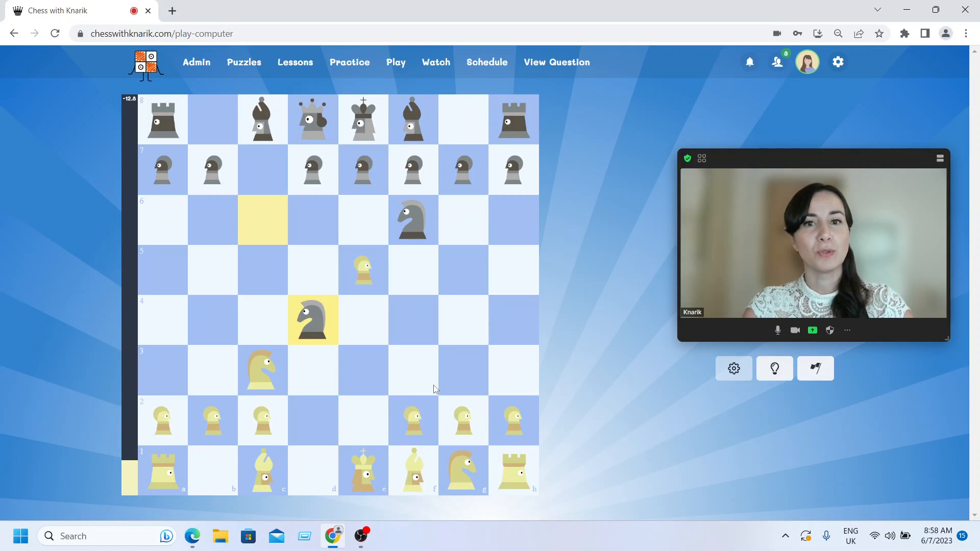
pyautogui.moveTo(611, 430)
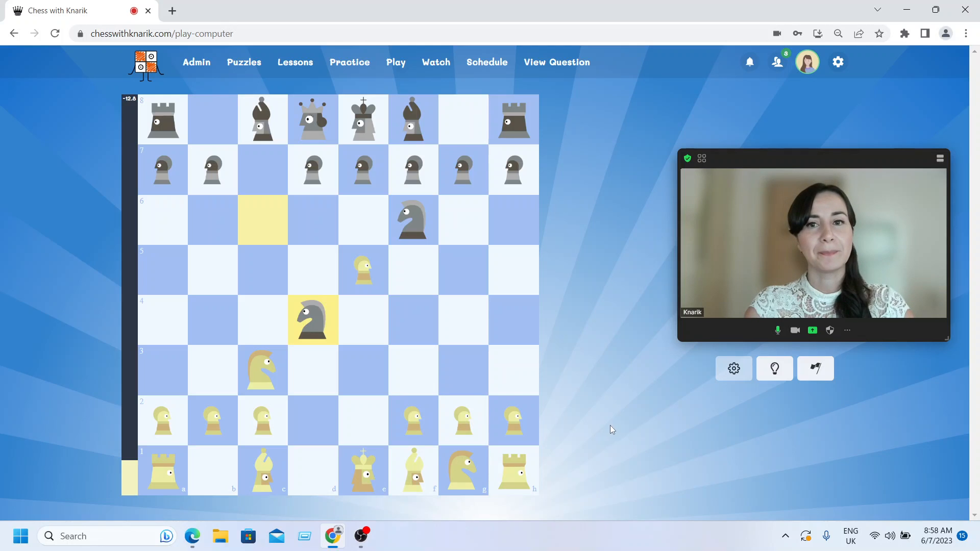
pyautogui.moveTo(659, 394)
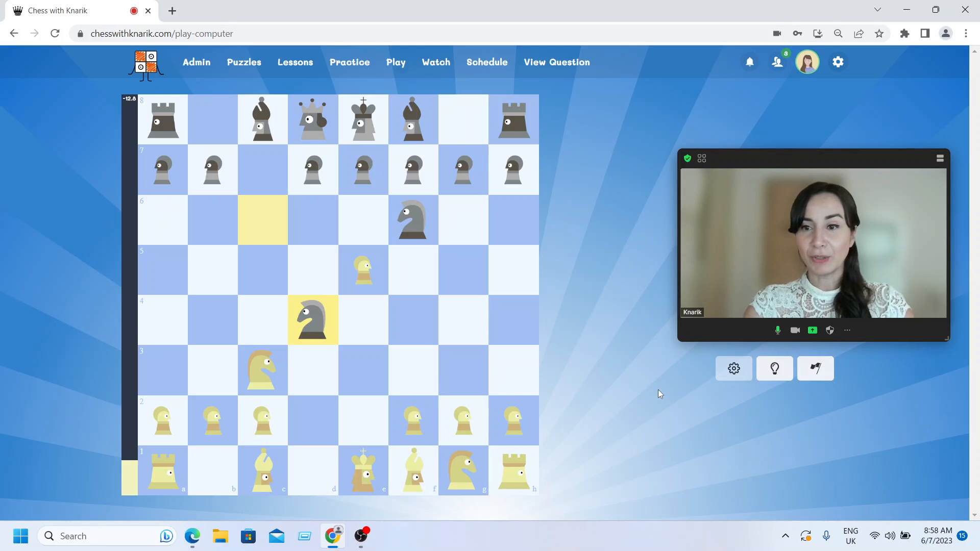